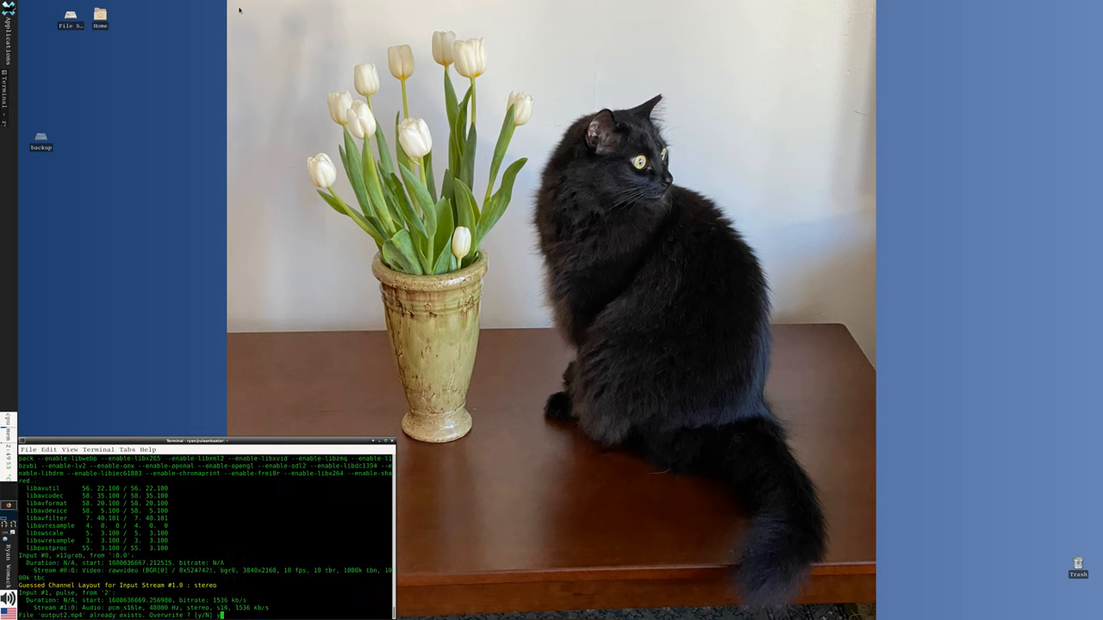
Answer y to overwrite output2.mp4 and start the ffmpeg screen capture.
type("y")
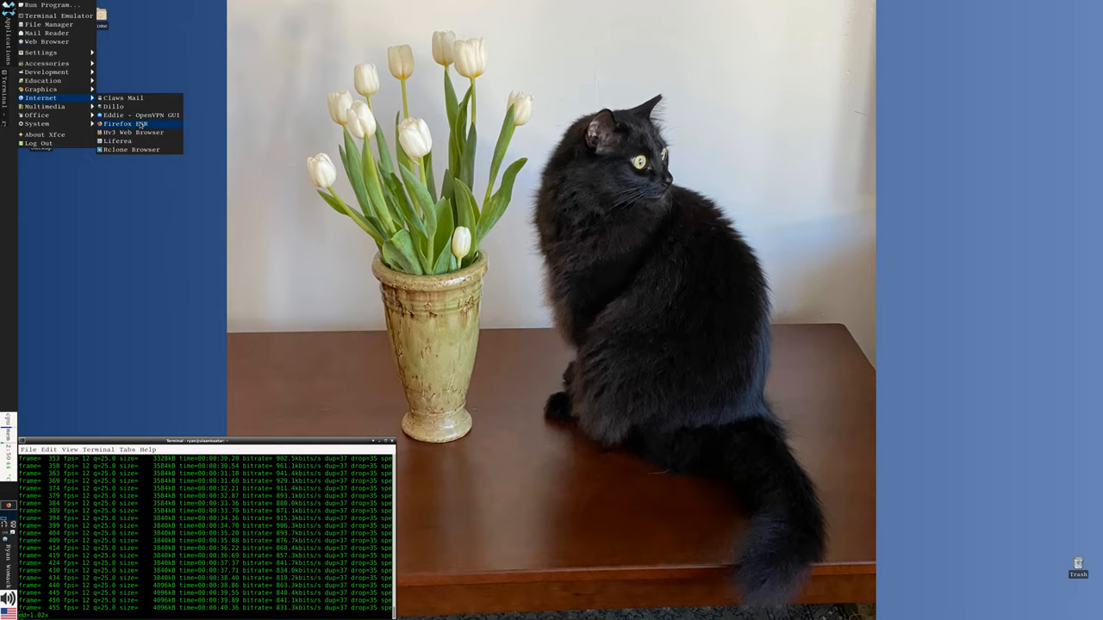
Launch Firefox ESR and go to libguides.rutgers.edu.
left_click(118, 123)
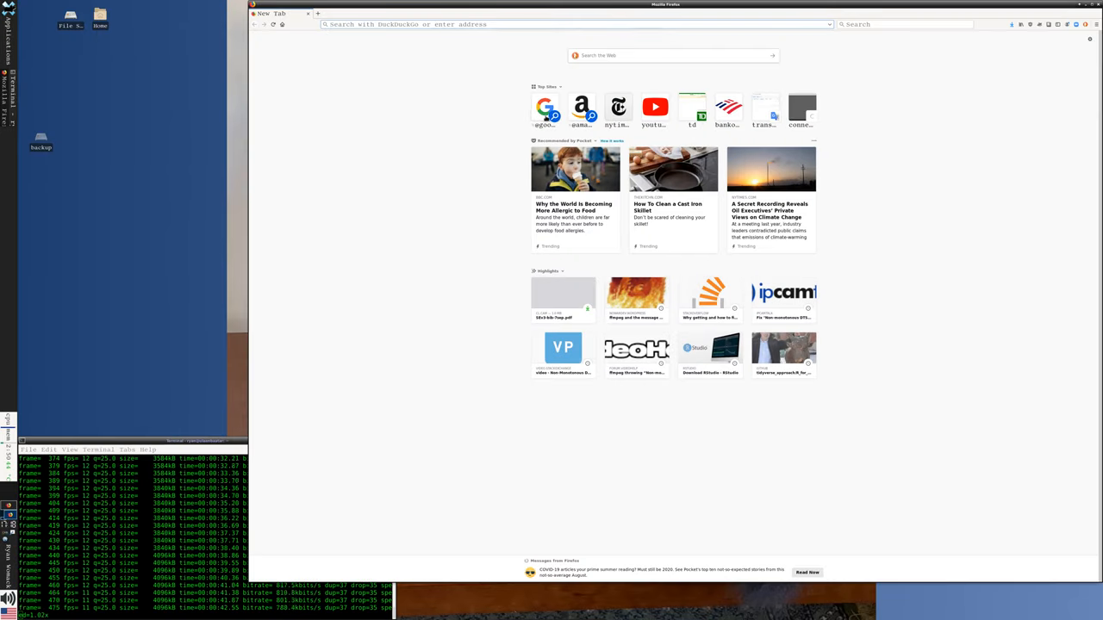
type("libguides.rutgers.edu/data/data_R")
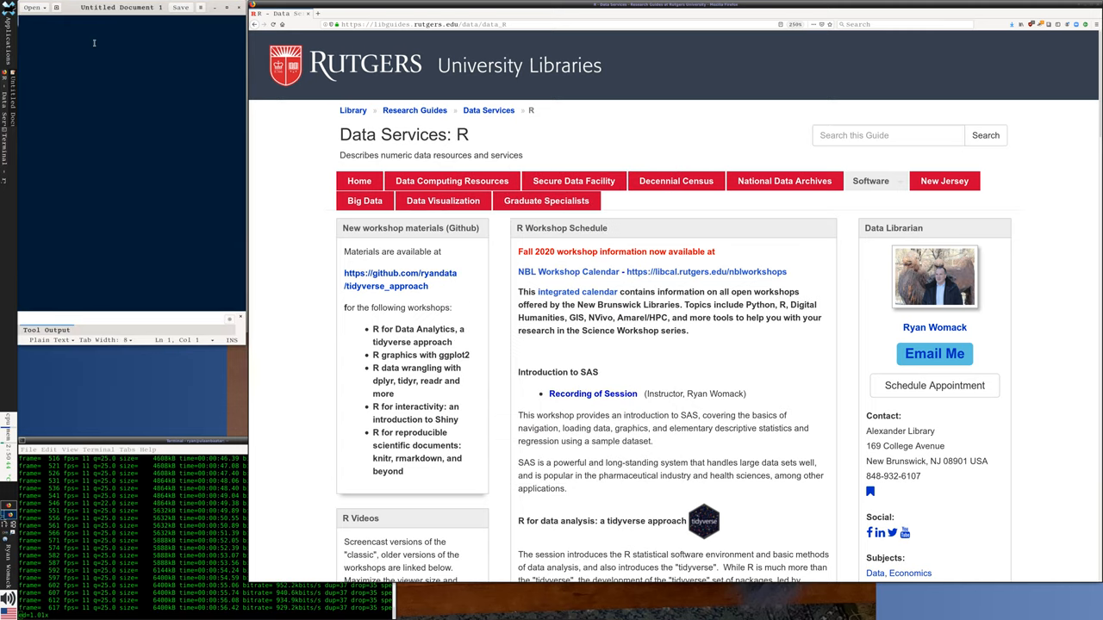
type("https:/")
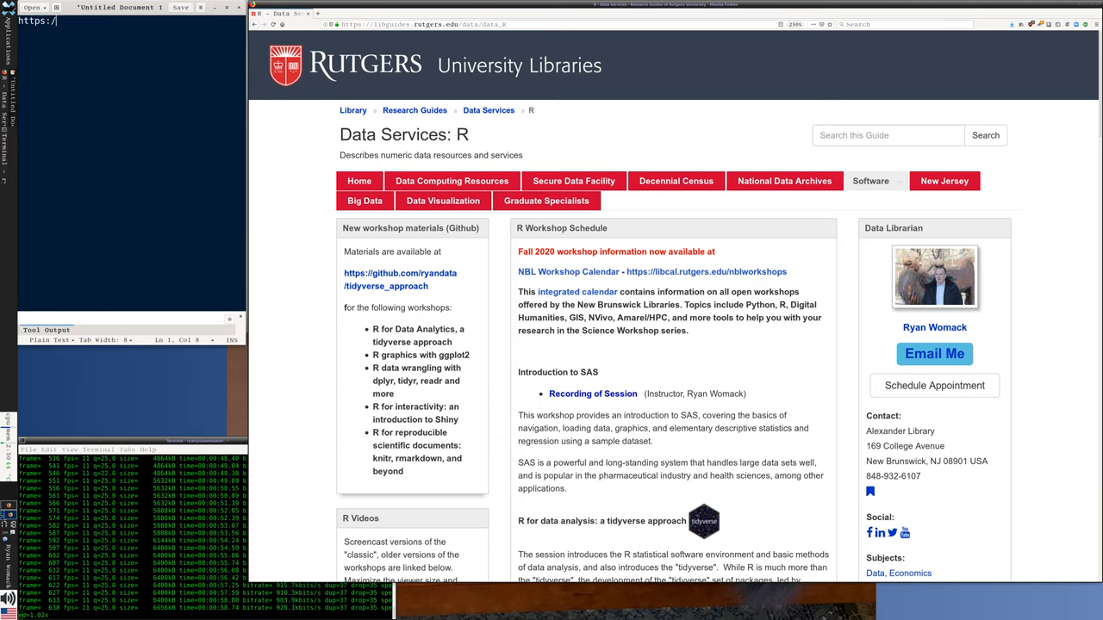
type("libguides.rutgers.edu/data_R")
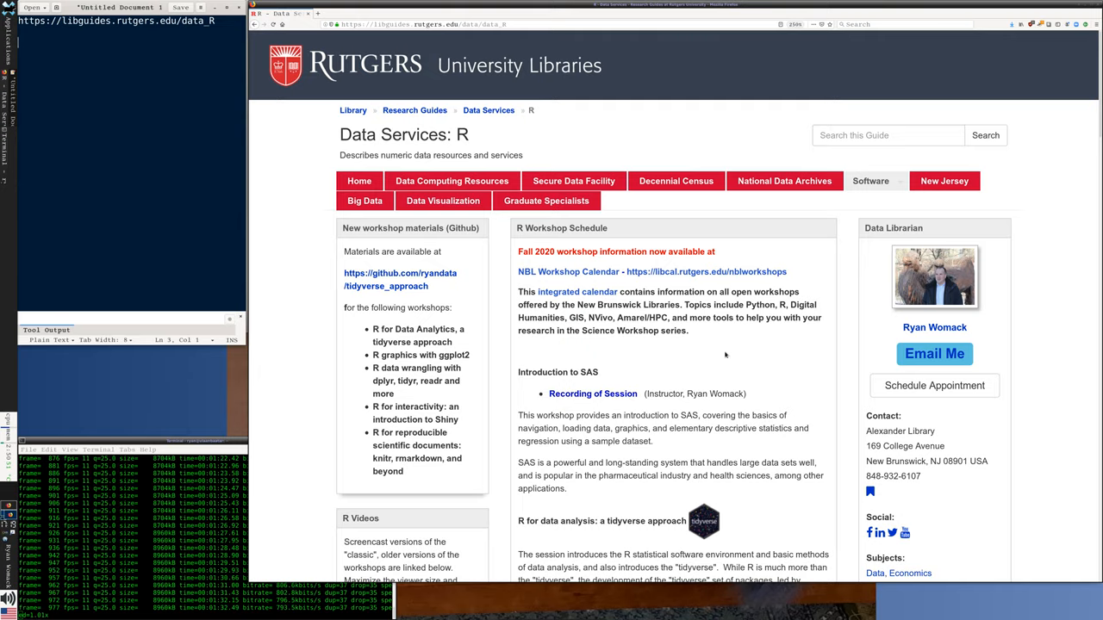
scroll("down", 3)
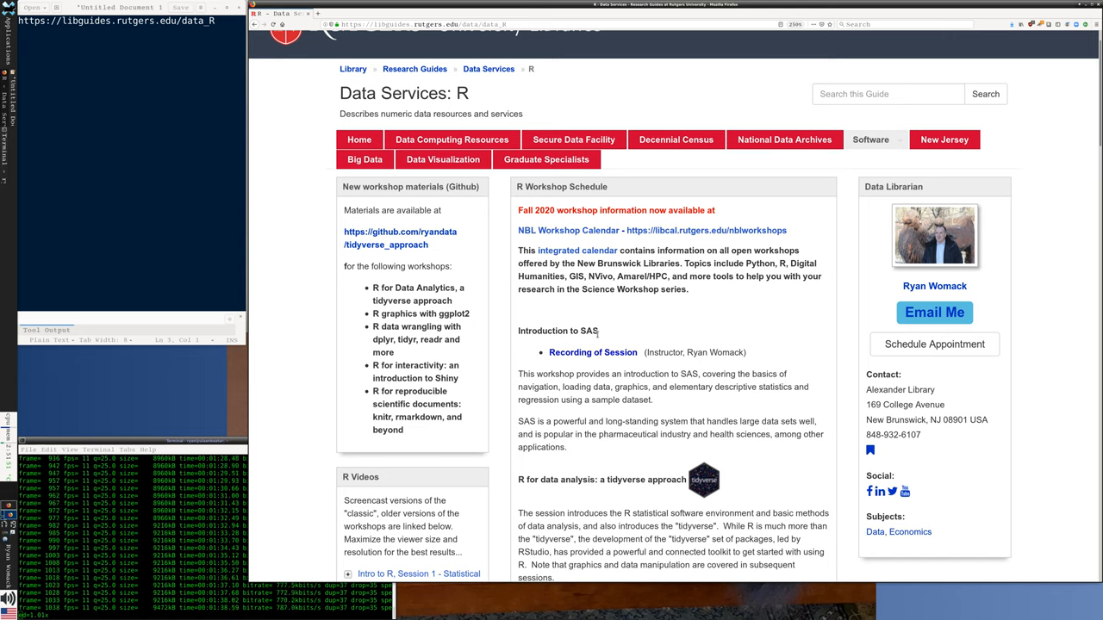
mouse_move(482, 304)
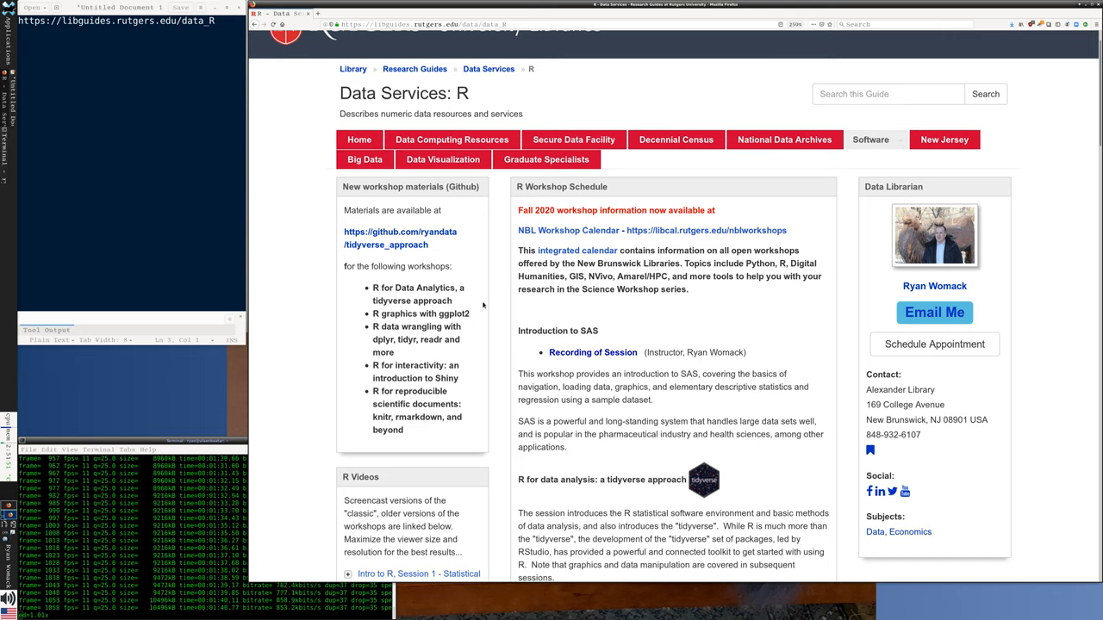
mouse_move(665, 314)
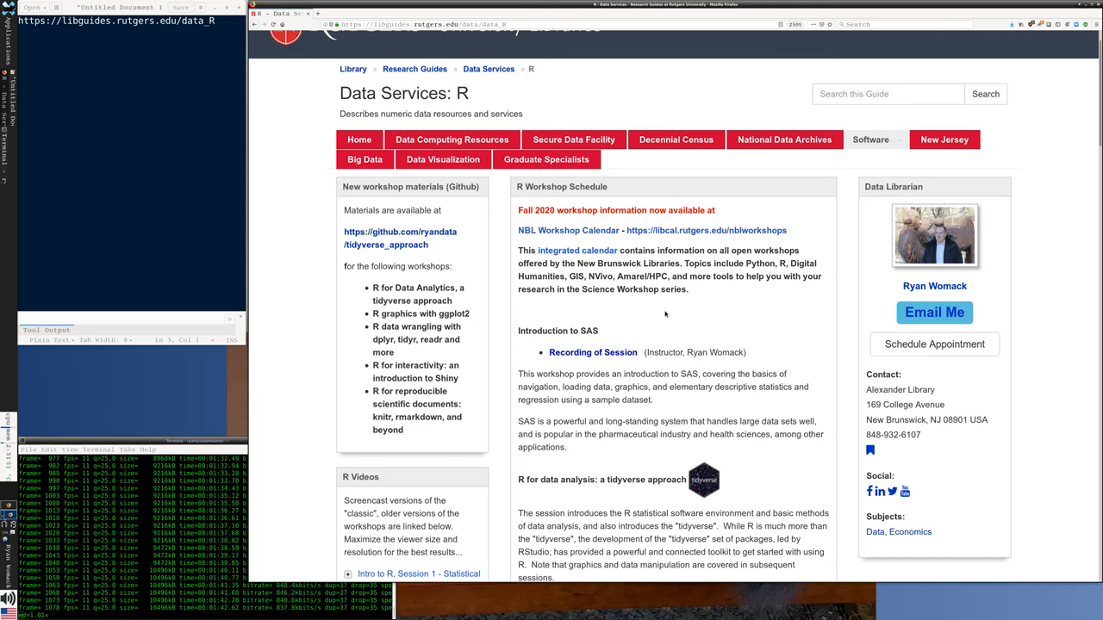
scroll("down", 3)
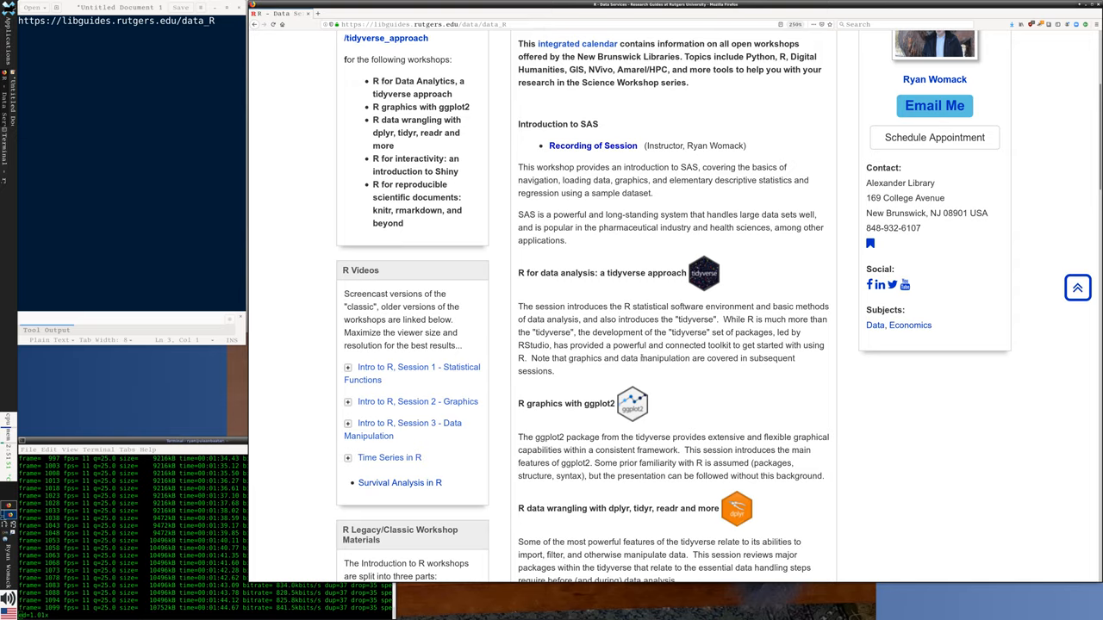
scroll("down", 3)
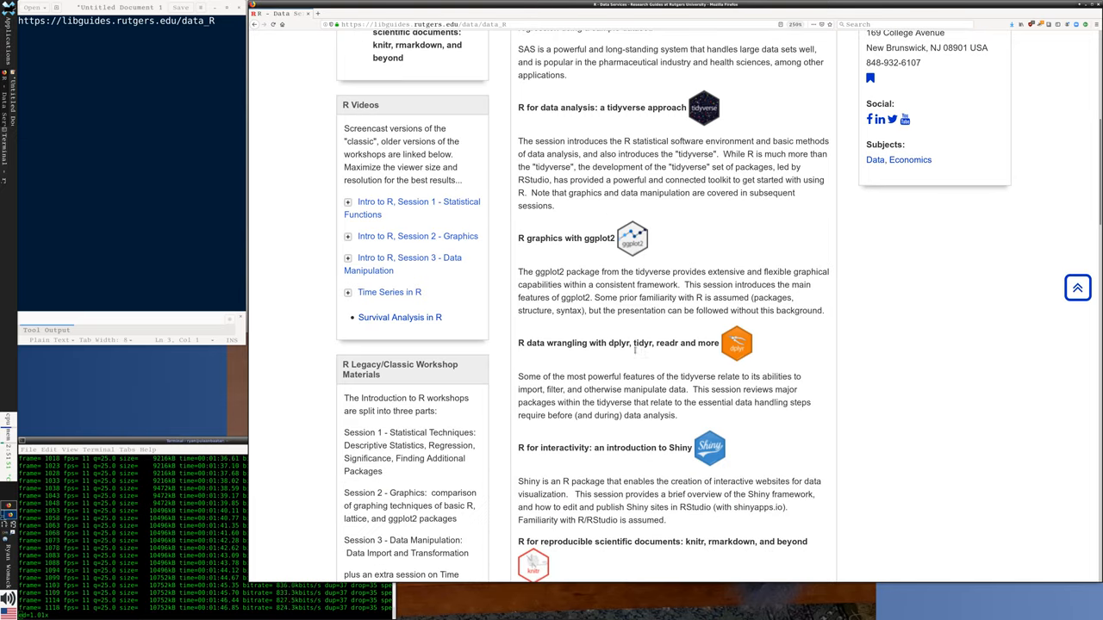
scroll("up", 3)
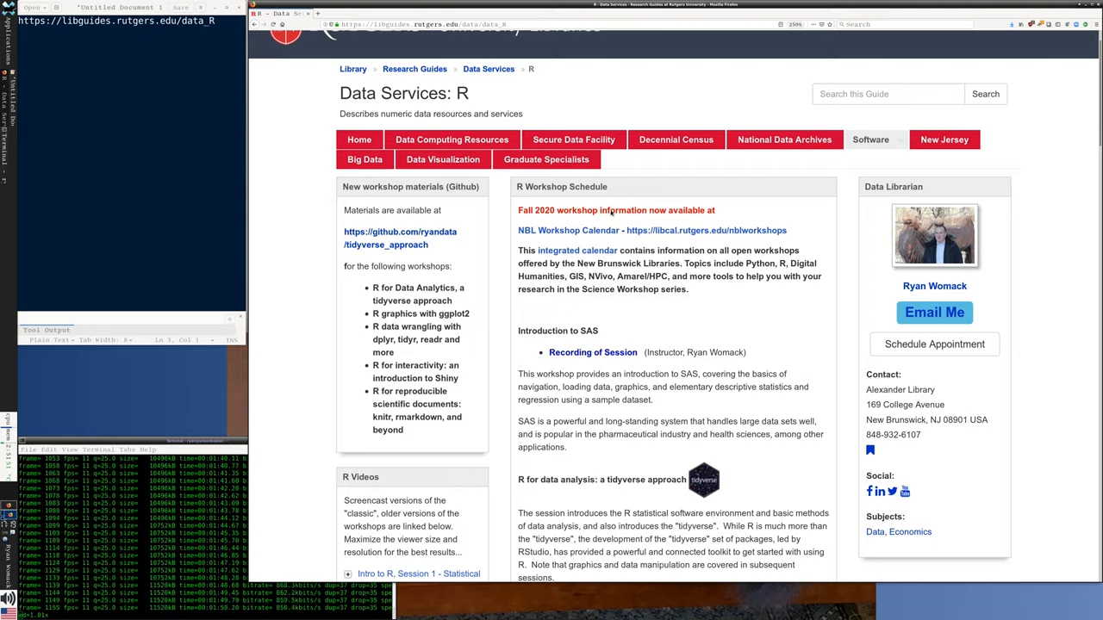
scroll("down", 3)
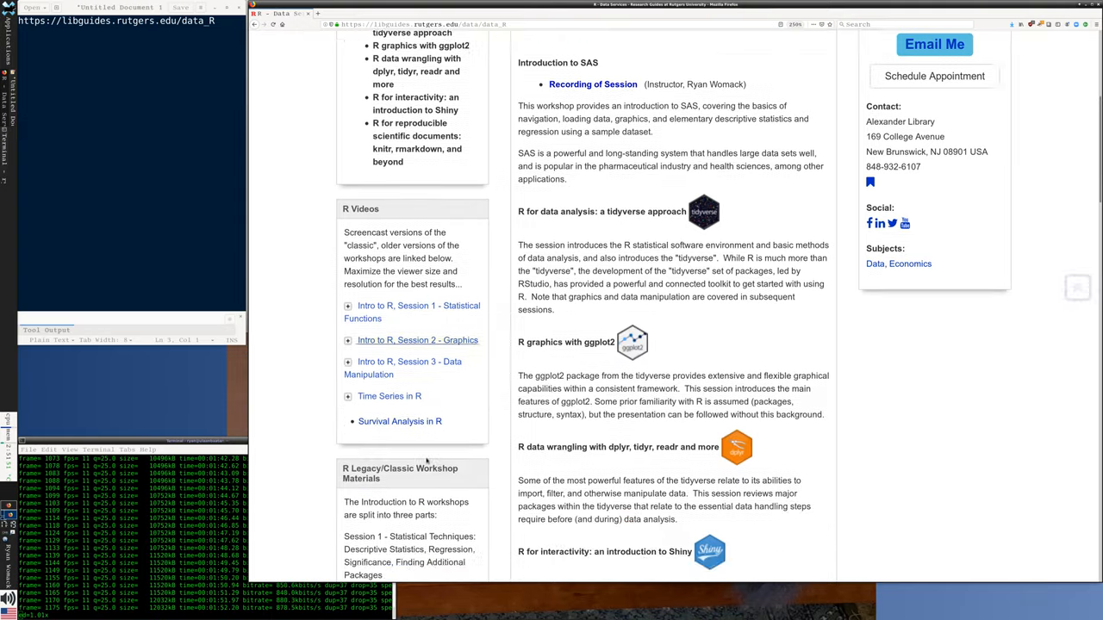
scroll("down", 3)
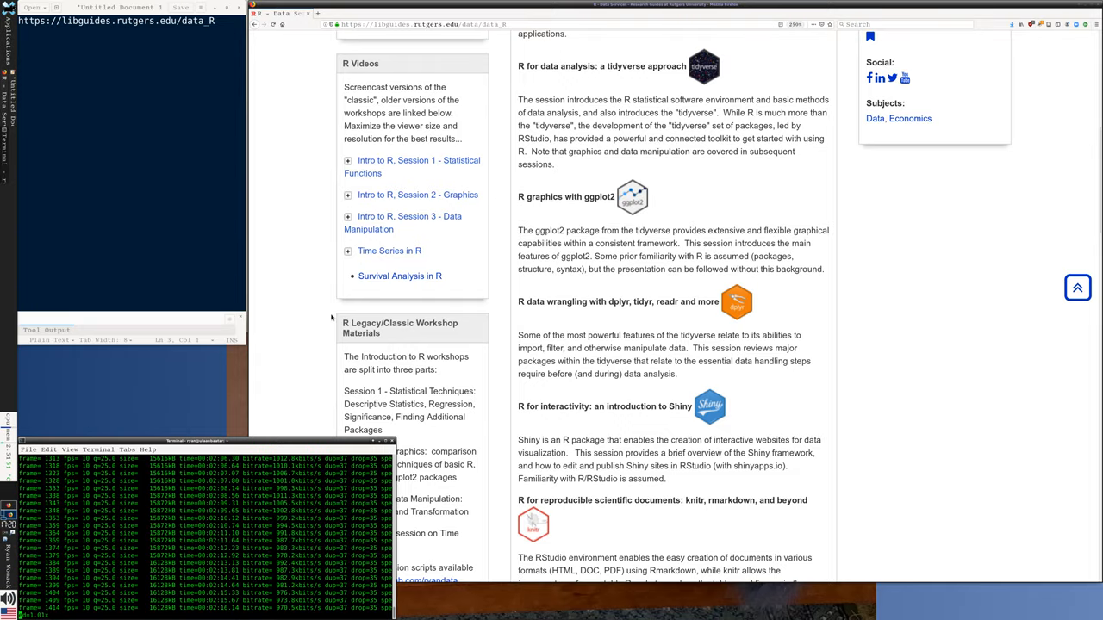
scroll("up", 3)
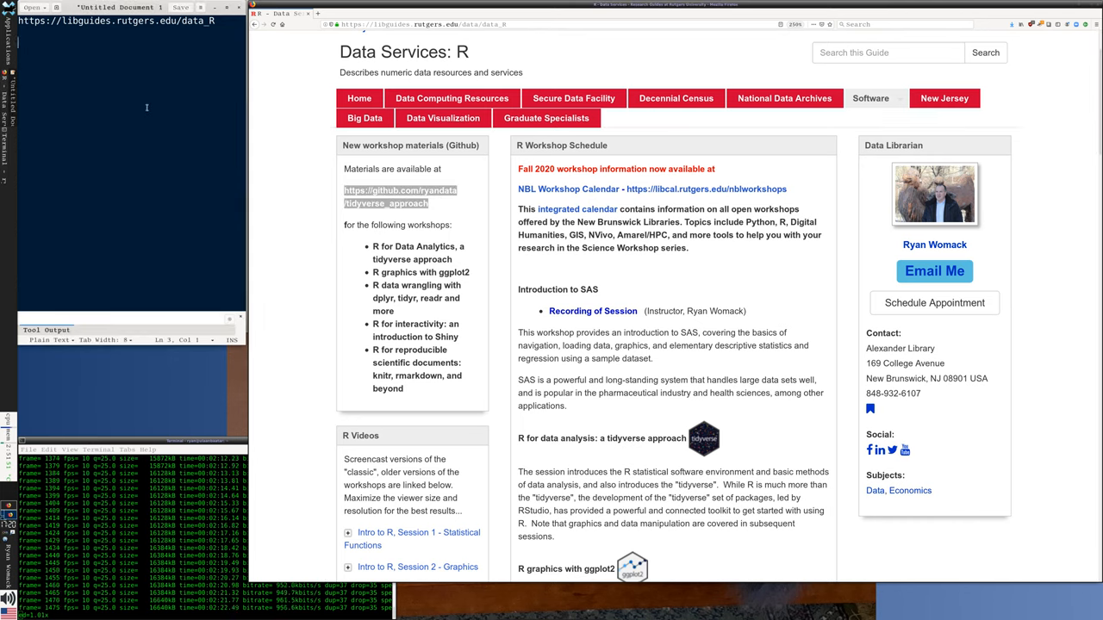
type("https://github.com/ryandata/tidyverse_approach")
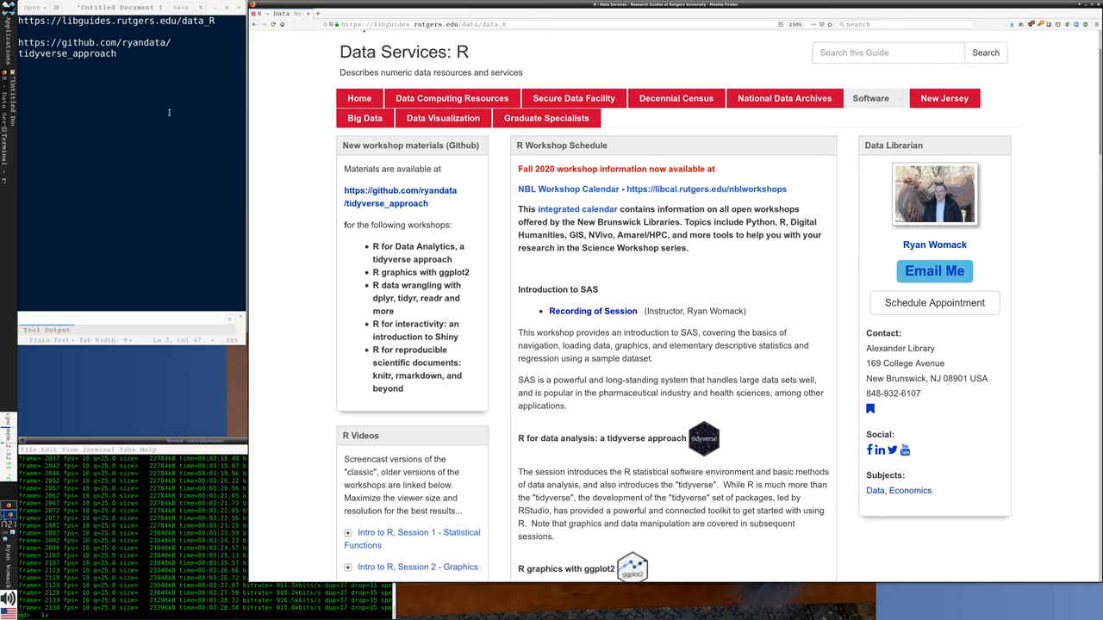
Open the tidyverse_approach GitHub link in a new tab and browse its file list.
right_click(400, 191)
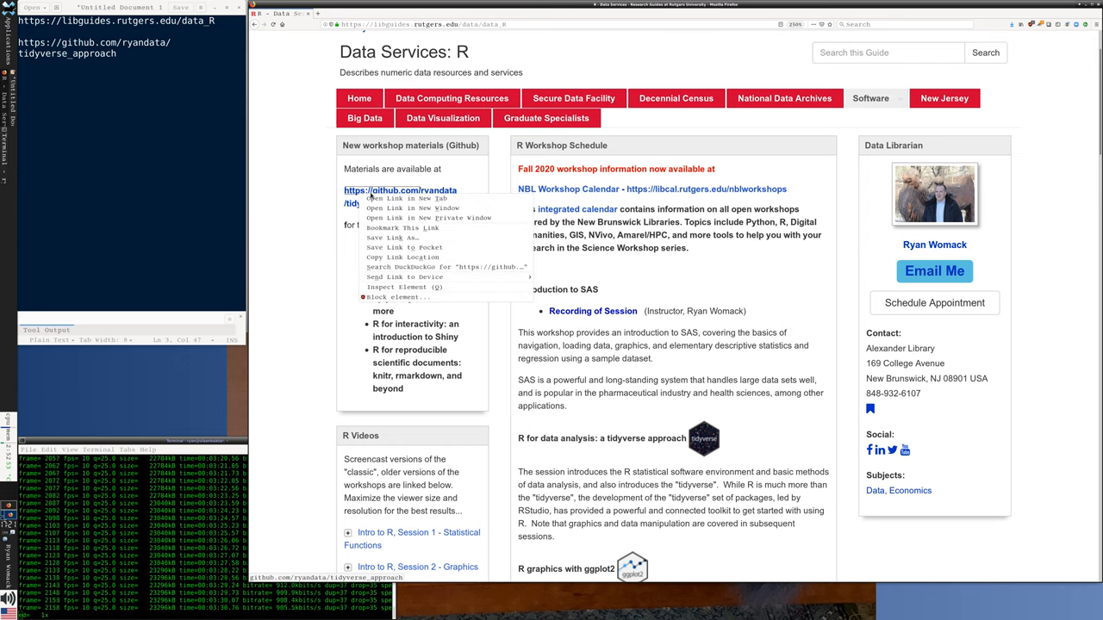
left_click(405, 199)
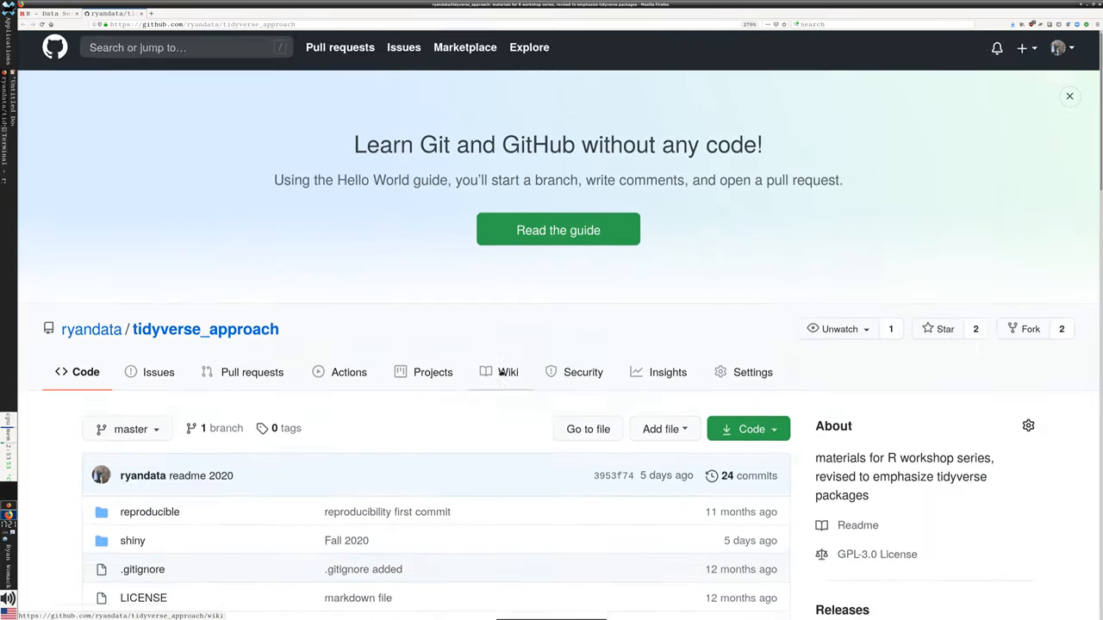
scroll("down", 3)
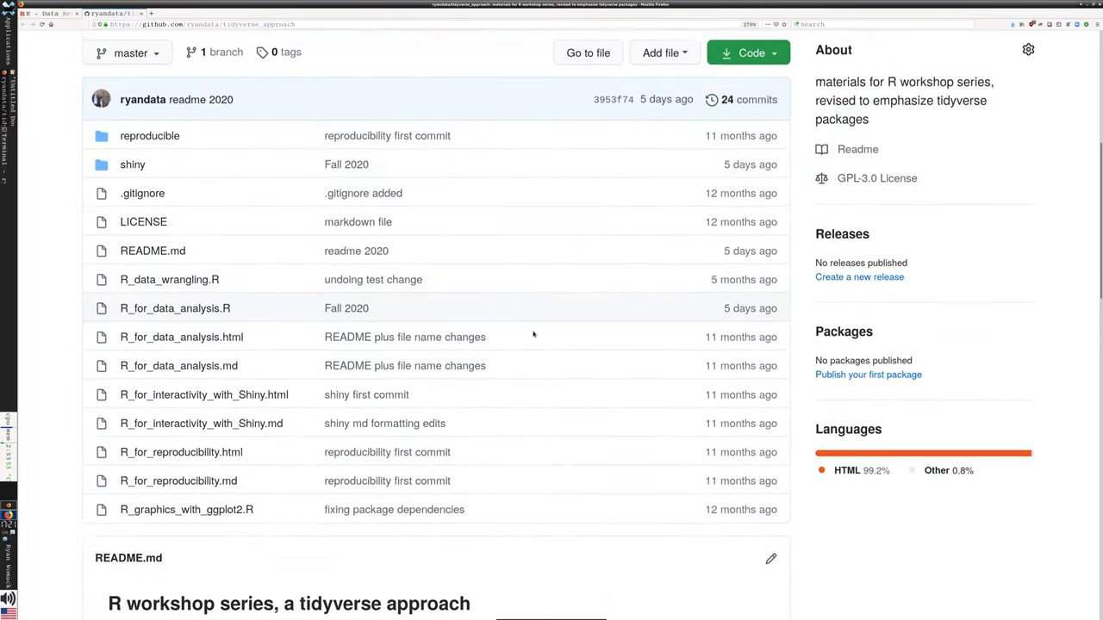
scroll("down", 3)
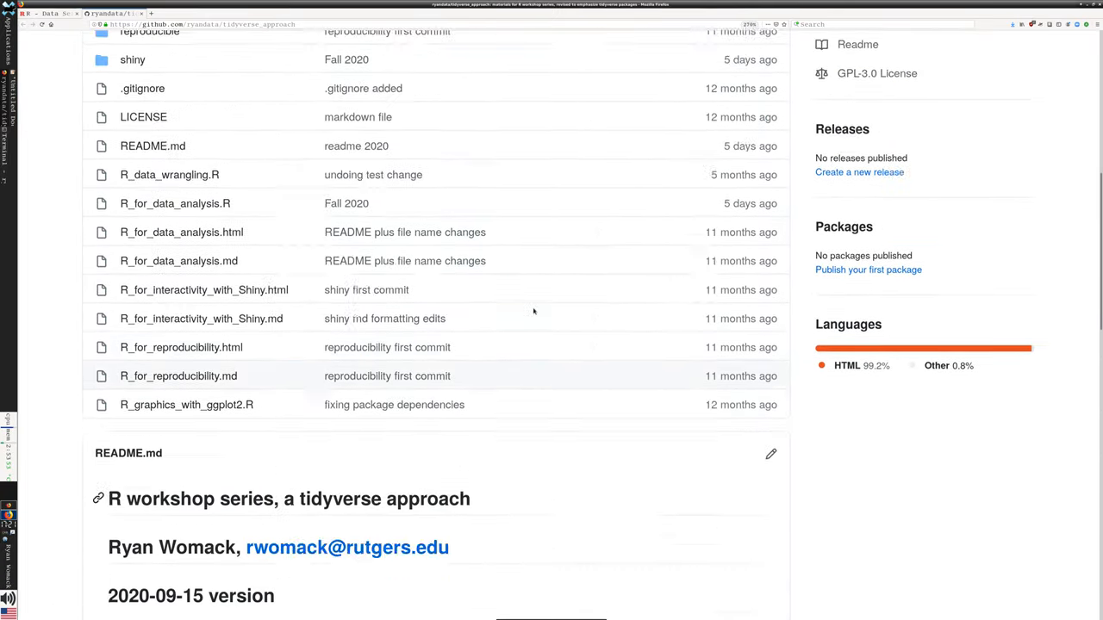
scroll("up", 3)
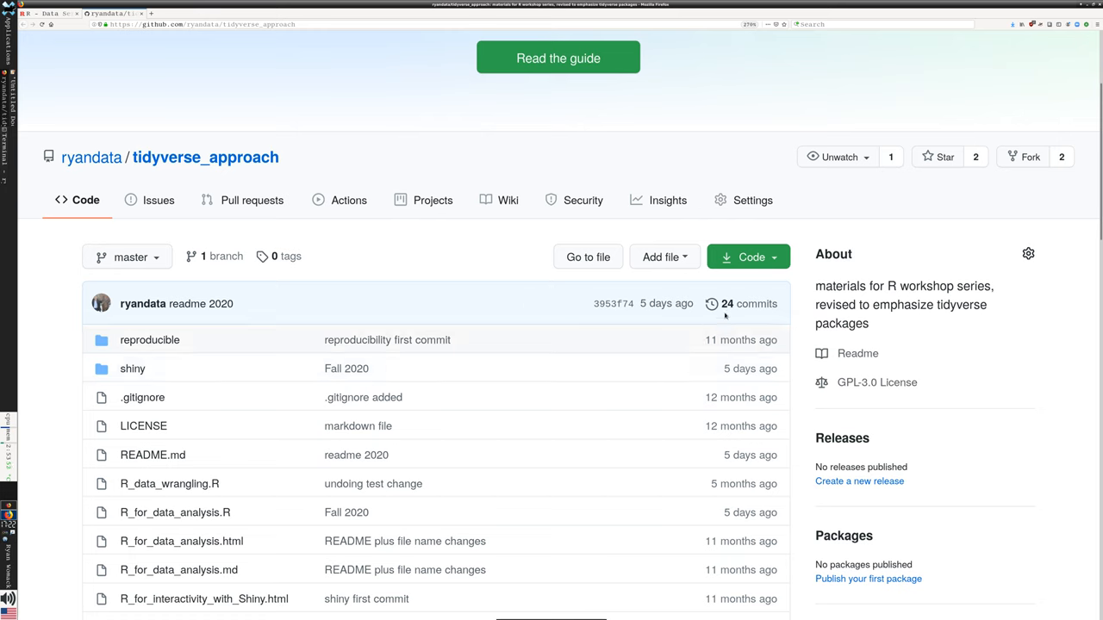
left_click(748, 257)
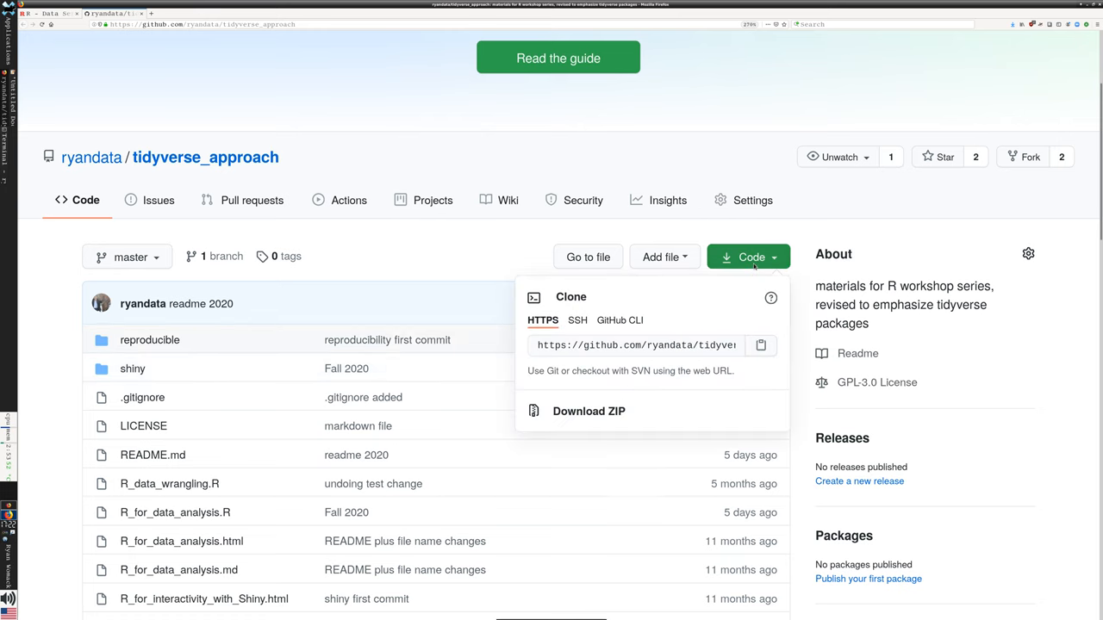
mouse_move(747, 234)
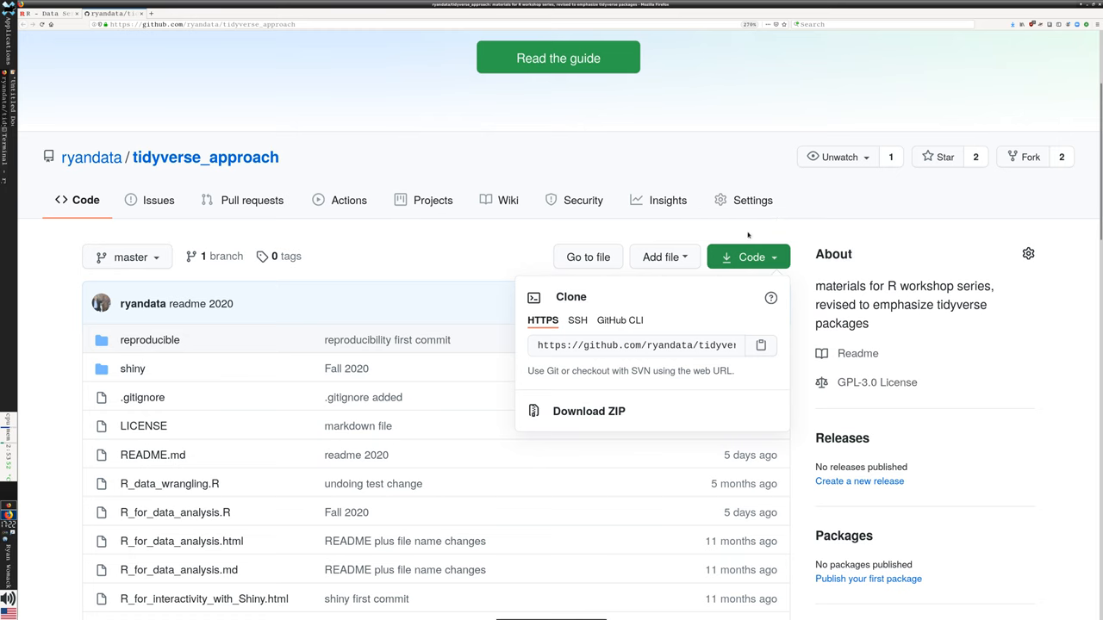
mouse_move(589, 410)
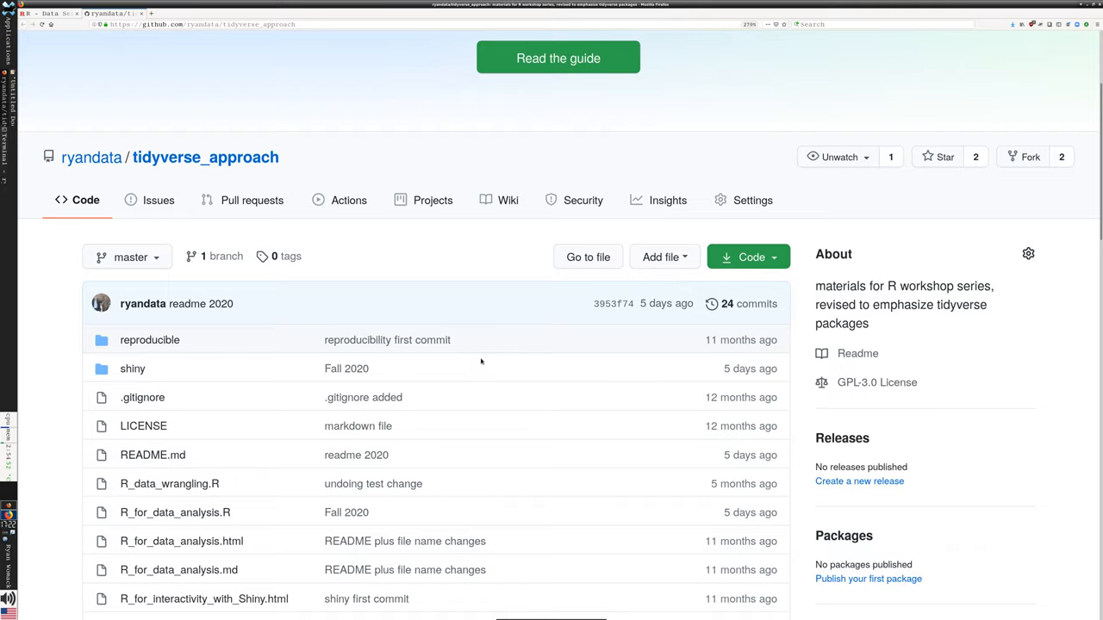
scroll("down", 3)
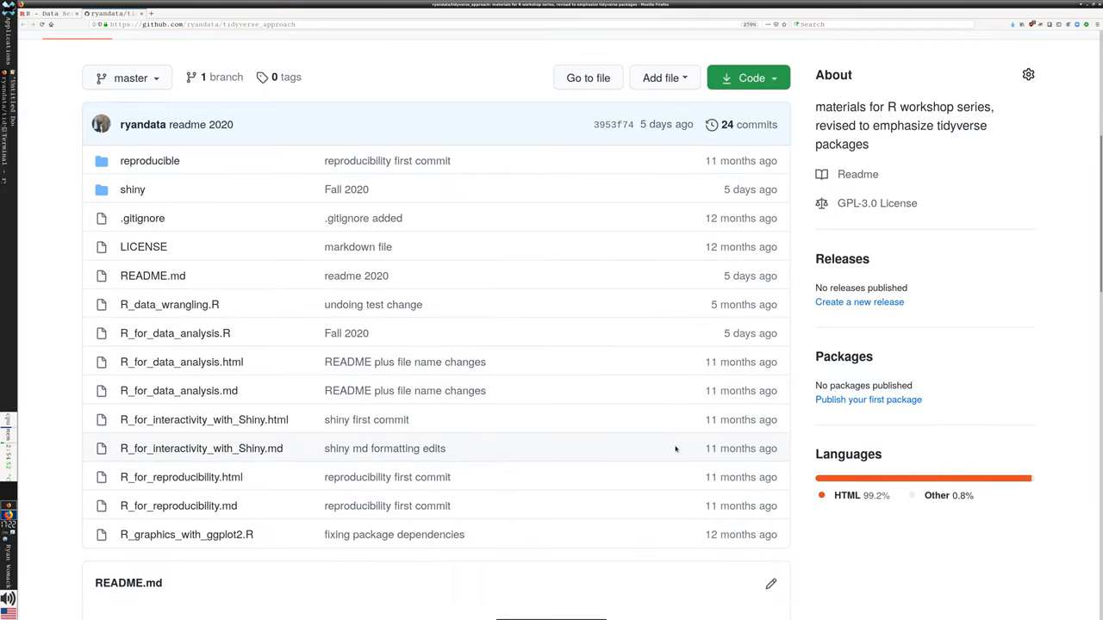
mouse_move(743, 313)
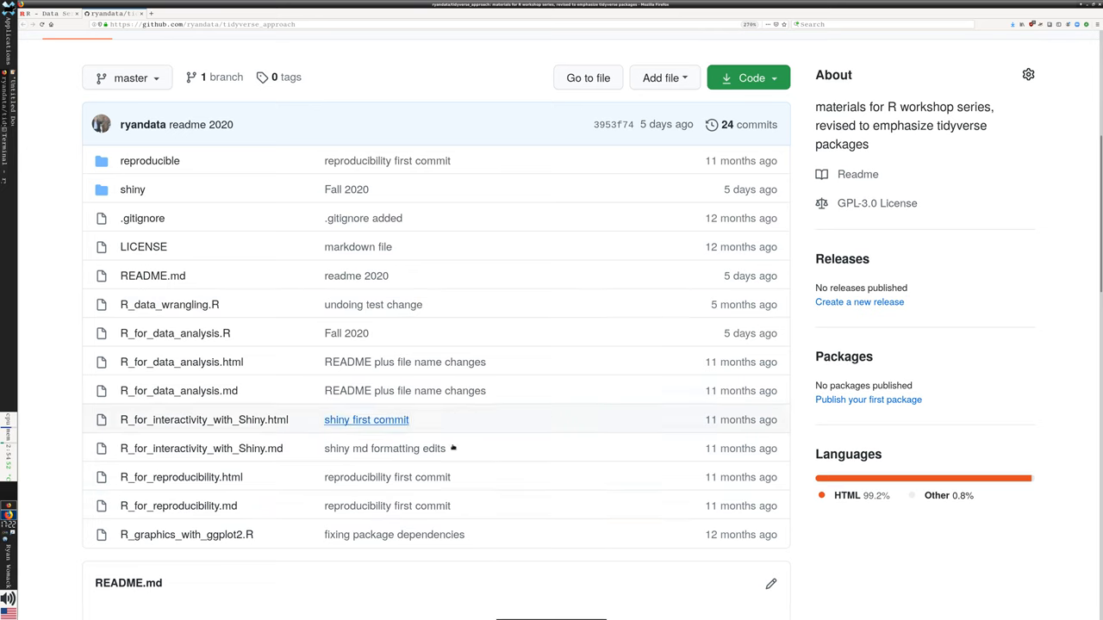
mouse_move(551, 502)
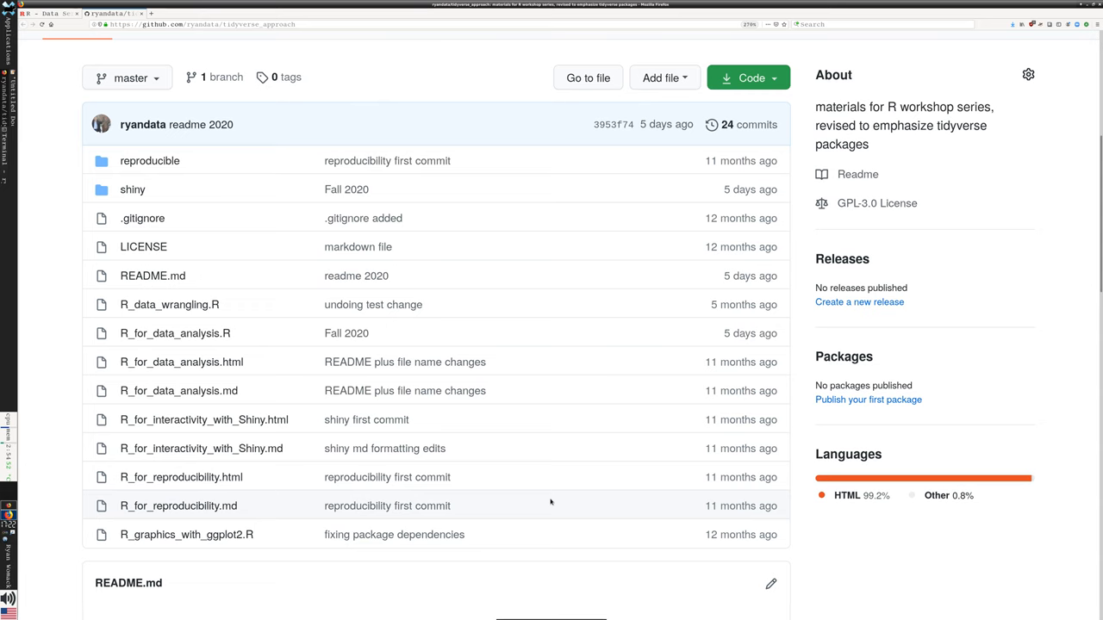
mouse_move(242, 490)
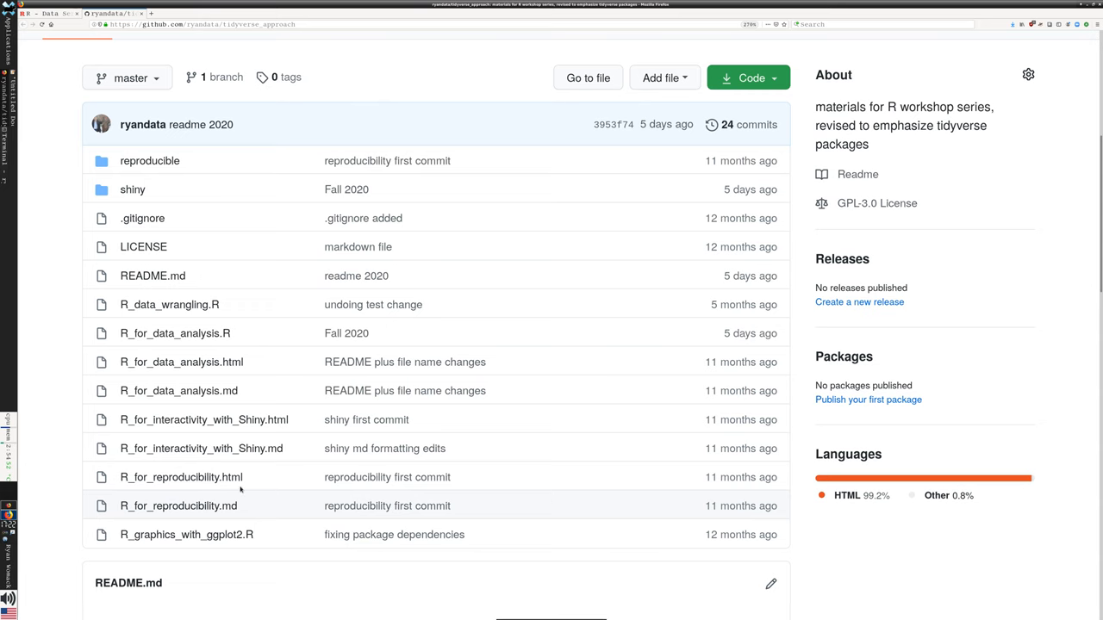
mouse_move(175, 333)
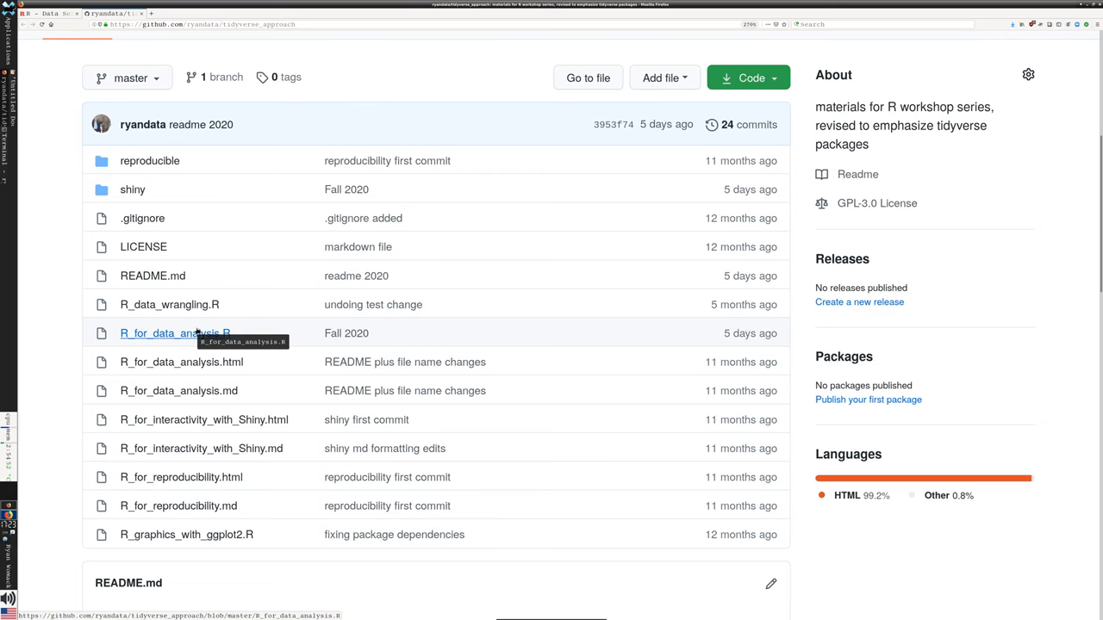
mouse_move(4, 344)
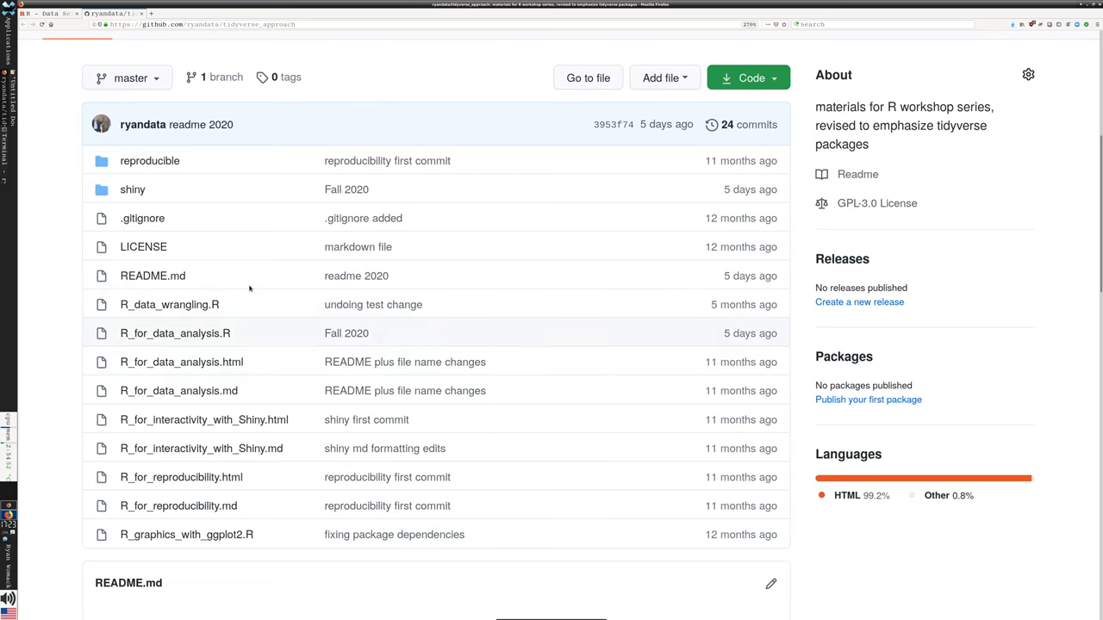
mouse_move(179, 390)
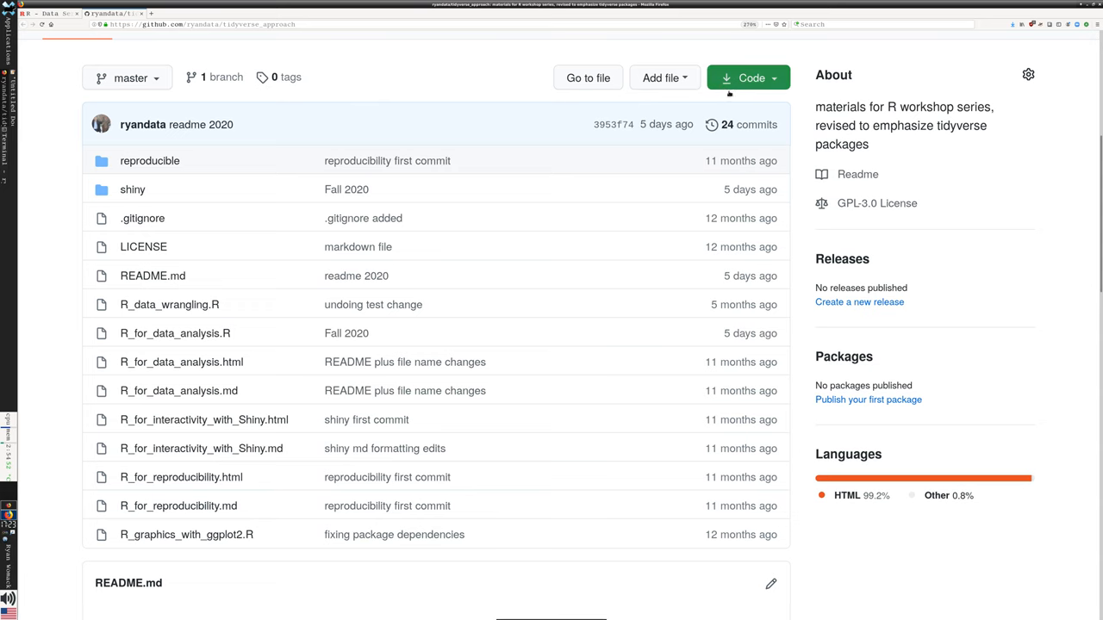
mouse_move(568, 304)
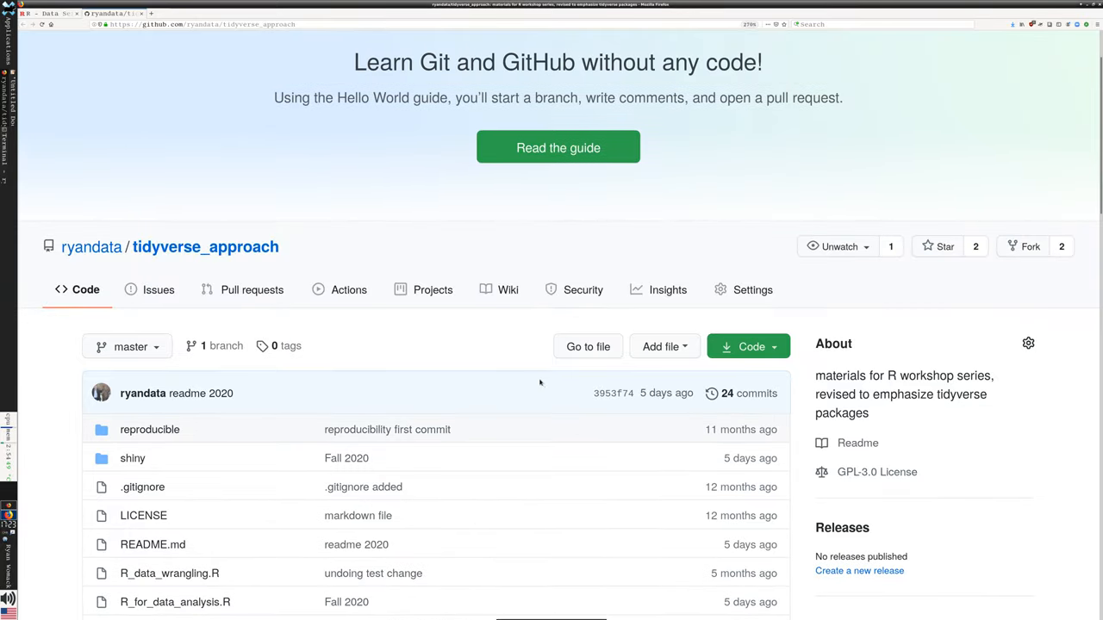
scroll("down", 3)
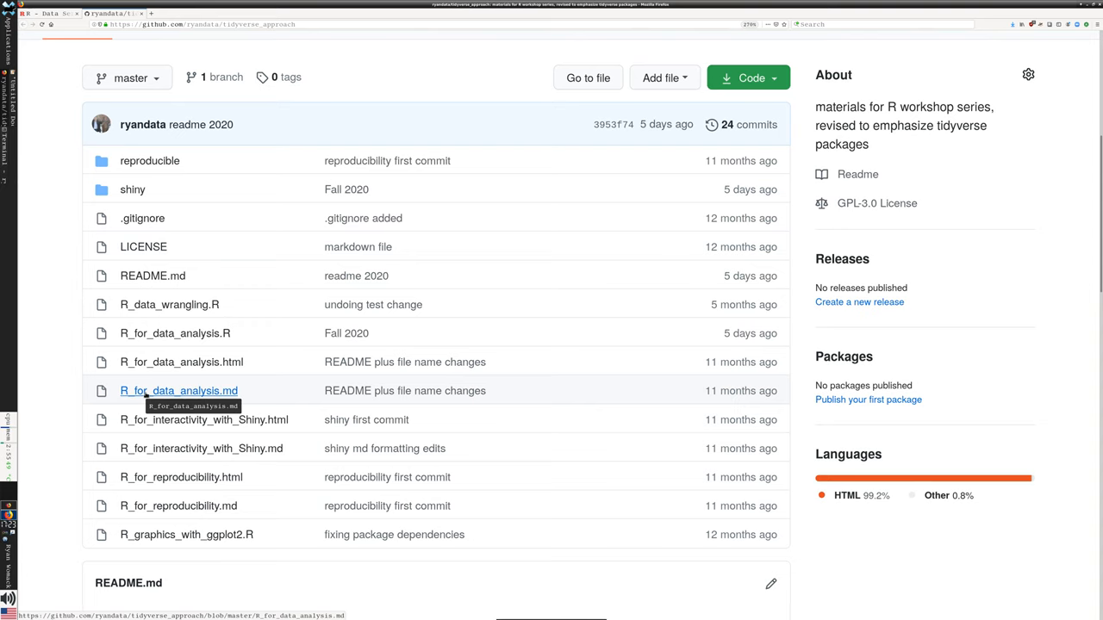
Open R_for_data_analysis.md and scroll down through the notes.
left_click(178, 390)
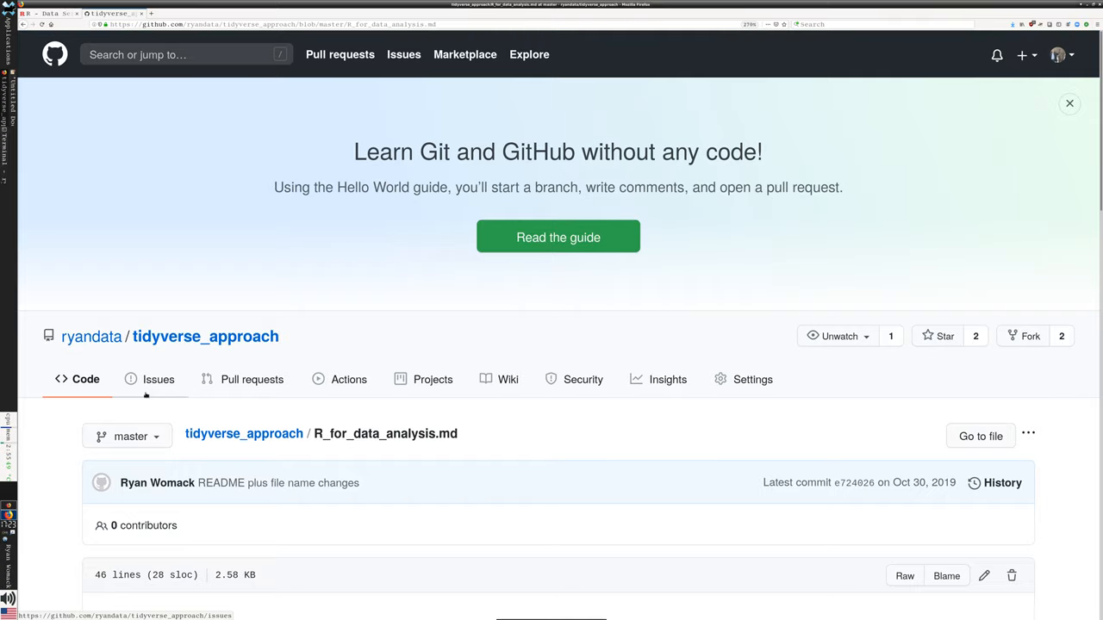
scroll("down", 3)
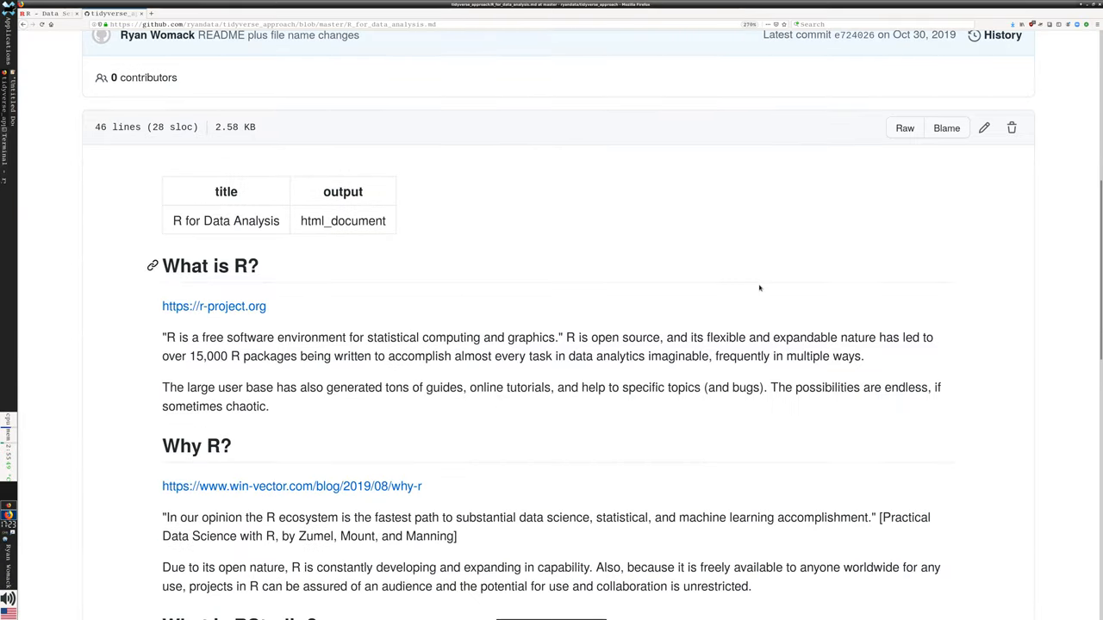
scroll("down", 3)
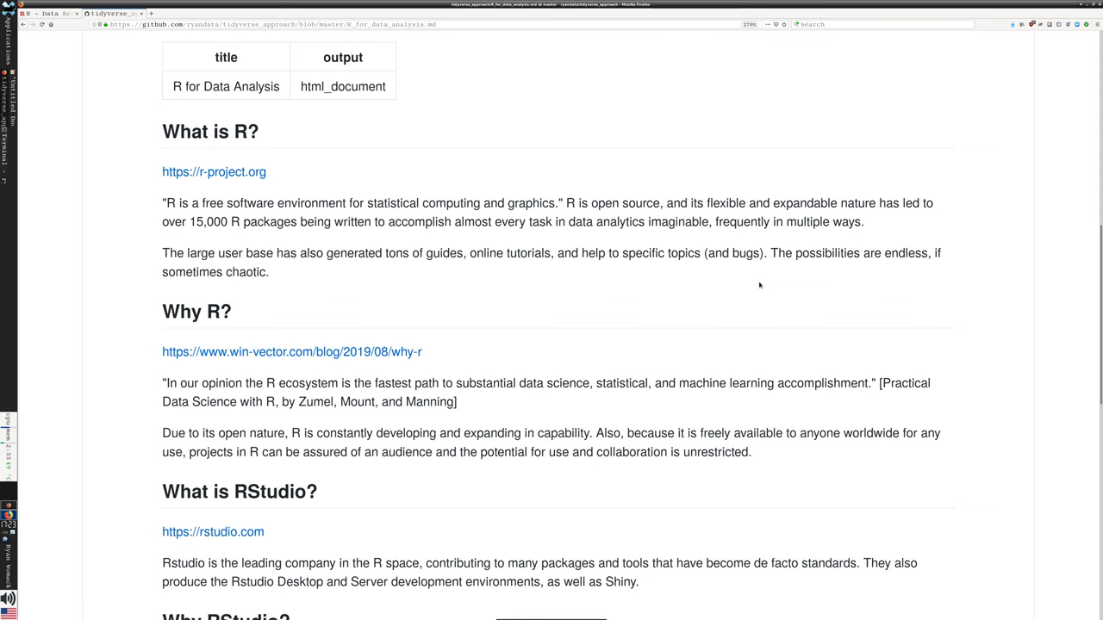
mouse_move(198, 131)
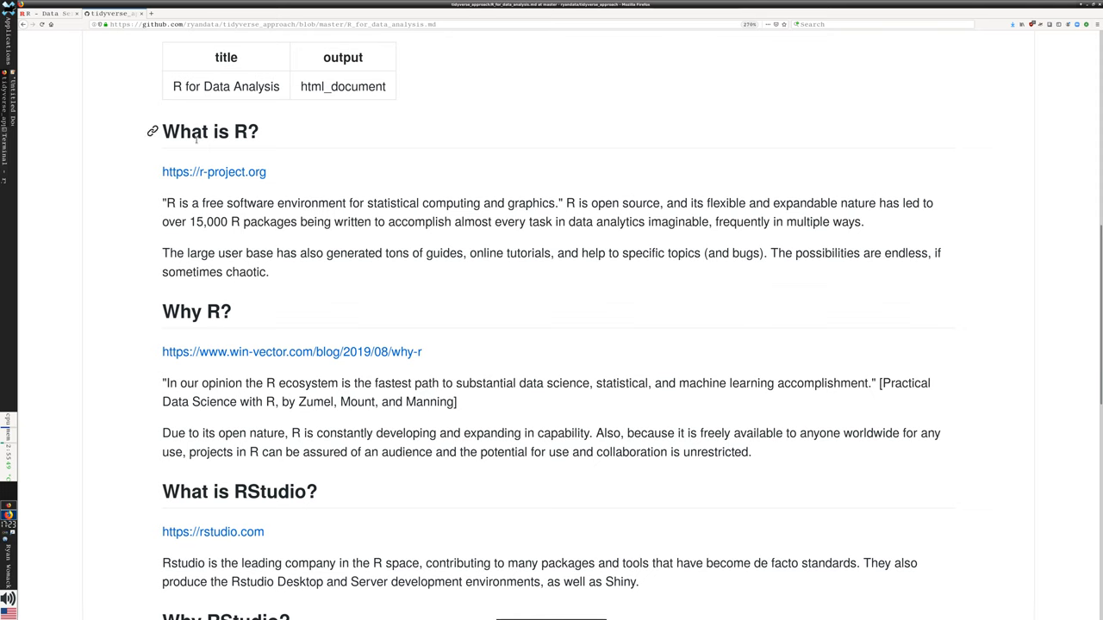
mouse_move(177, 160)
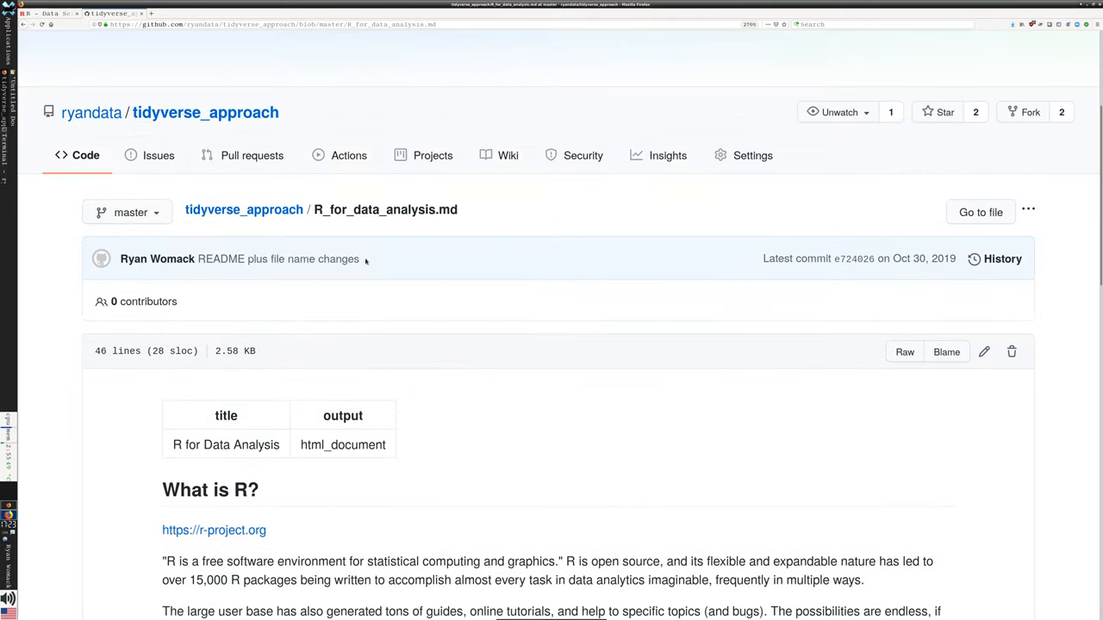
scroll("down", 3)
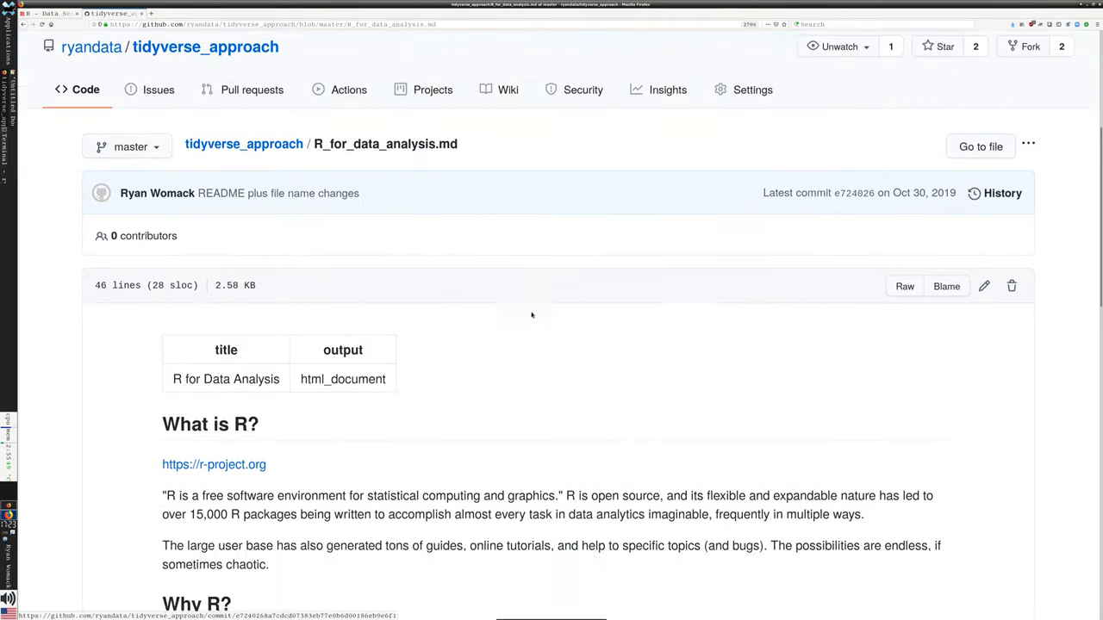
scroll("down", 3)
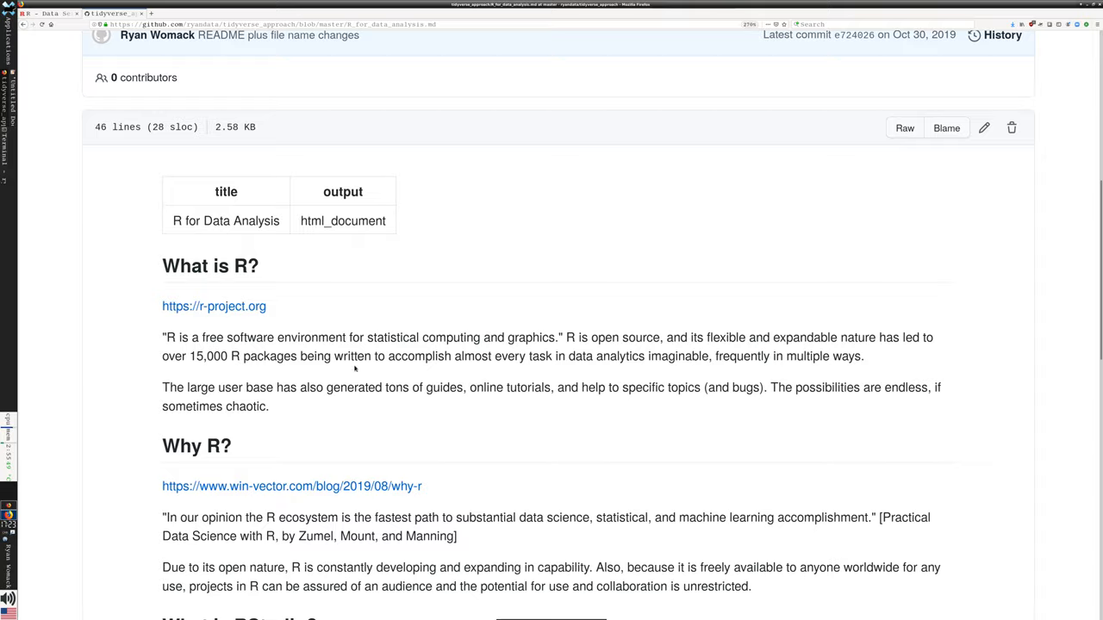
scroll("down", 3)
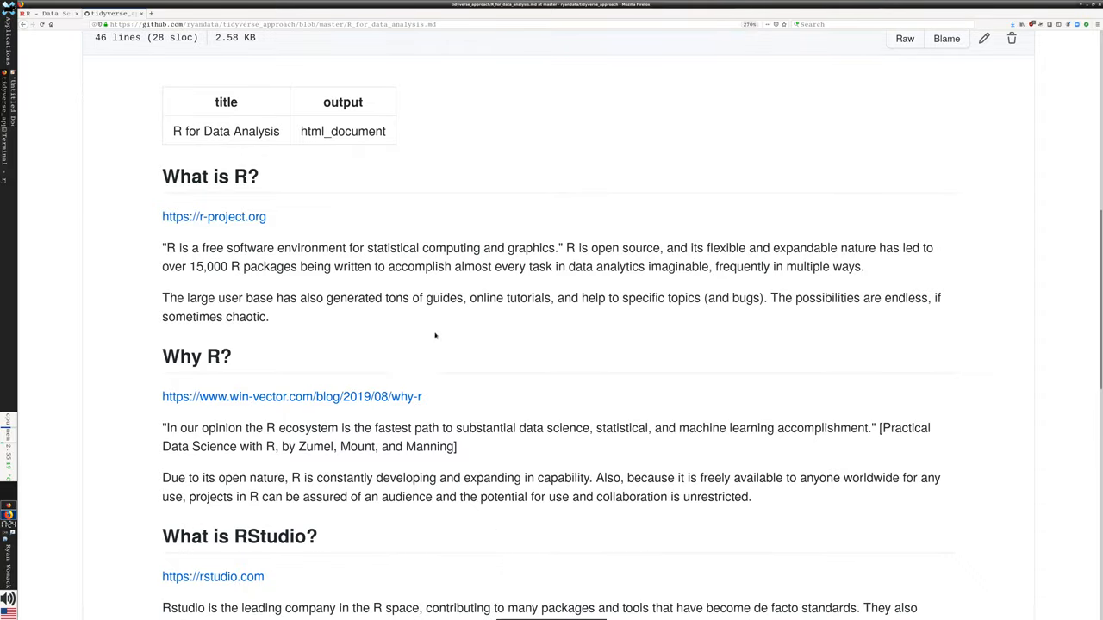
mouse_move(405, 362)
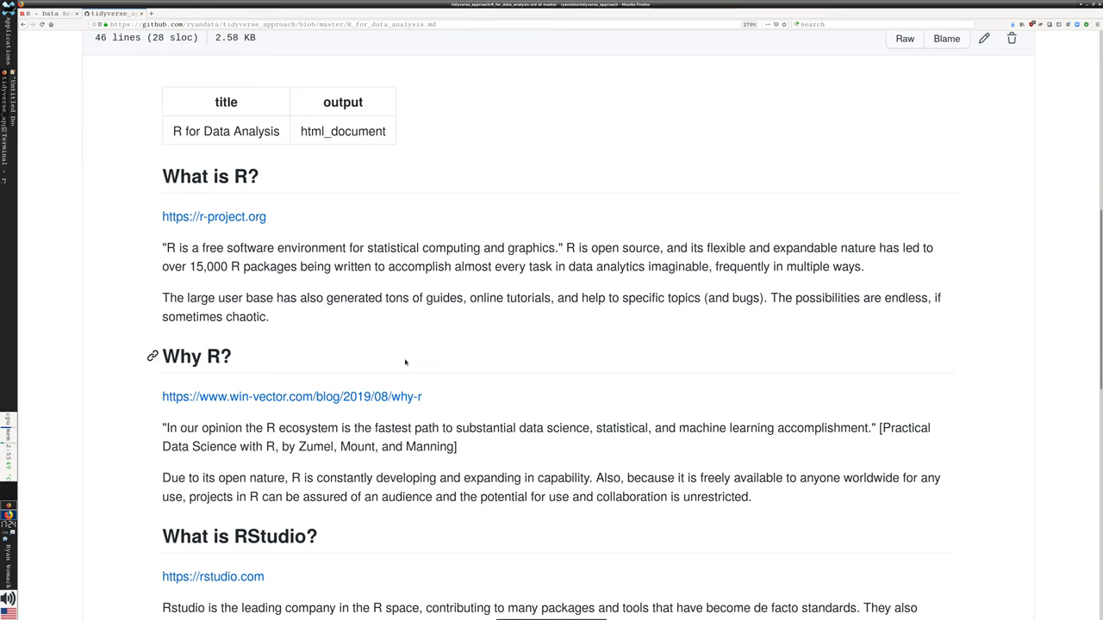
mouse_move(411, 364)
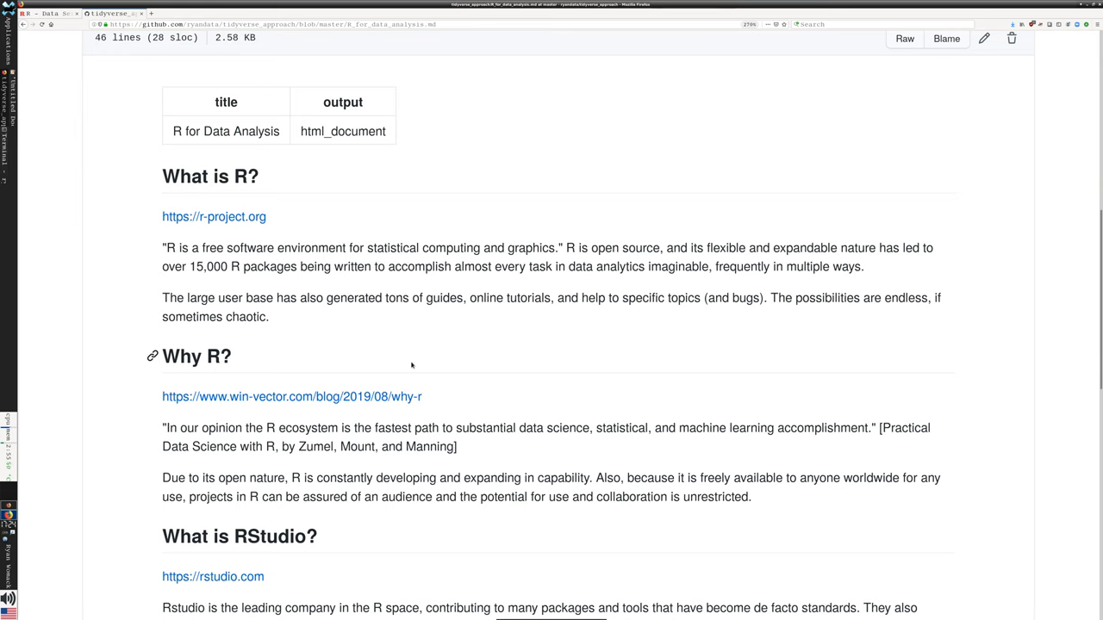
Settle on the What is R? section and select the quoted definition of R.
scroll("up", 3)
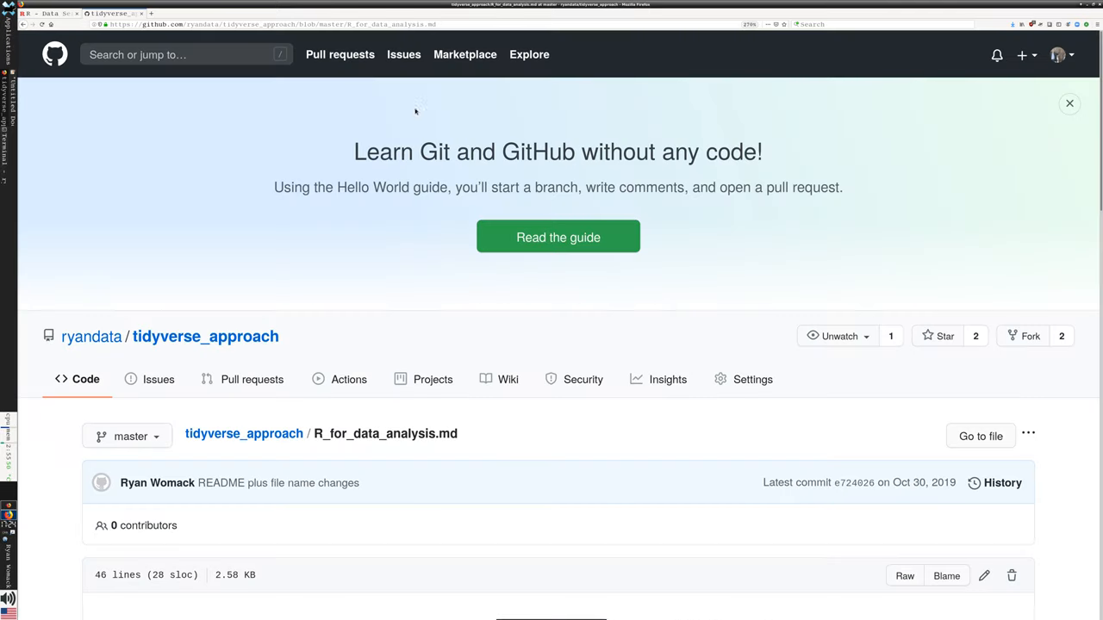
scroll("down", 3)
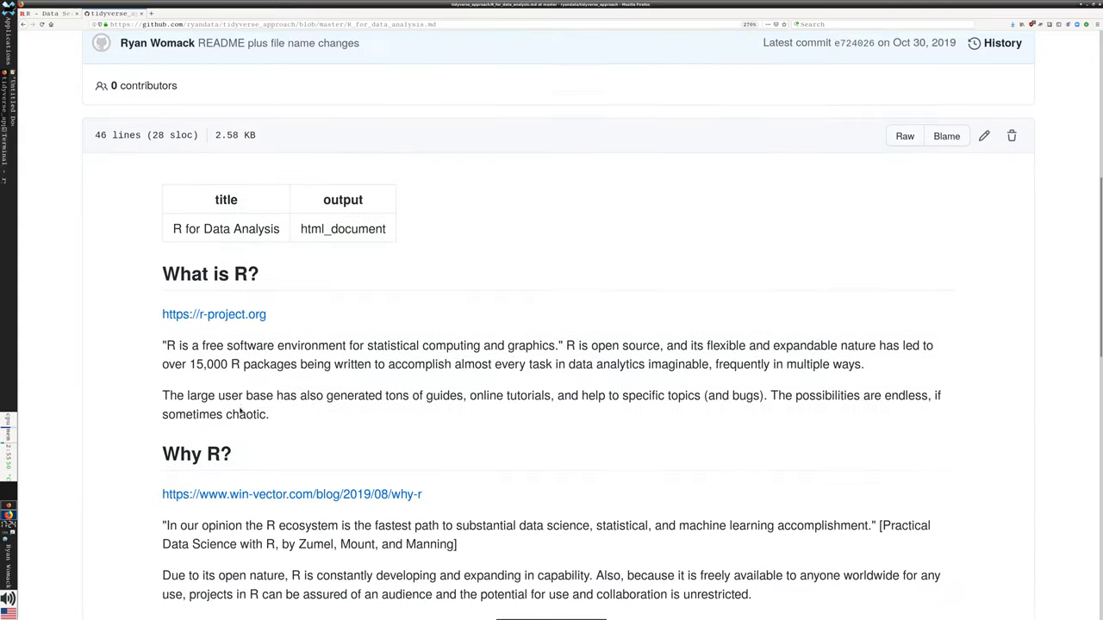
scroll("down", 3)
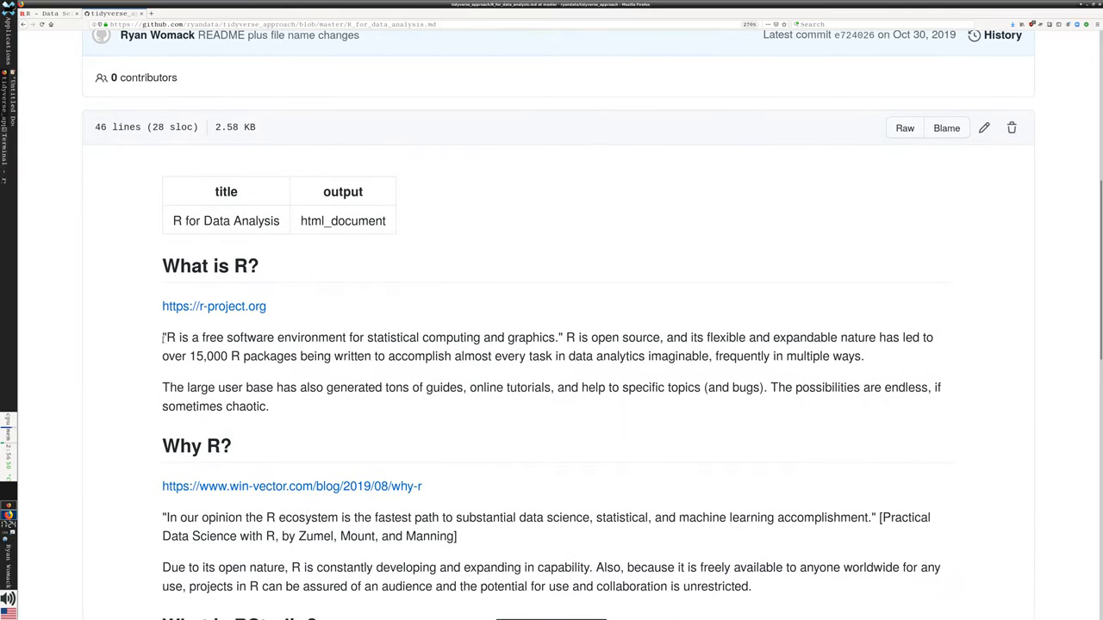
left_click_drag(166, 337, 506, 337)
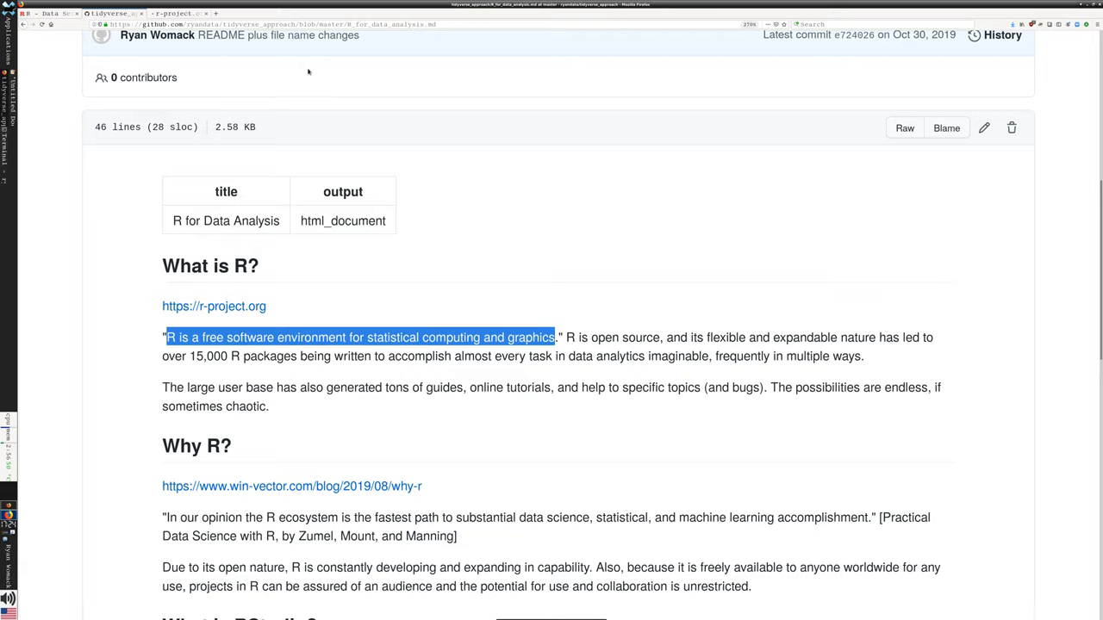
Switch to the r-project.org tab showing the R Project home page.
left_click(213, 305)
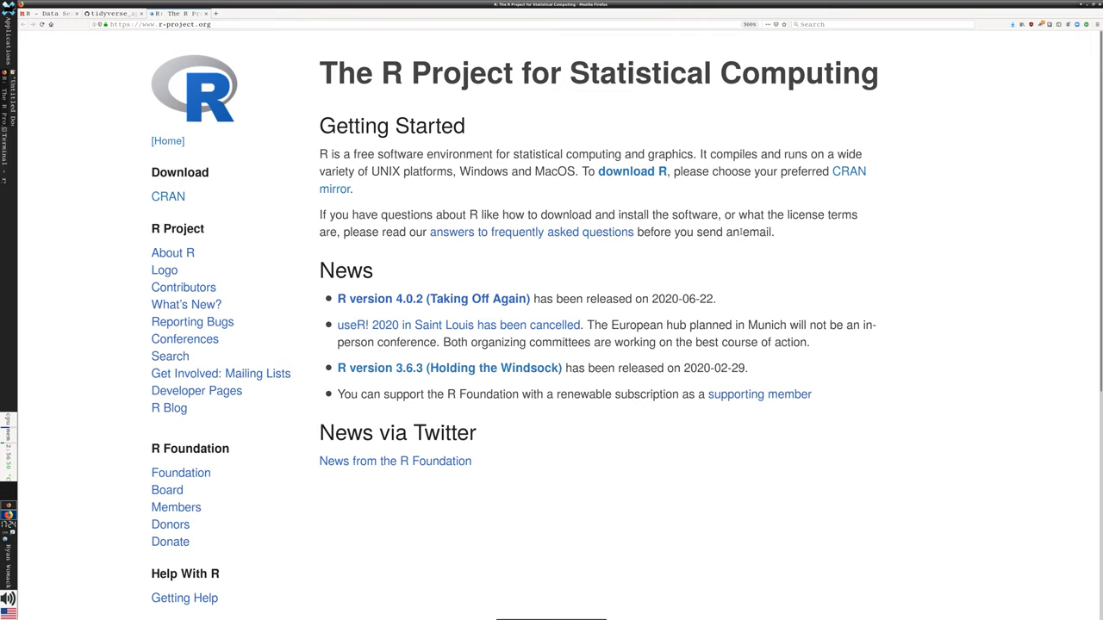
mouse_move(995, 179)
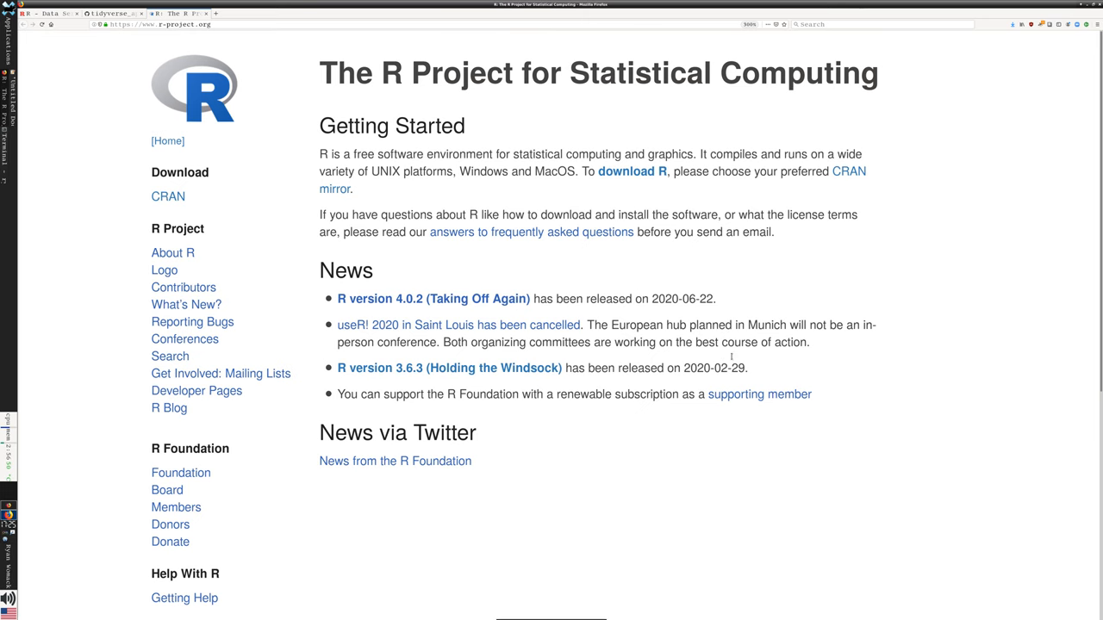
mouse_move(732, 356)
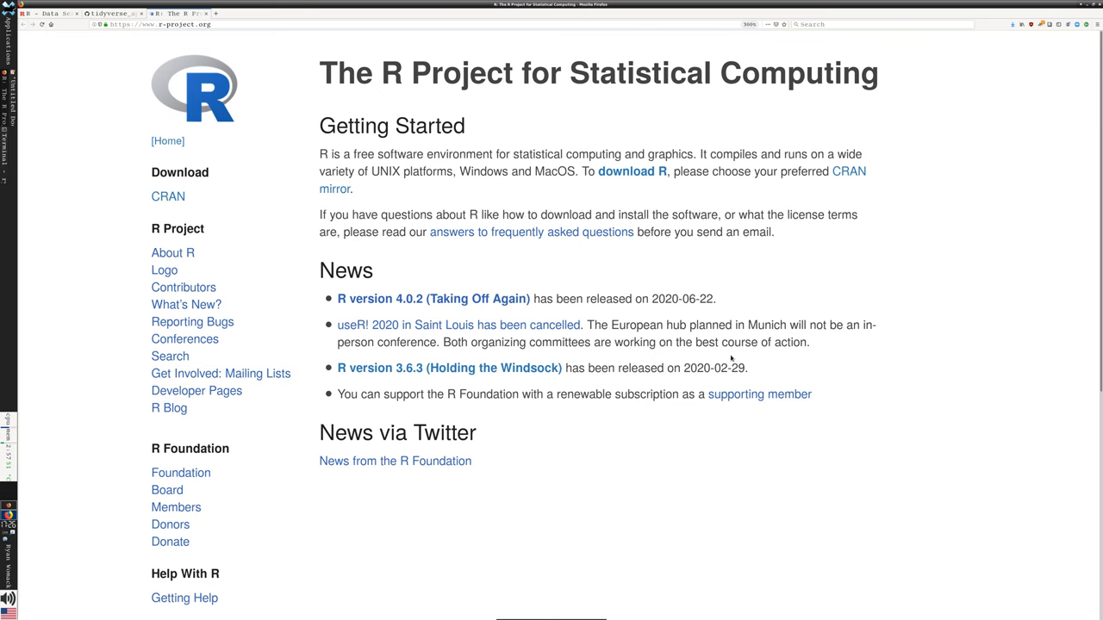
mouse_move(951, 307)
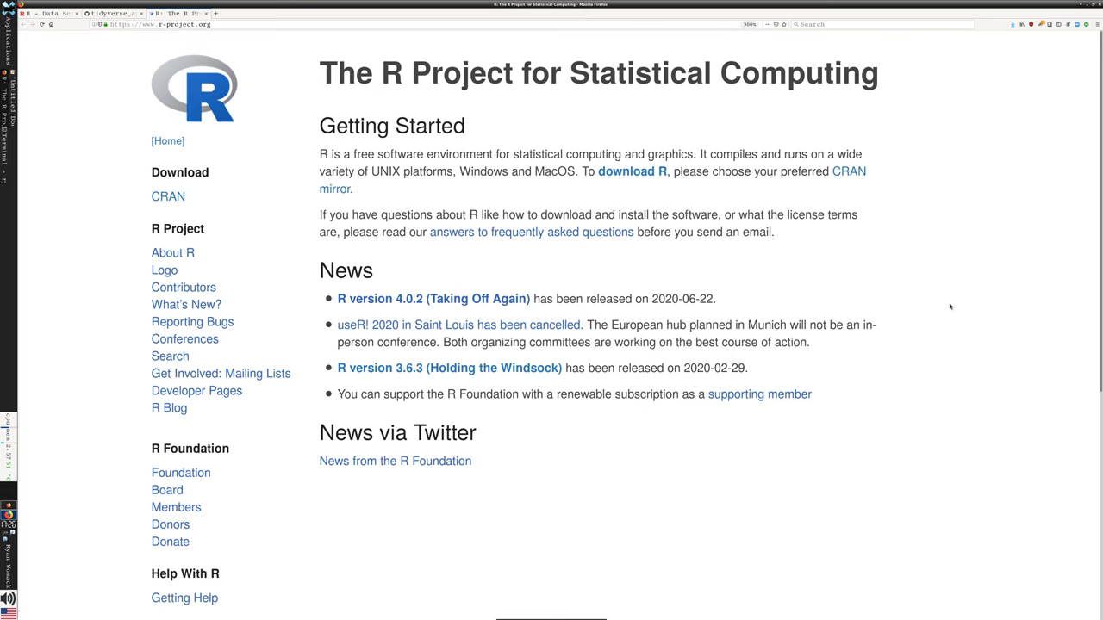
mouse_move(632, 170)
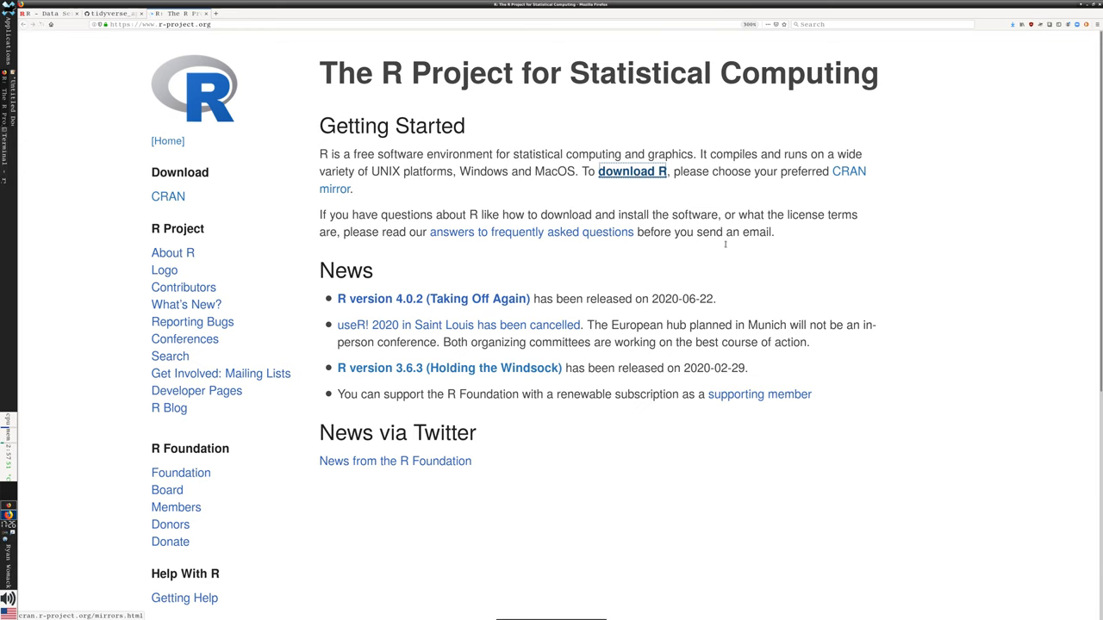
Open the CRAN mirrors list, scroll through the countries, and return to the top.
left_click(849, 171)
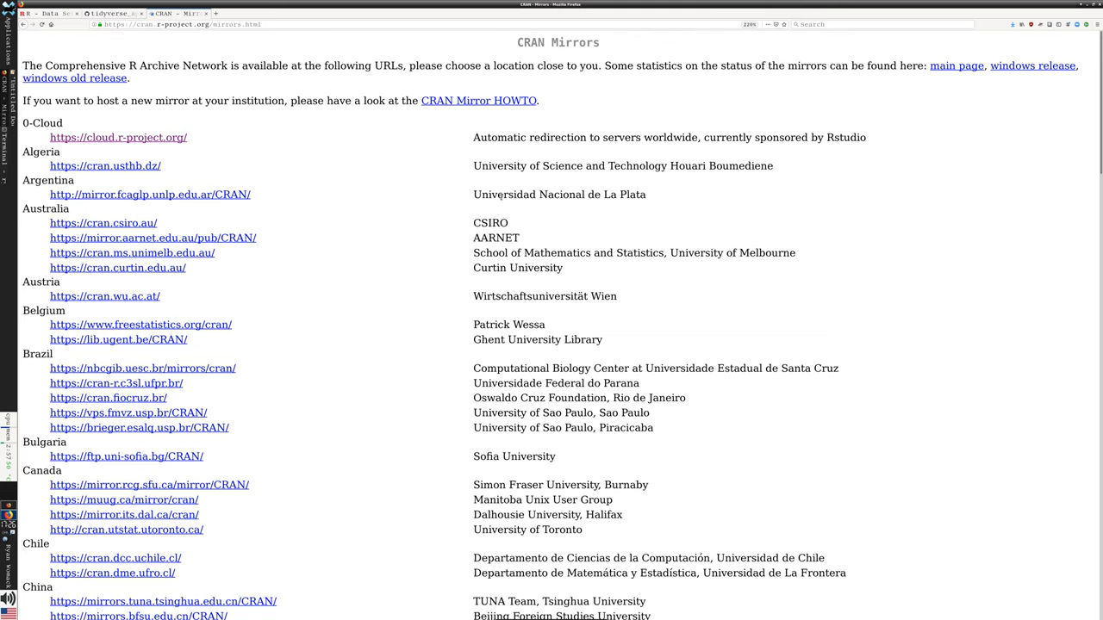
mouse_move(345, 291)
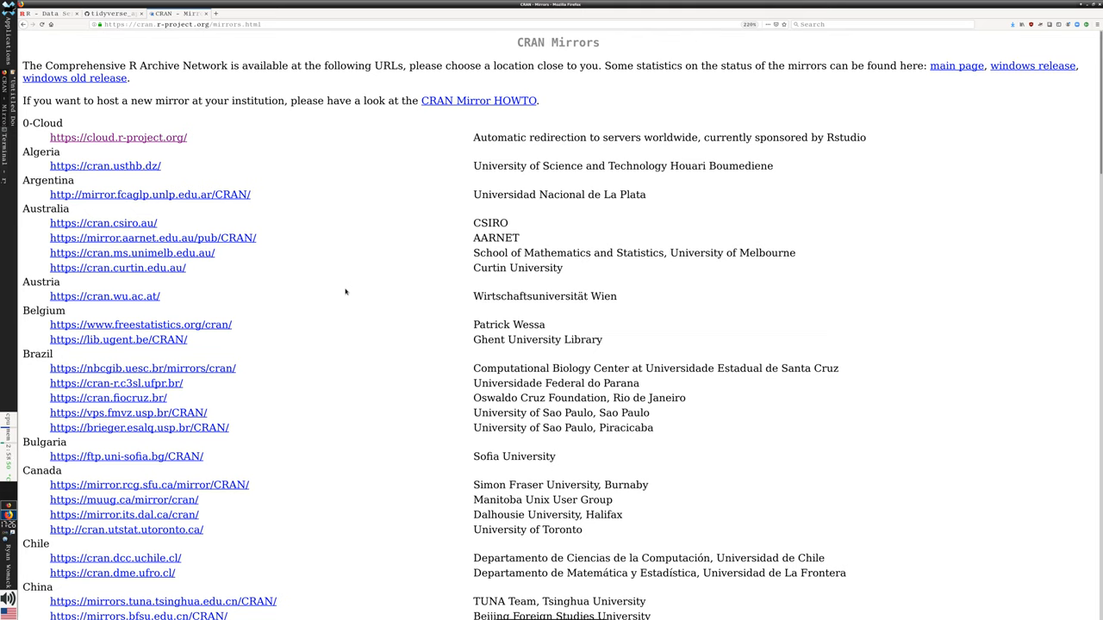
scroll("down", 3)
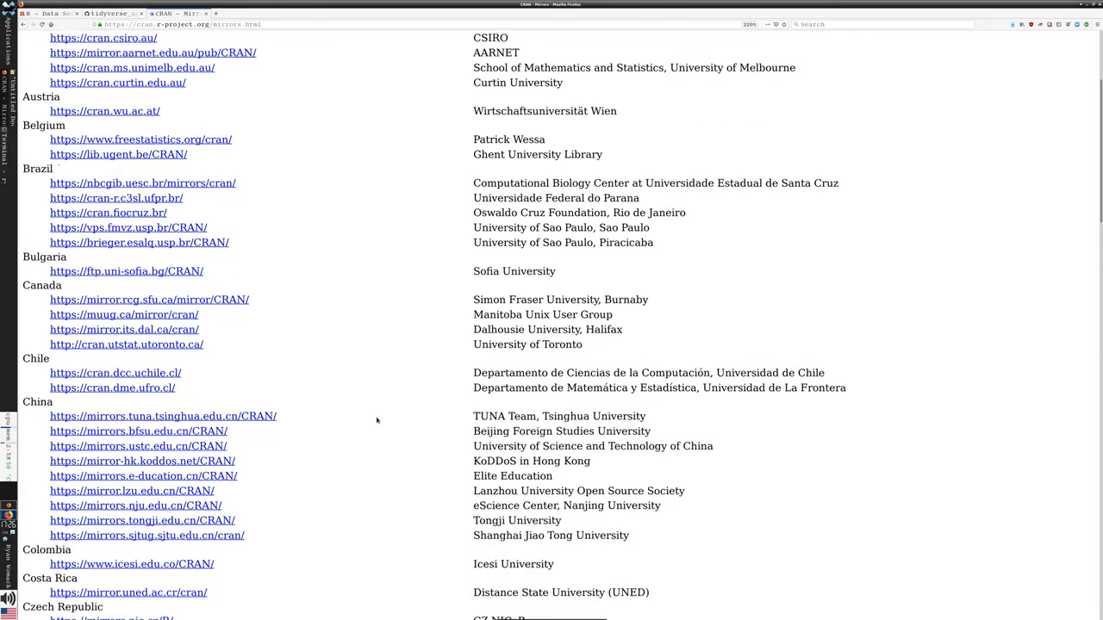
scroll("down", 3)
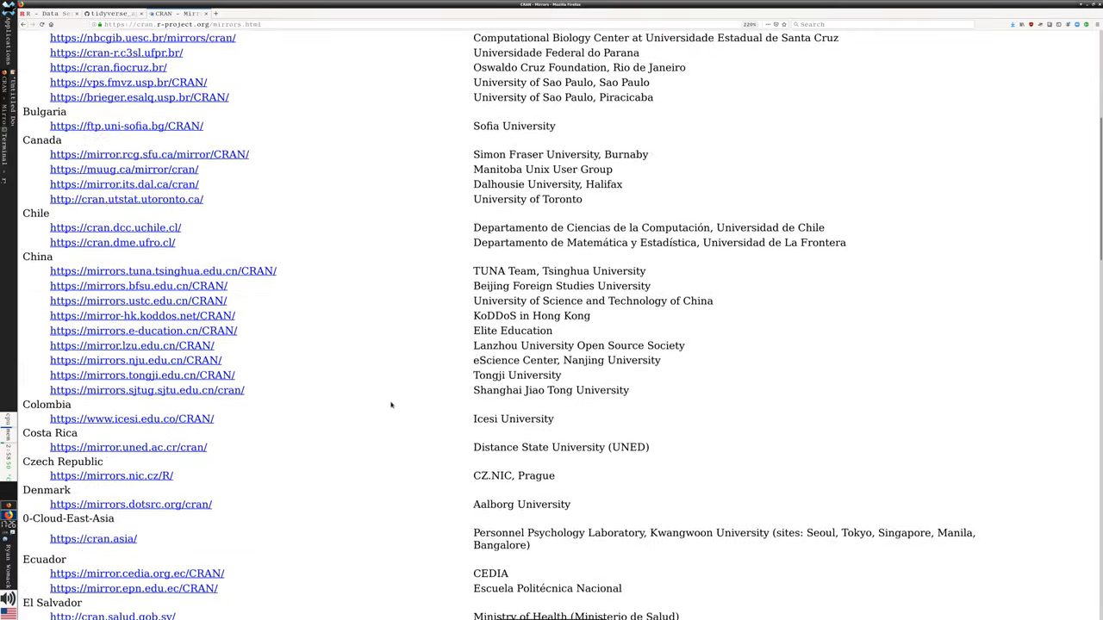
scroll("up", 3)
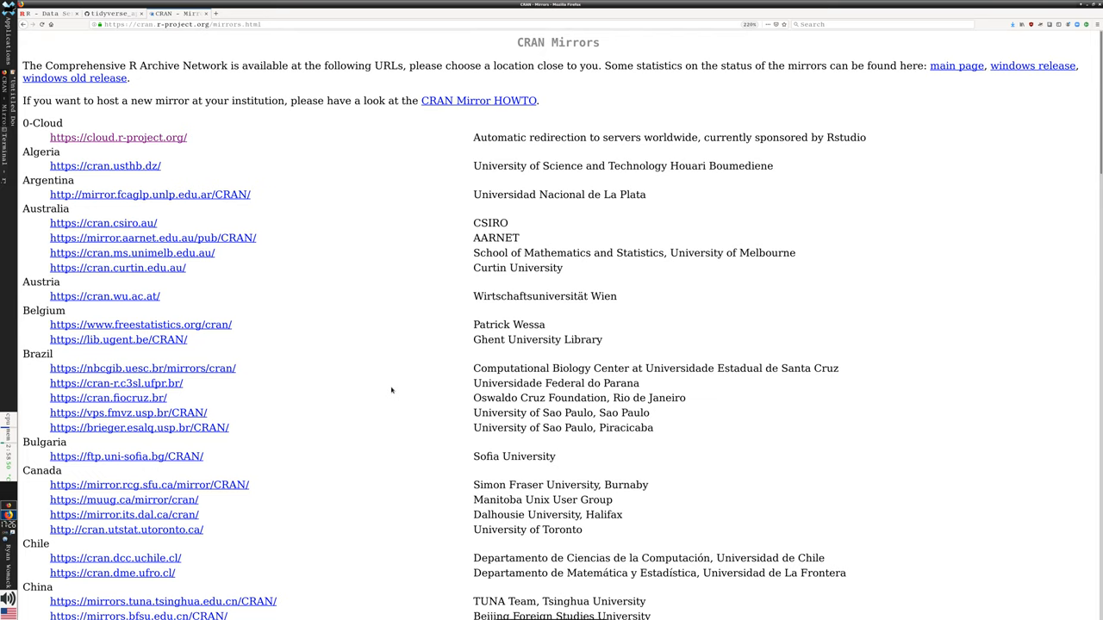
scroll("down", 3)
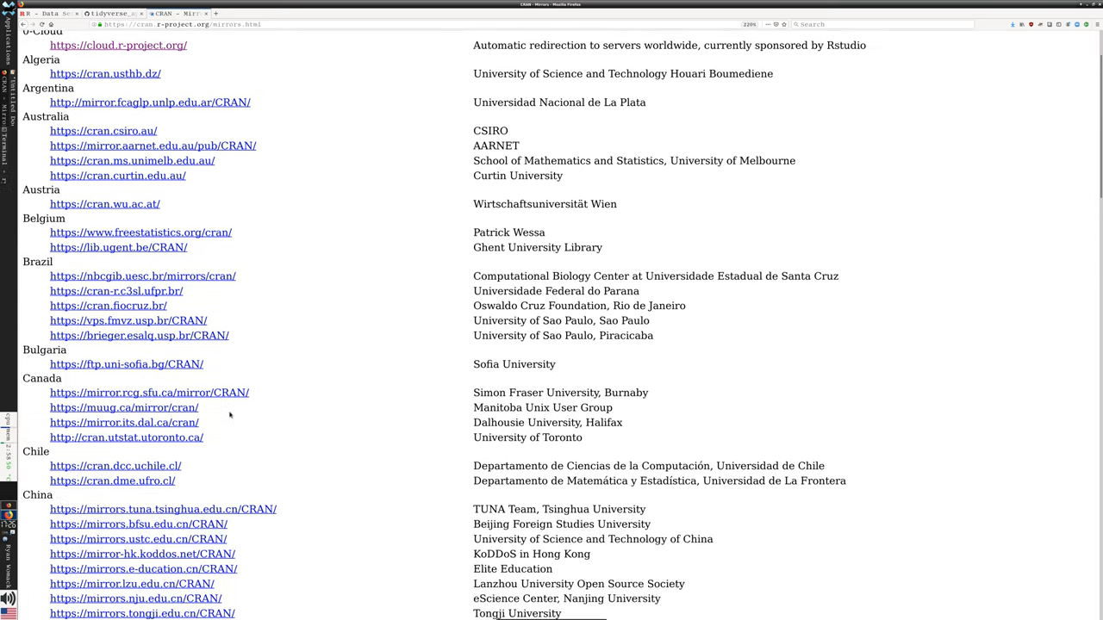
scroll("down", 3)
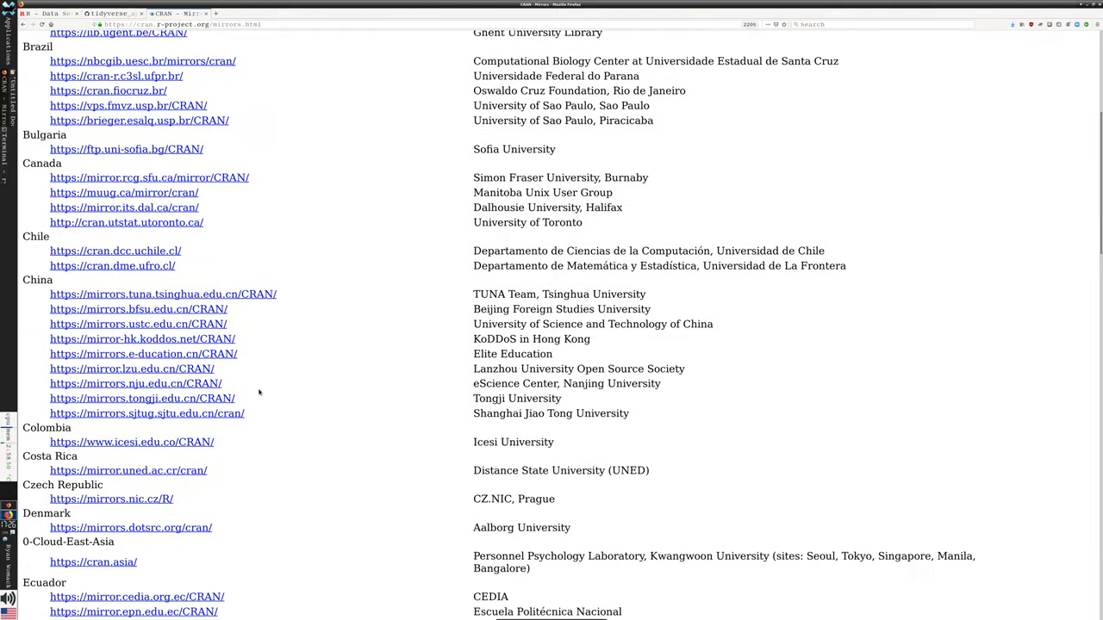
scroll("down", 3)
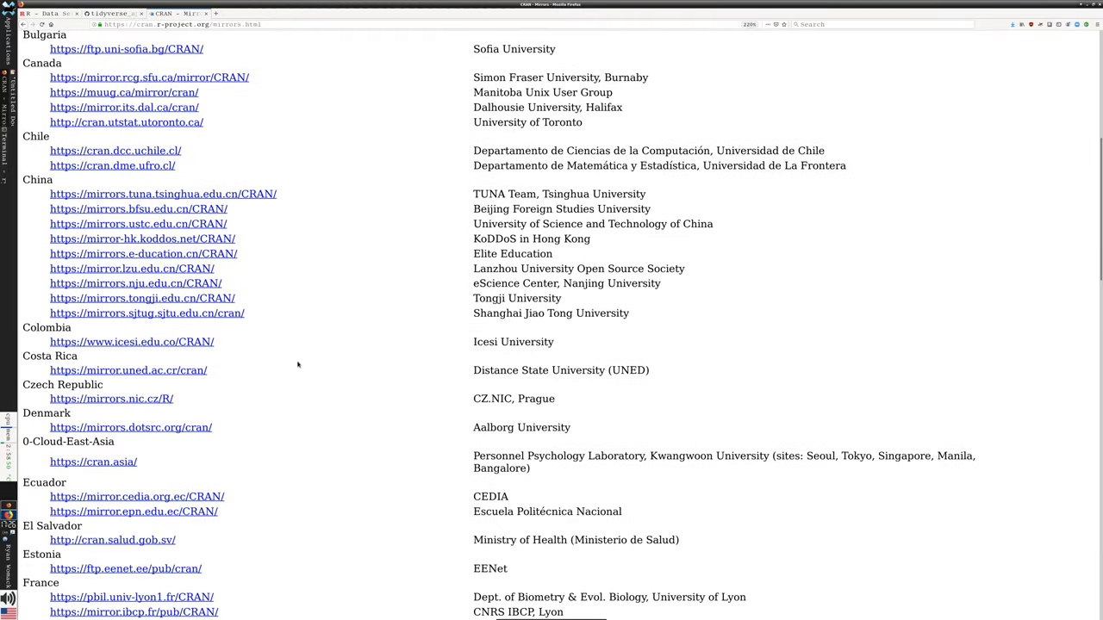
scroll("down", 3)
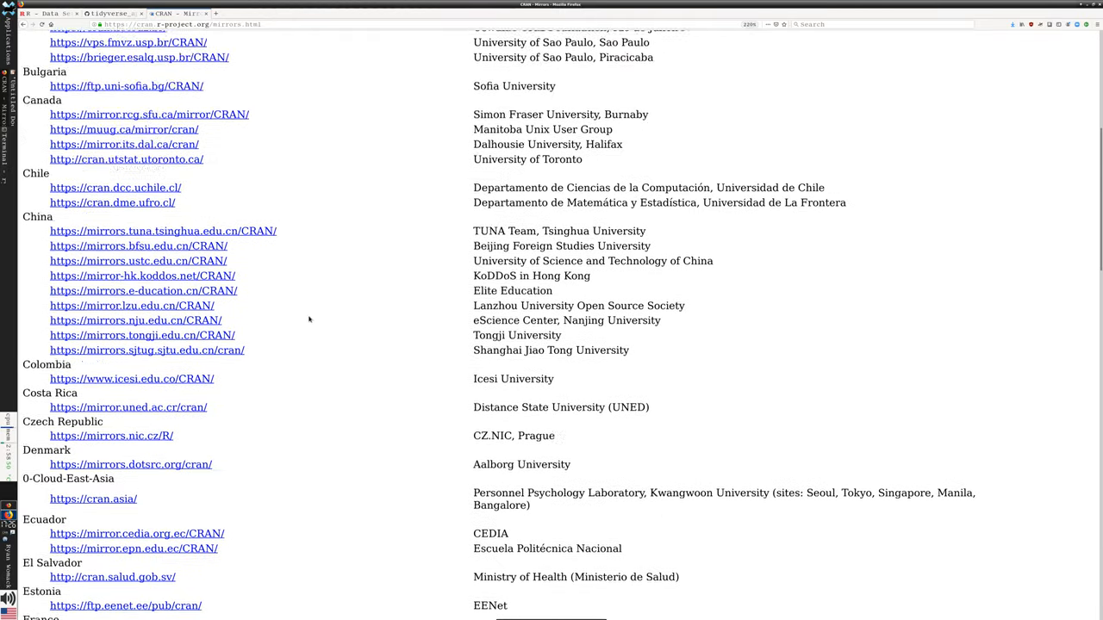
scroll("up", 3)
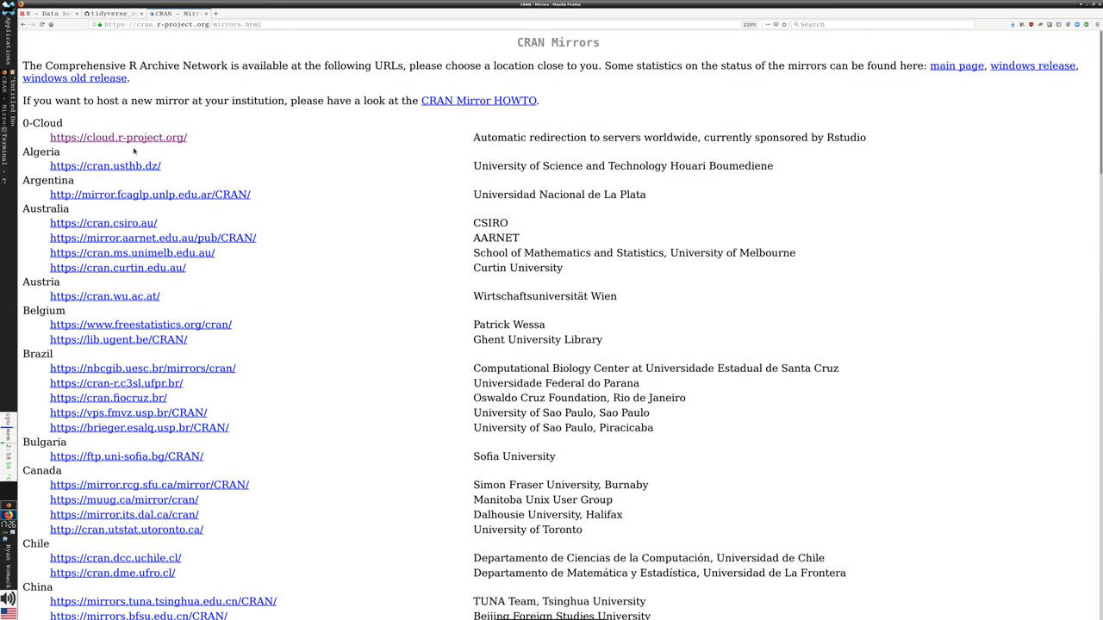
mouse_move(104, 140)
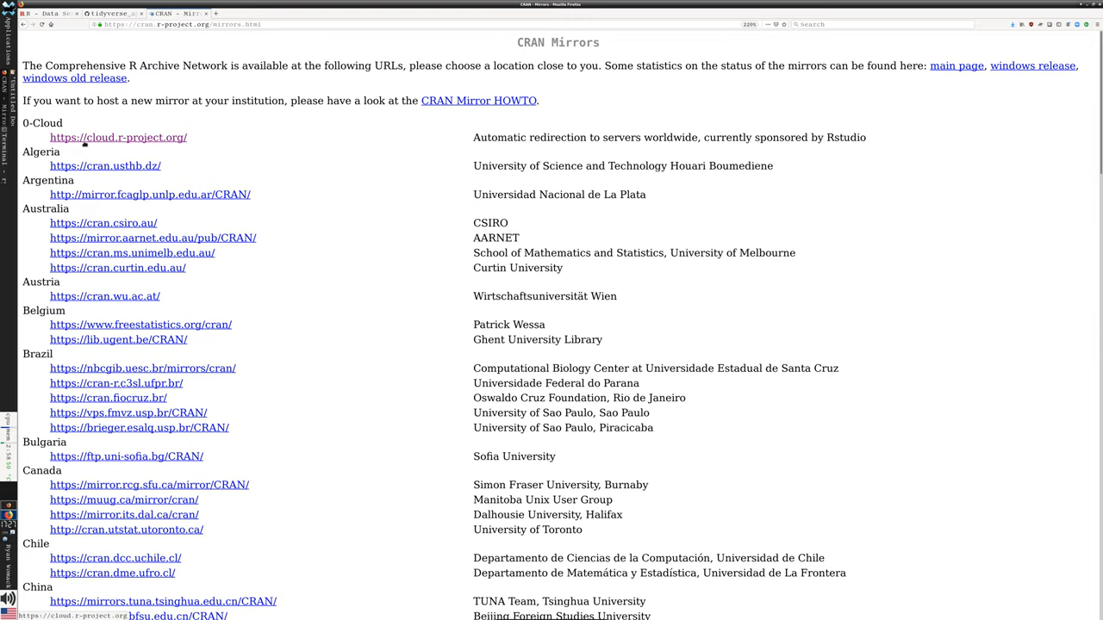
Pick the cloud.r-project.org mirror and follow Download R for Windows to its subdirectories.
left_click(118, 137)
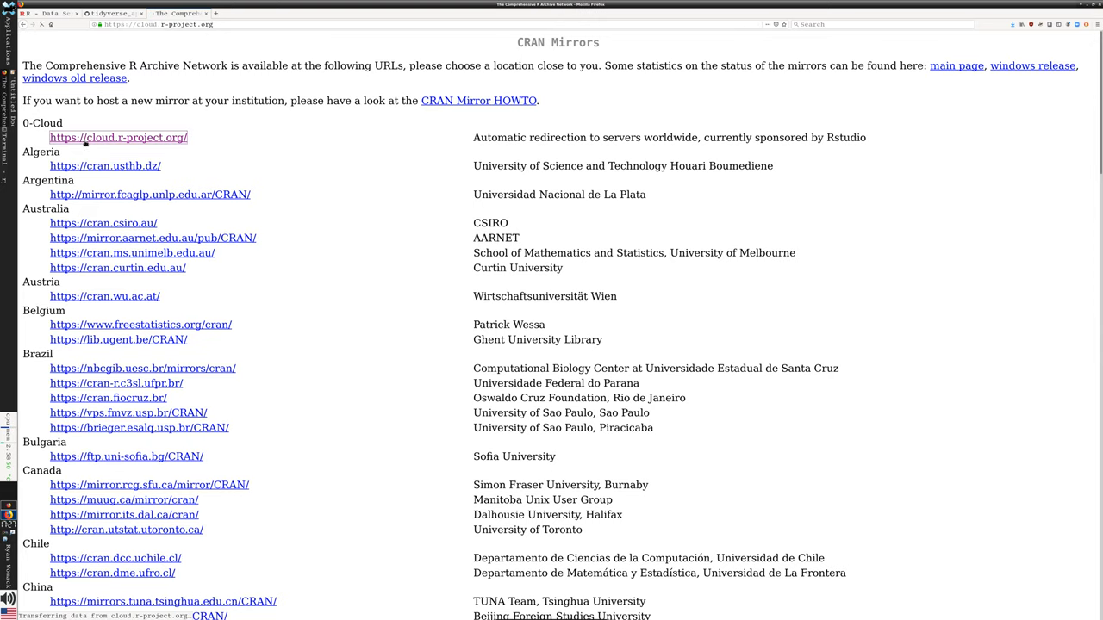
left_click(118, 137)
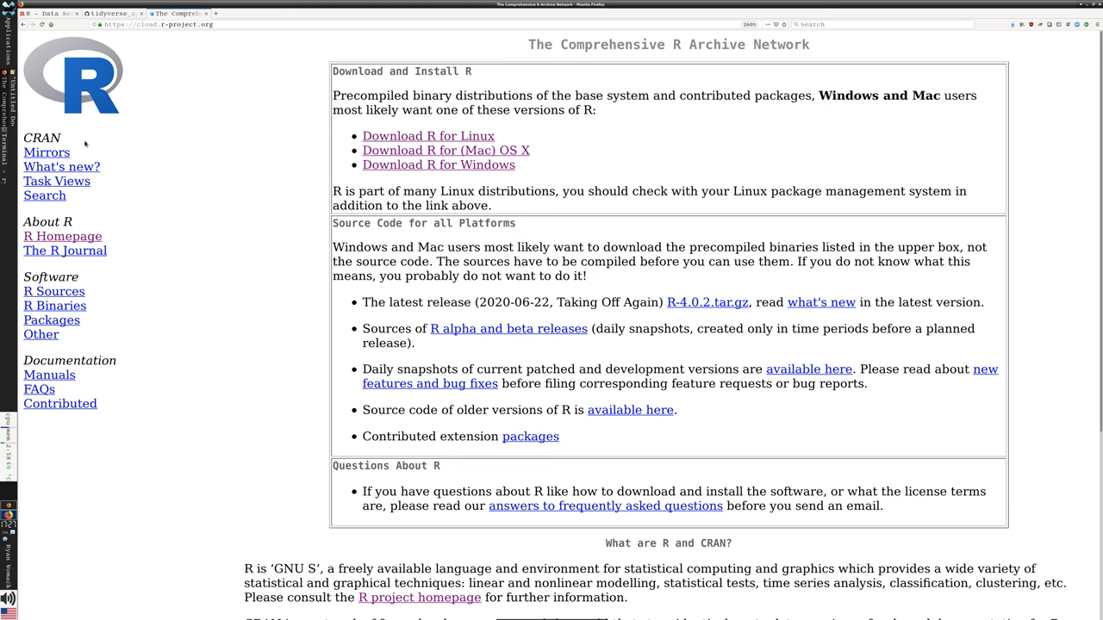
mouse_move(257, 163)
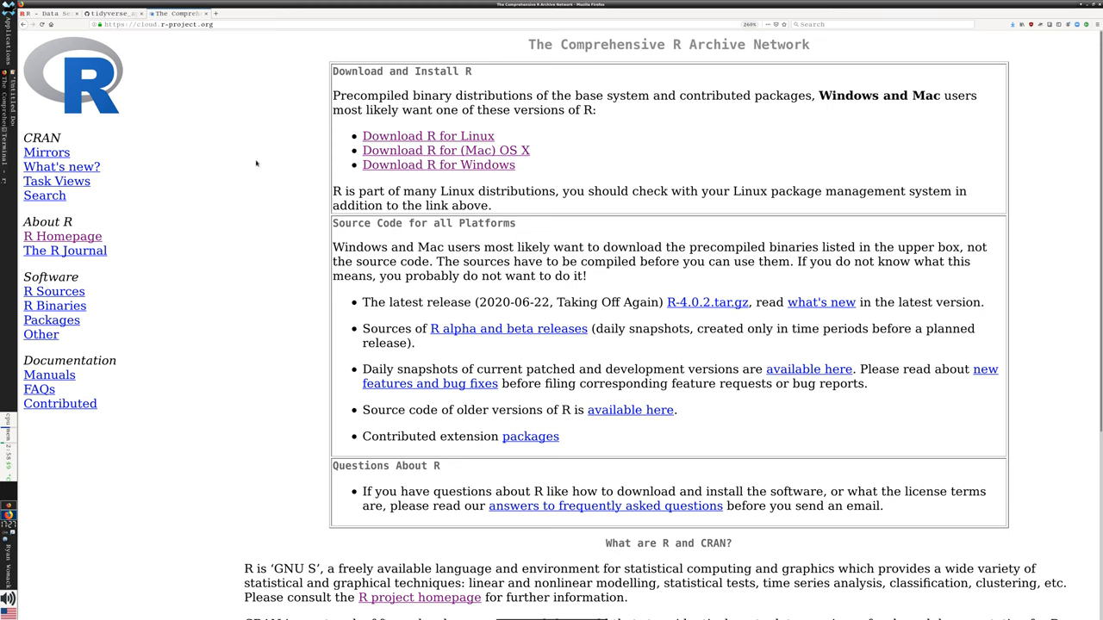
left_click(438, 164)
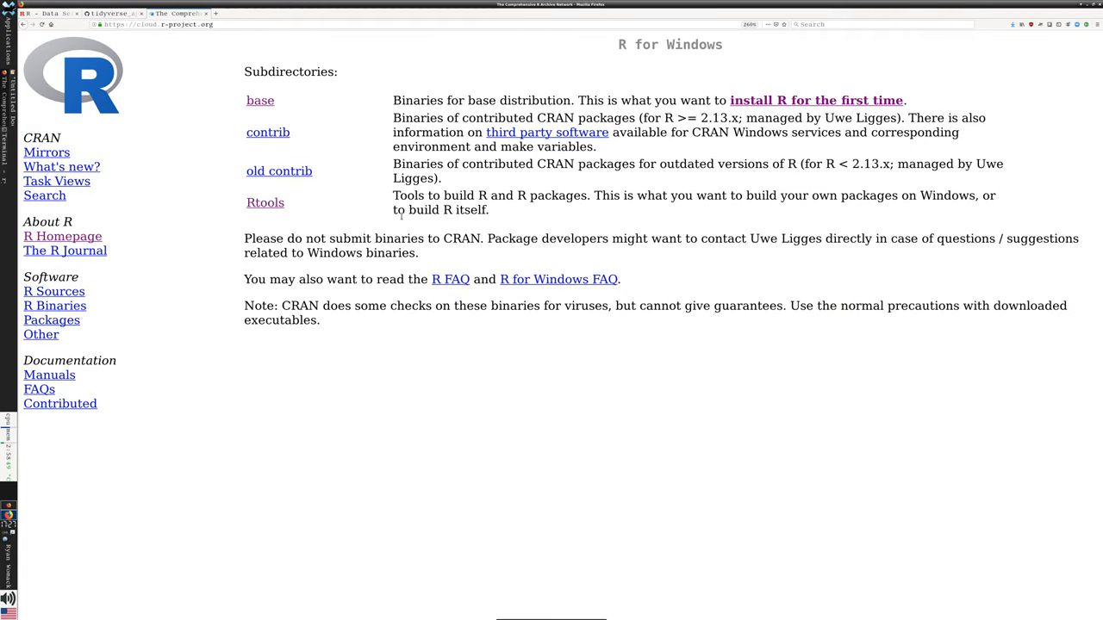
mouse_move(381, 77)
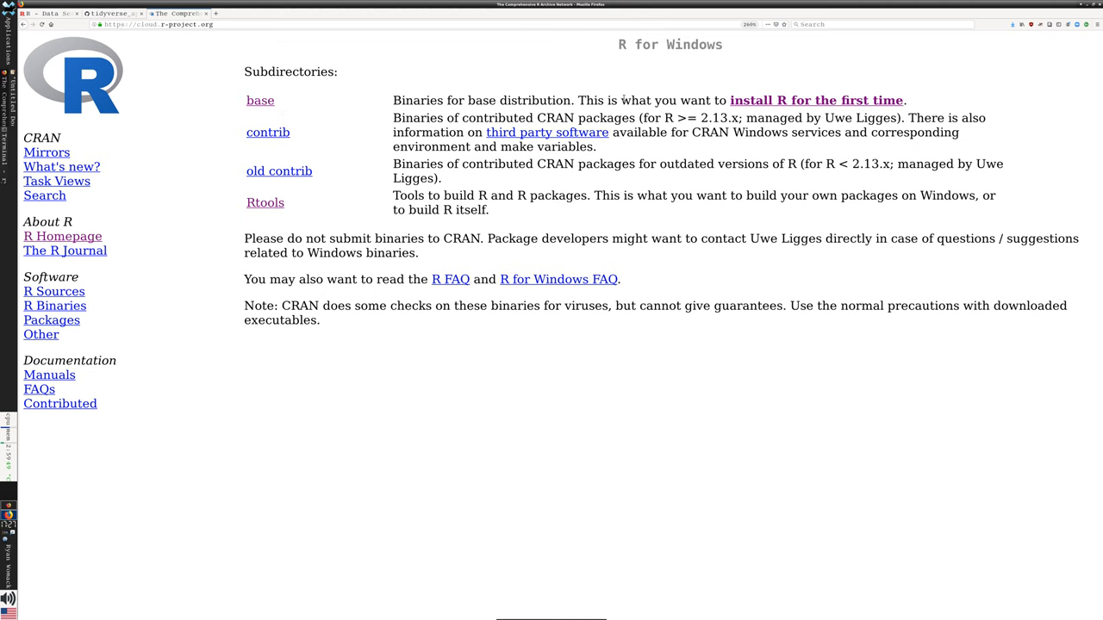
mouse_move(778, 90)
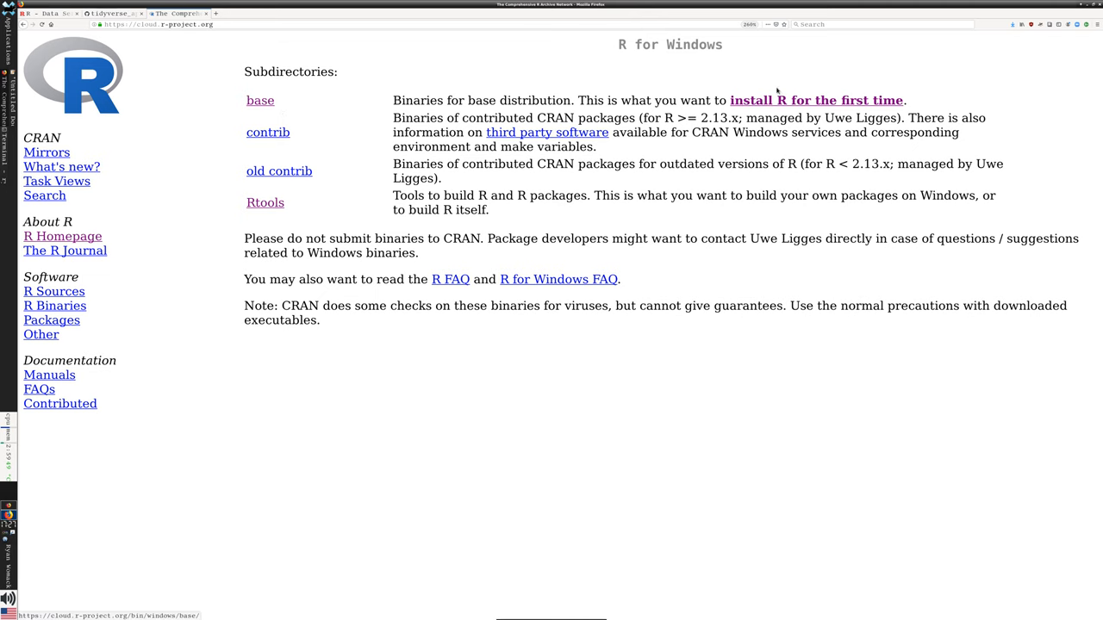
left_click(259, 100)
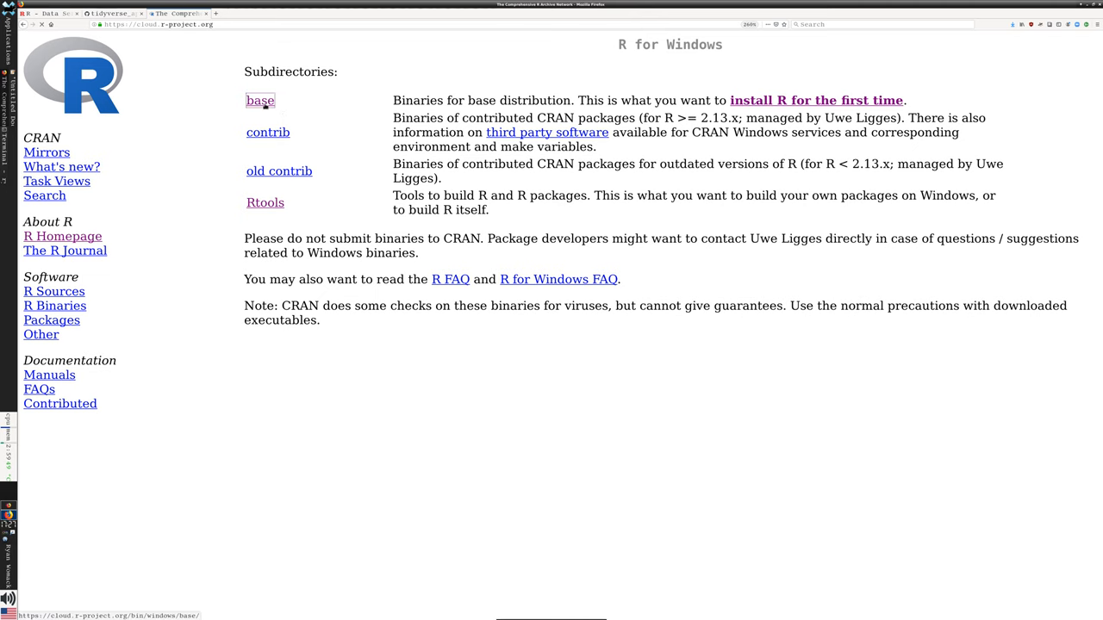
Follow the base link to the 84 MB R-4.0.2 for Windows download page.
left_click(259, 100)
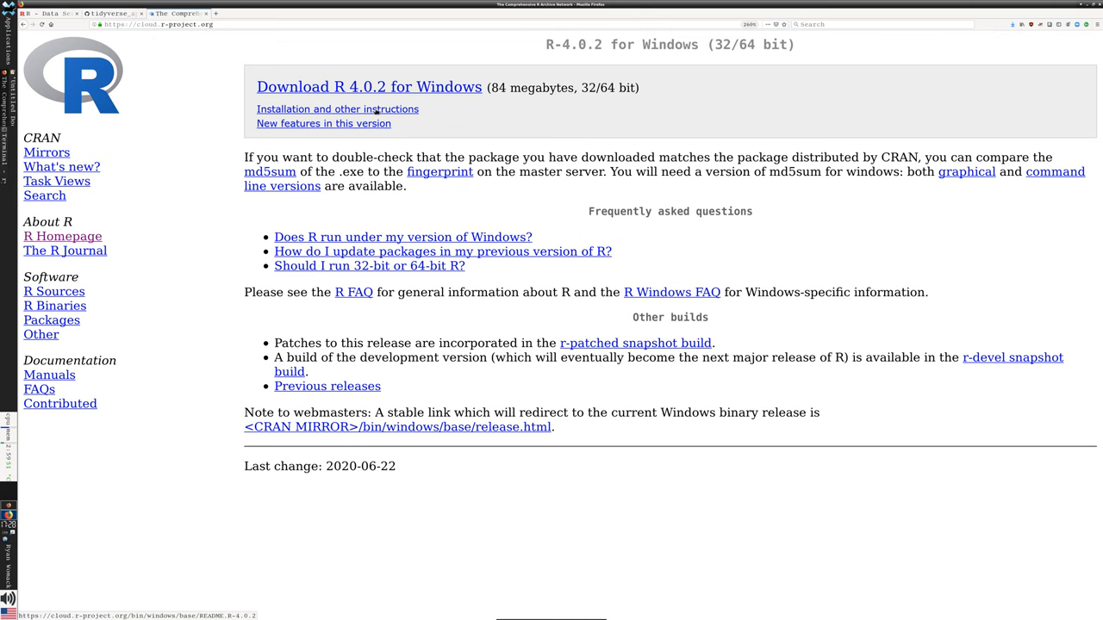
mouse_move(28, 27)
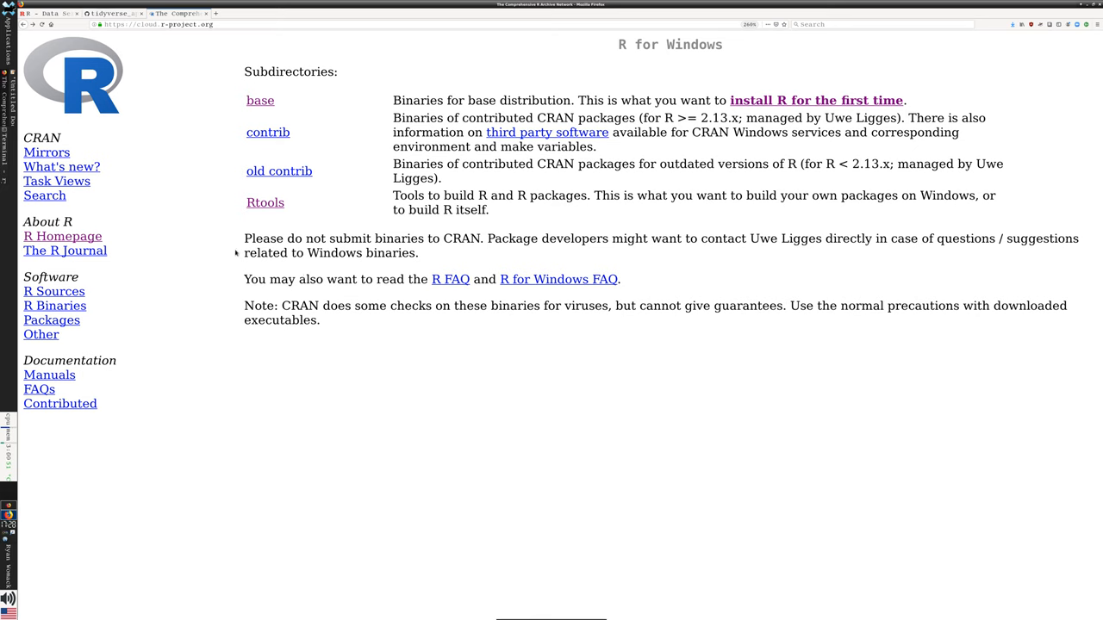
mouse_move(299, 158)
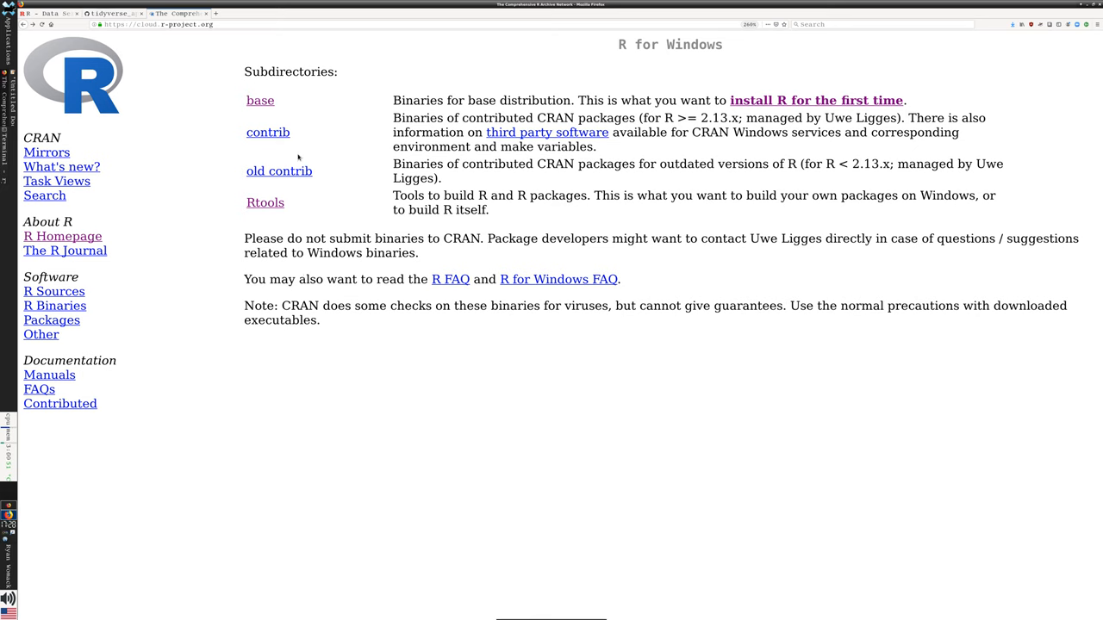
mouse_move(284, 110)
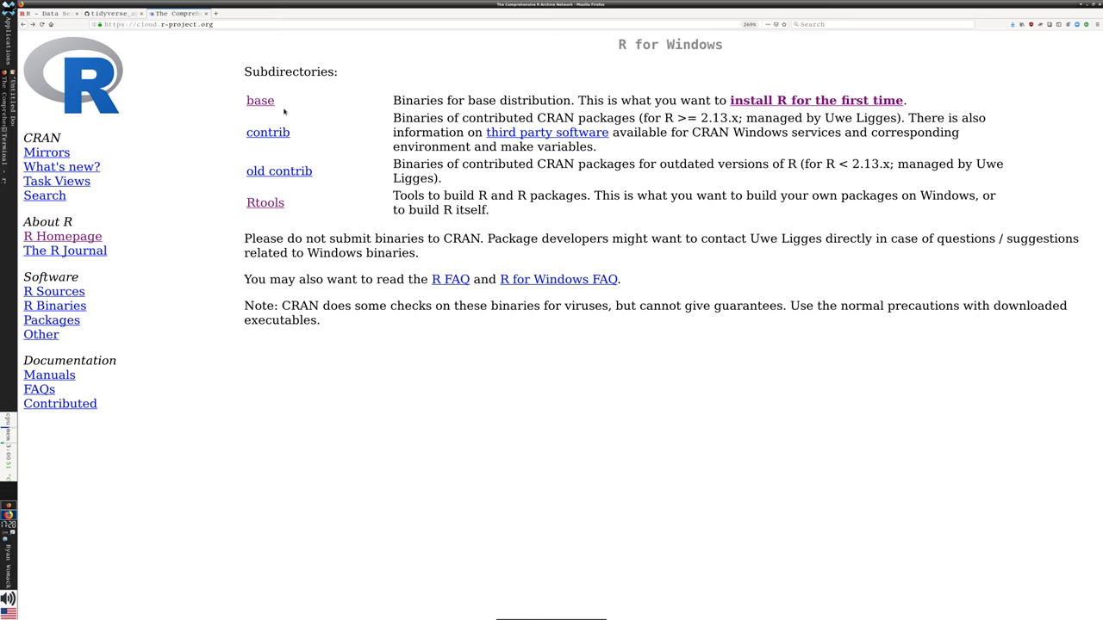
mouse_move(278, 144)
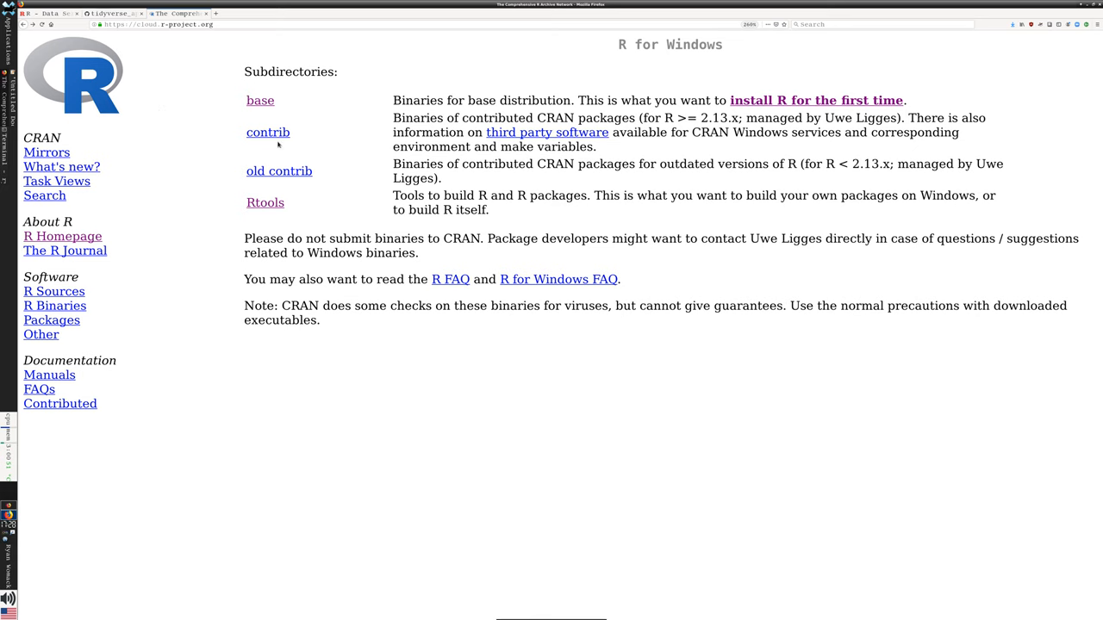
mouse_move(290, 142)
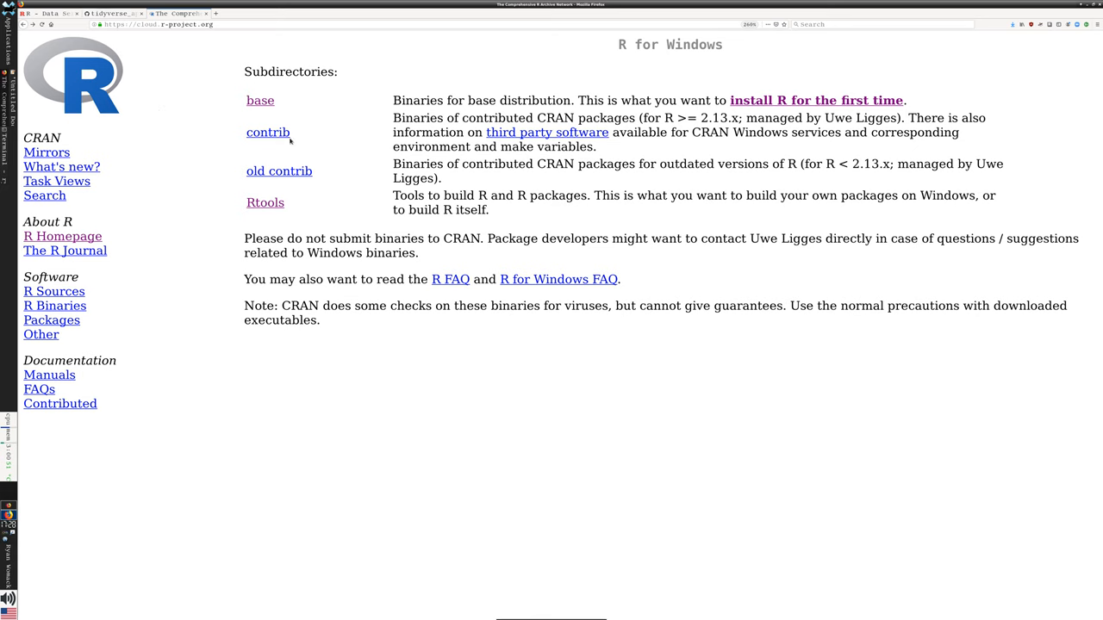
mouse_move(290, 174)
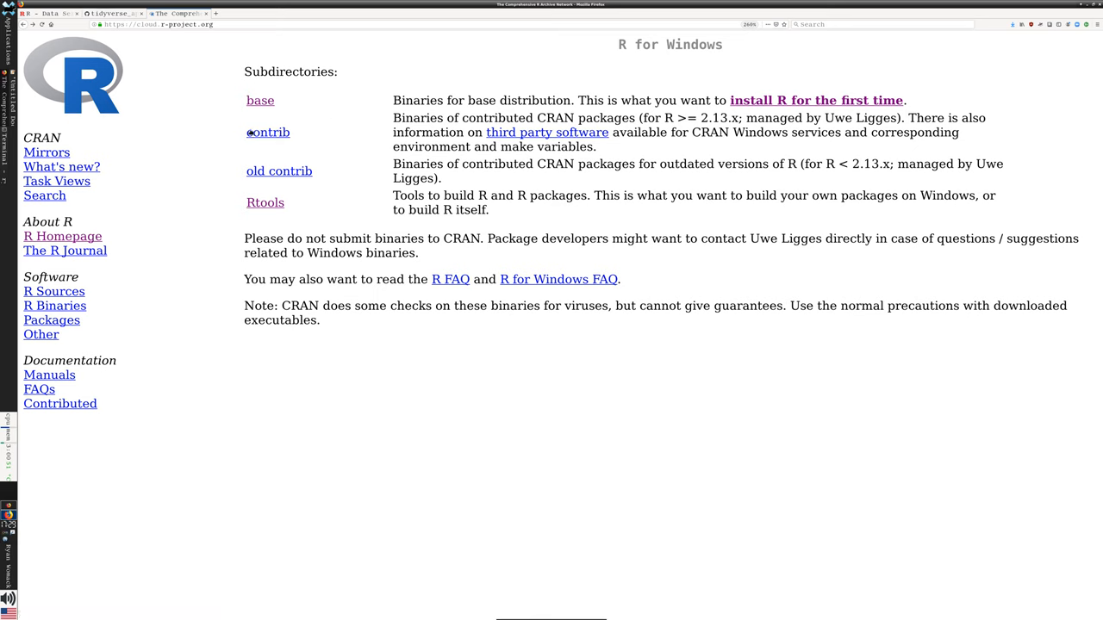
mouse_move(268, 131)
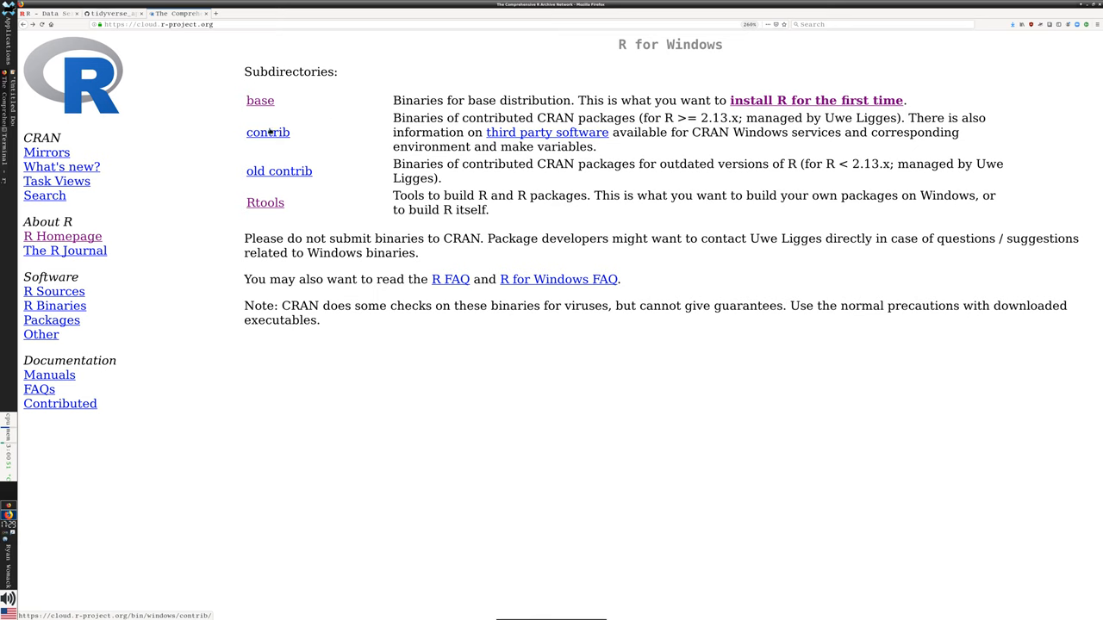
mouse_move(273, 144)
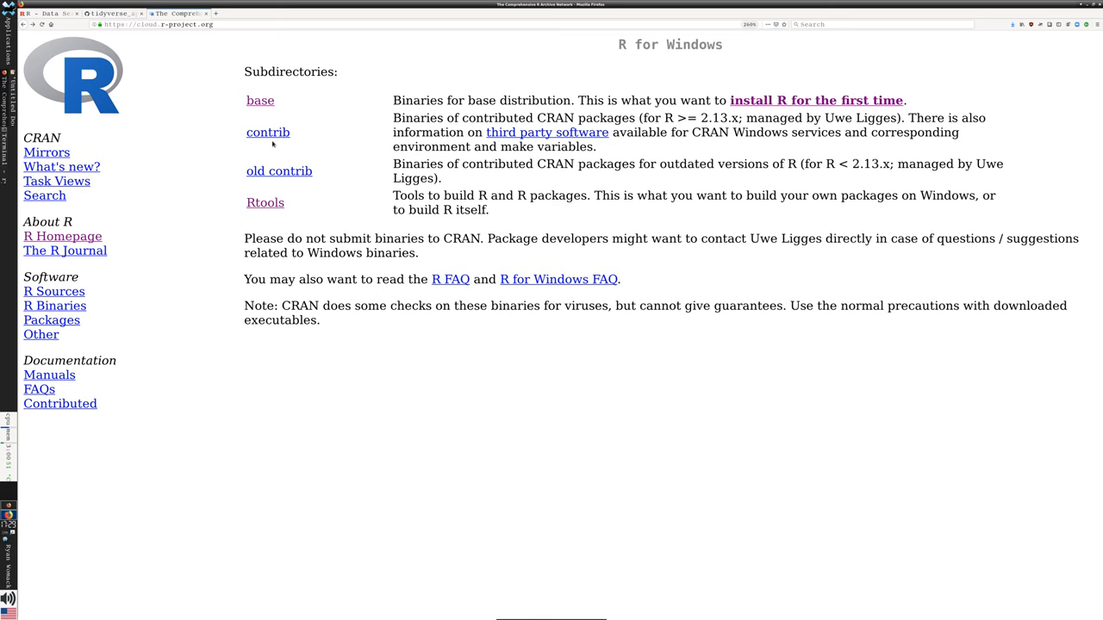
mouse_move(265, 197)
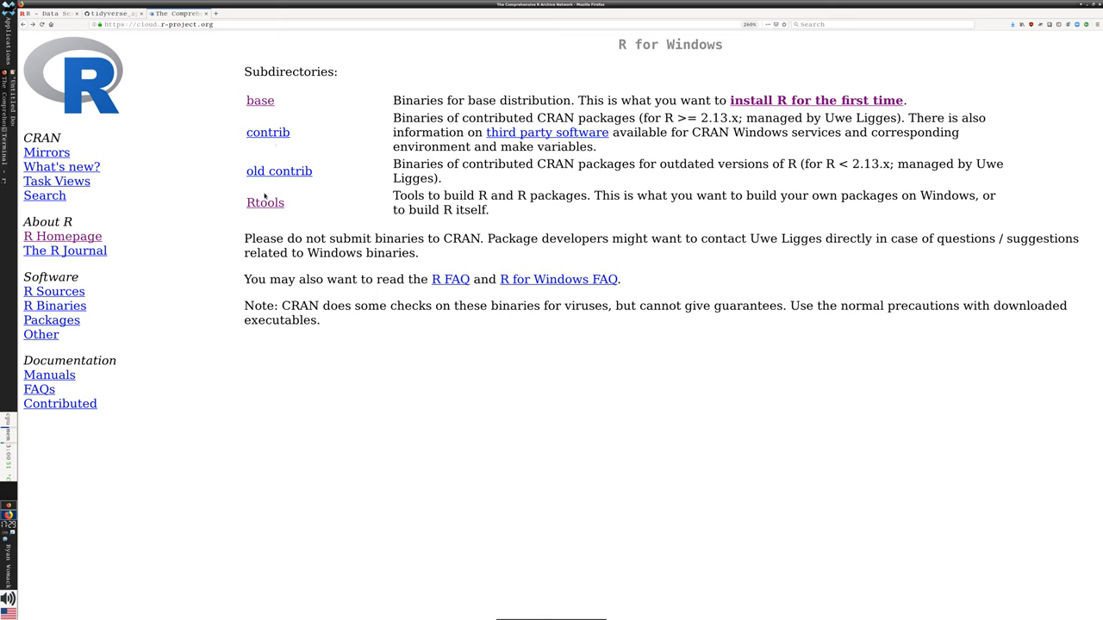
mouse_move(264, 202)
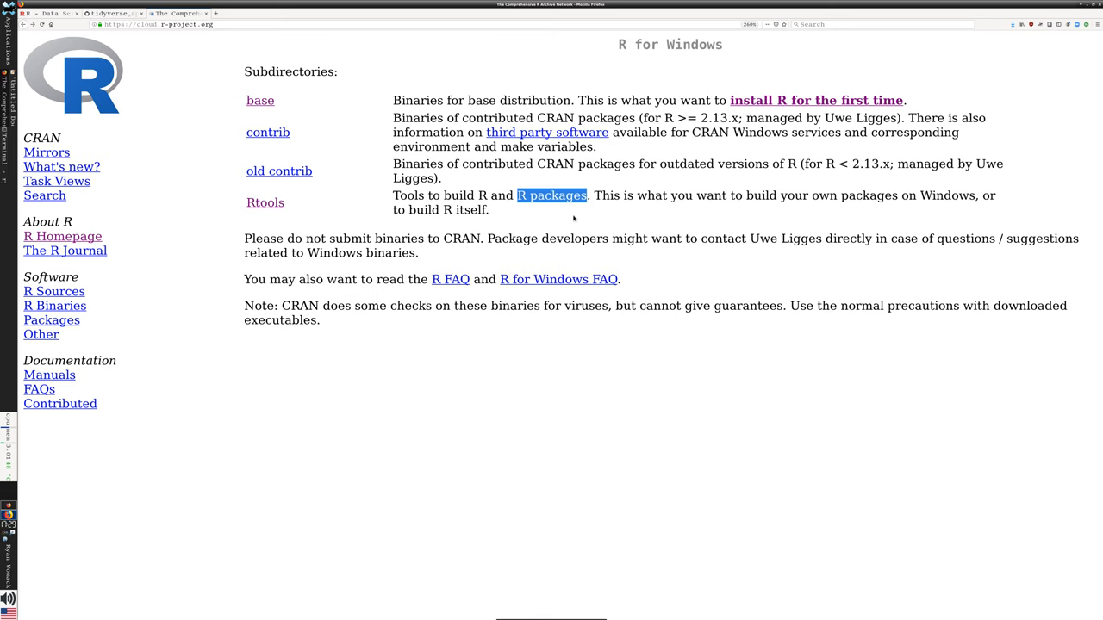
mouse_move(241, 207)
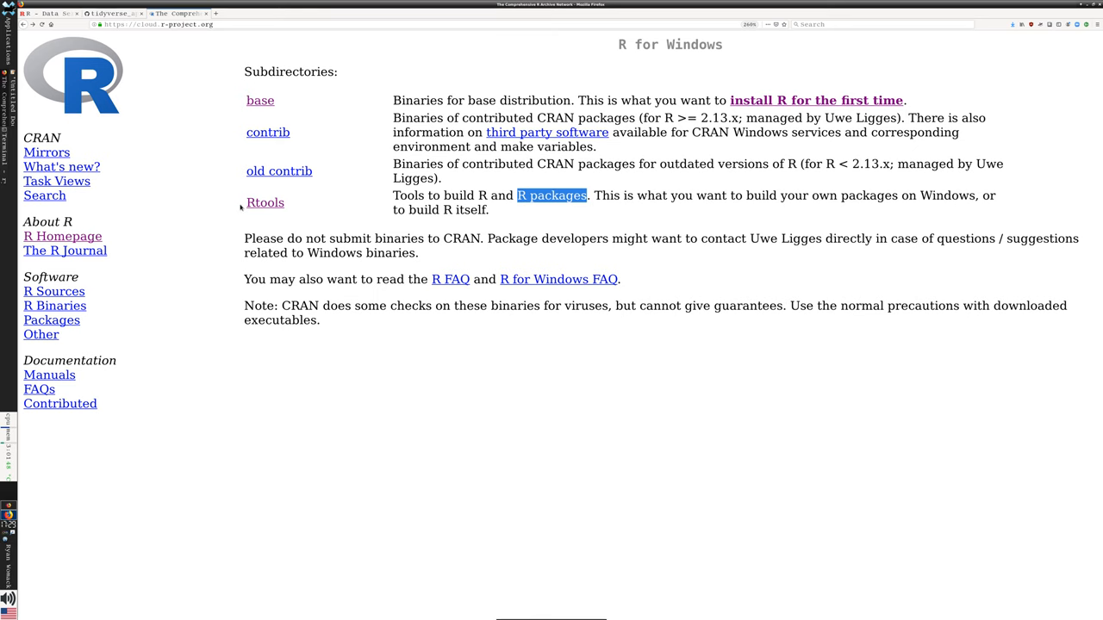
mouse_move(265, 203)
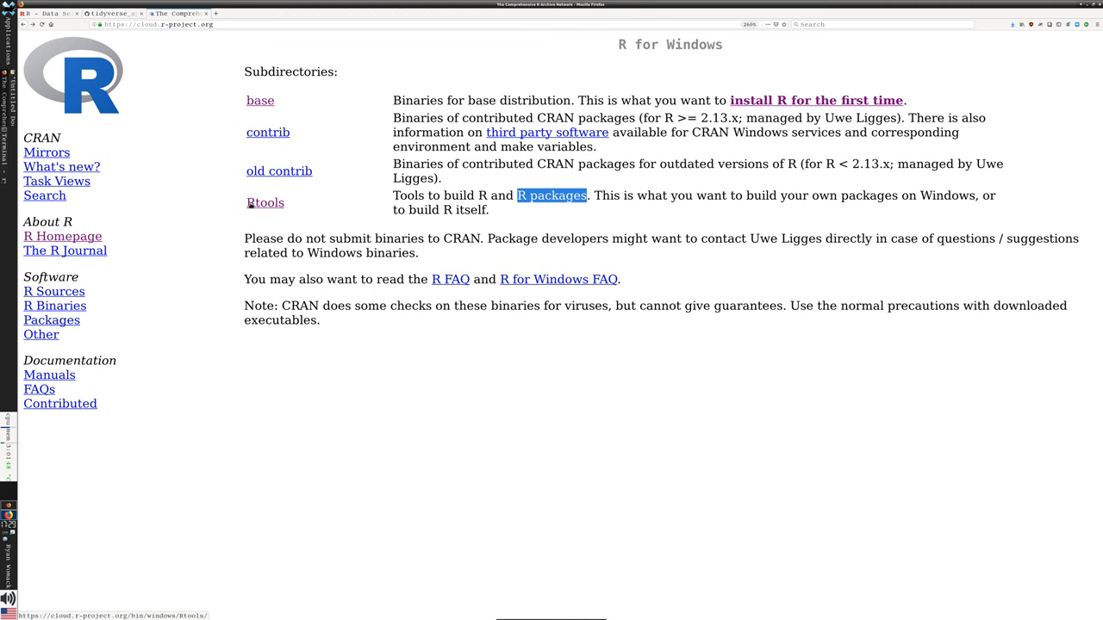
View the Rtools40 on Windows page, then go back to the CRAN home page.
left_click(265, 202)
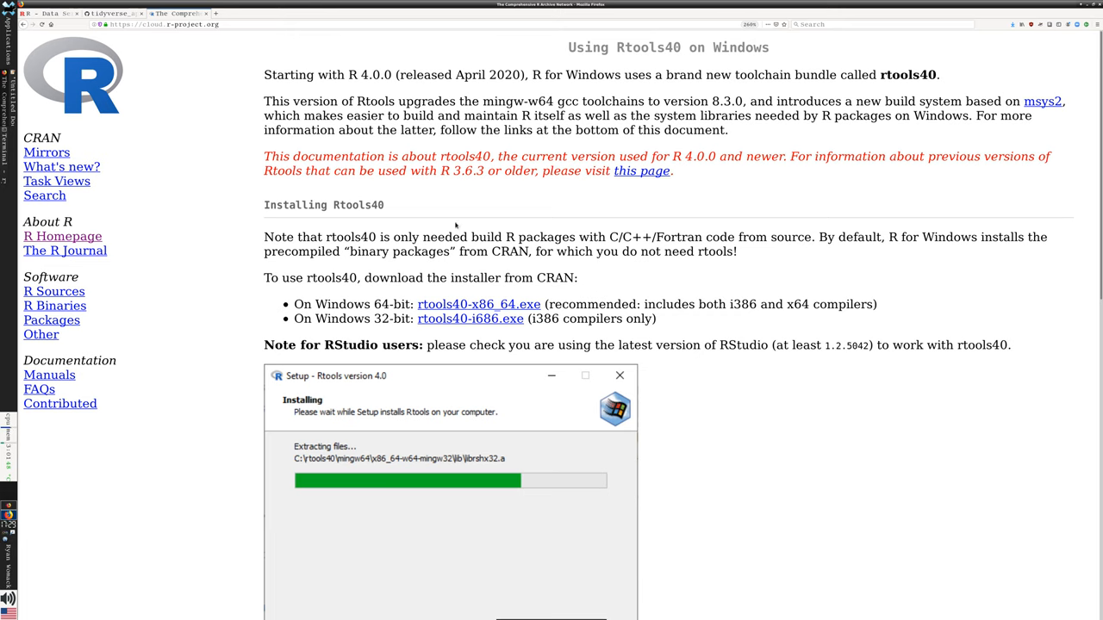
mouse_move(586, 253)
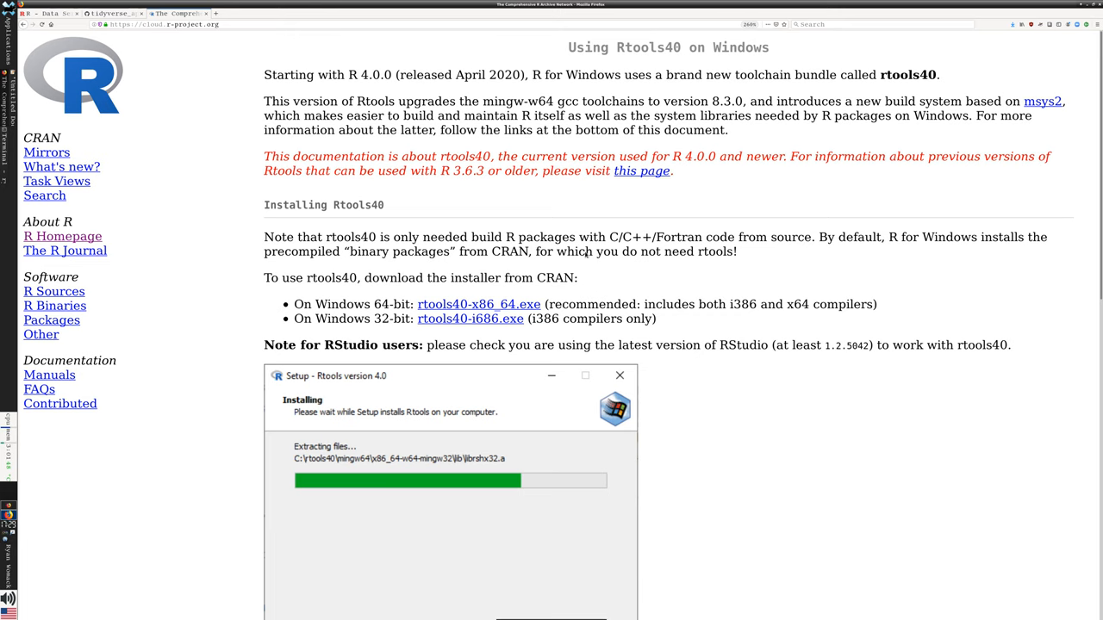
mouse_move(170, 128)
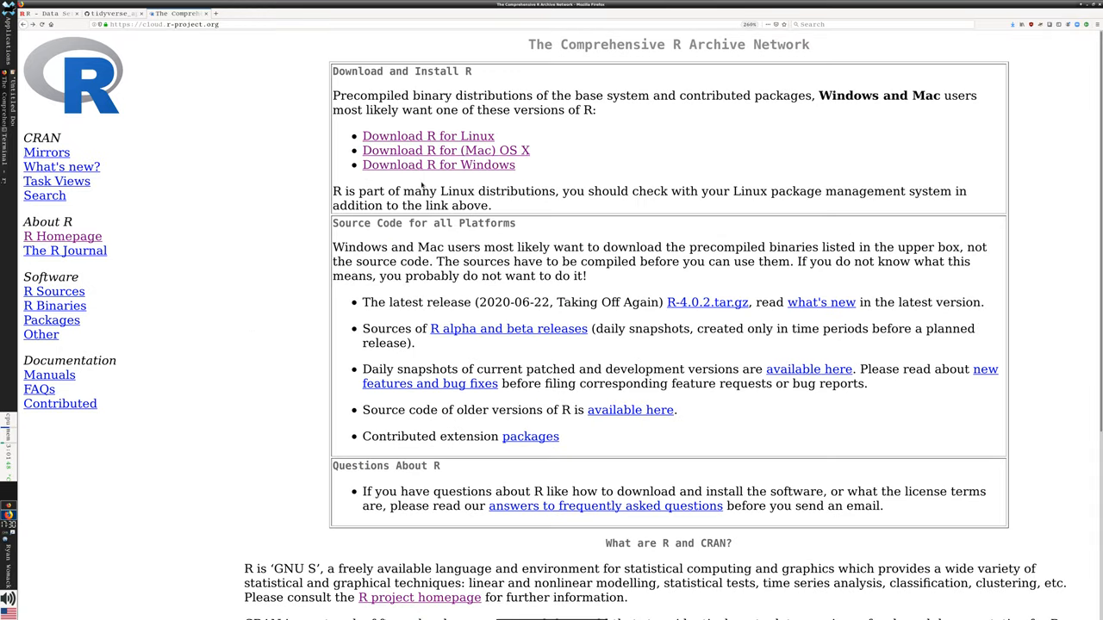
left_click(427, 135)
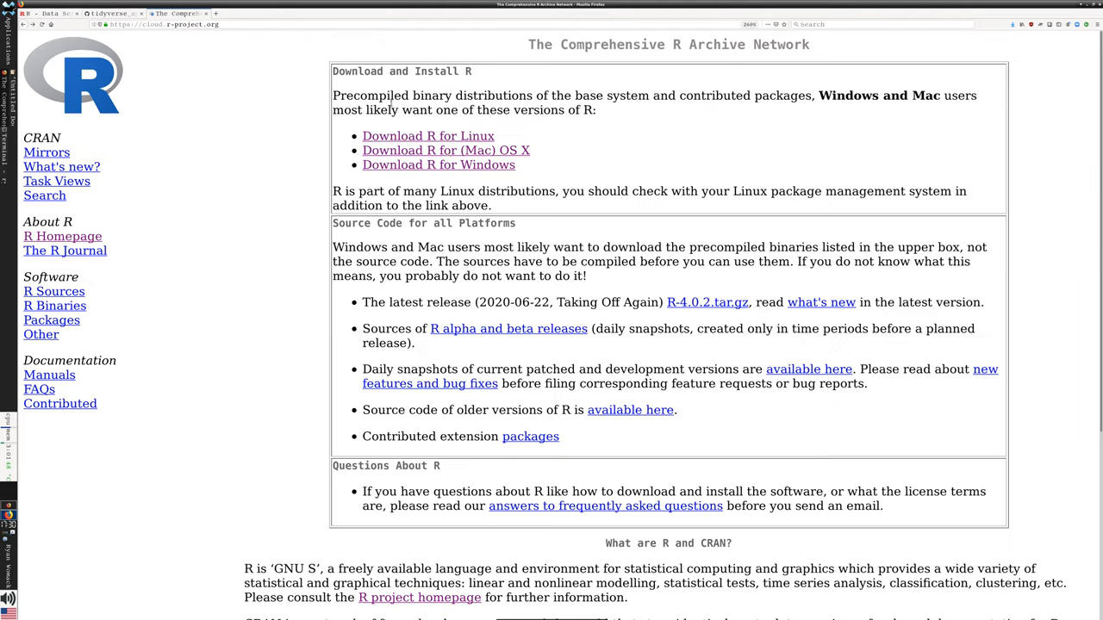
Browse the R for Mac OS X page with R-4.0.2.pkg, then return to CRAN.
left_click(446, 149)
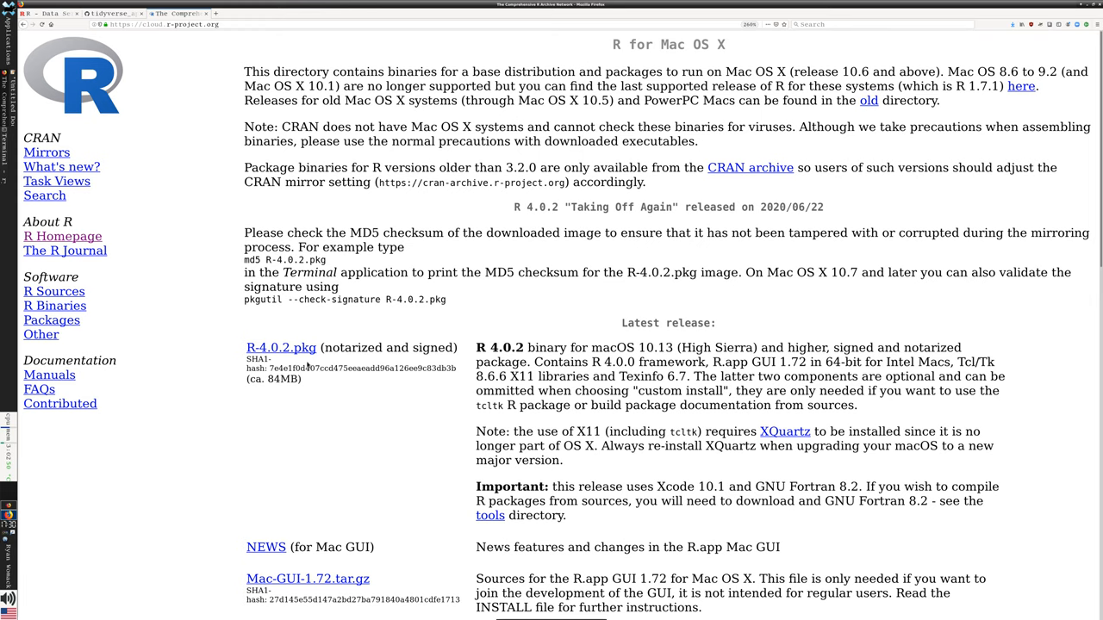
mouse_move(351, 296)
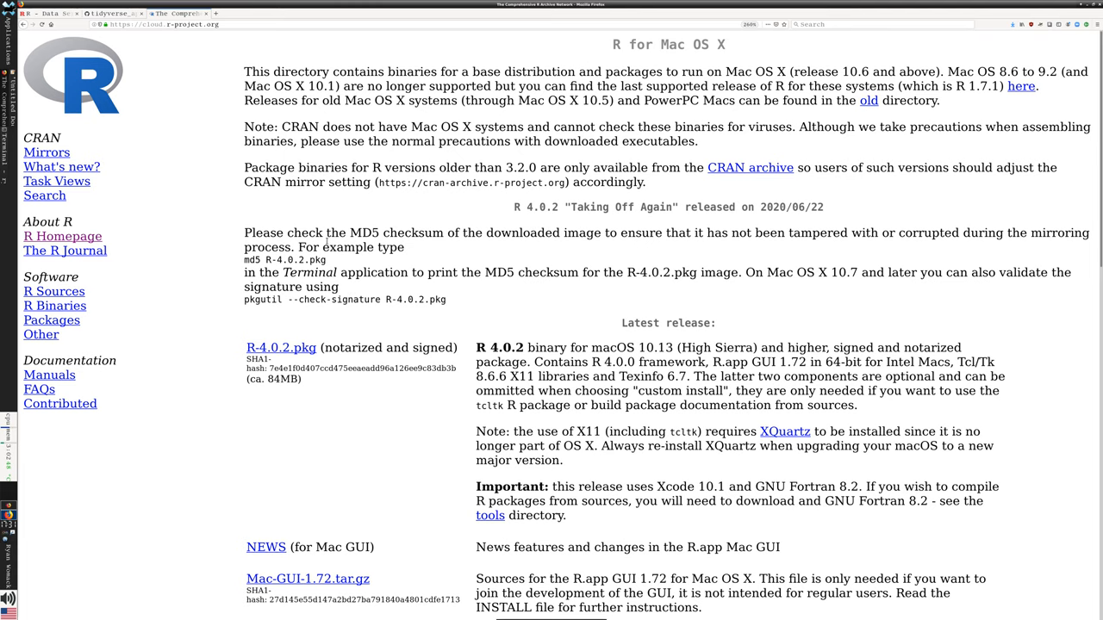
mouse_move(354, 332)
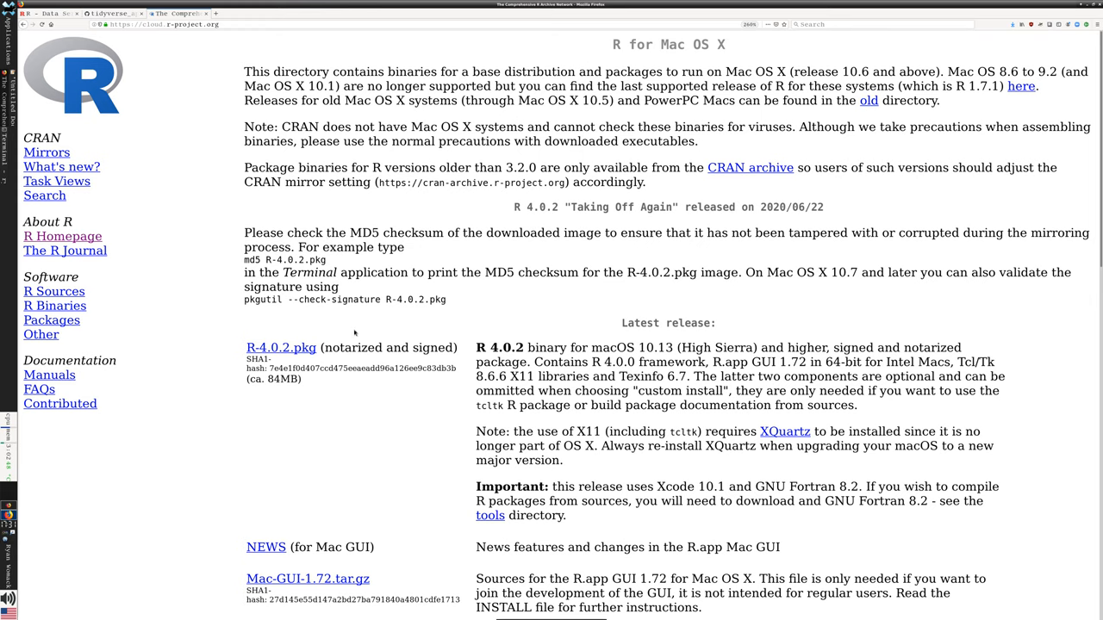
mouse_move(300, 347)
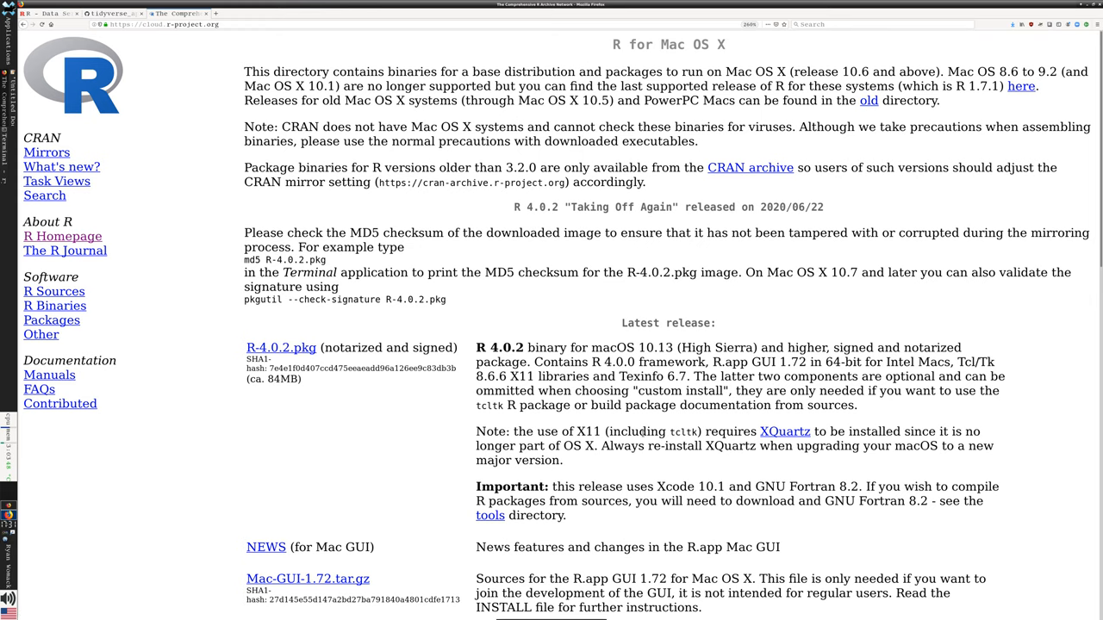
double_click(783, 431)
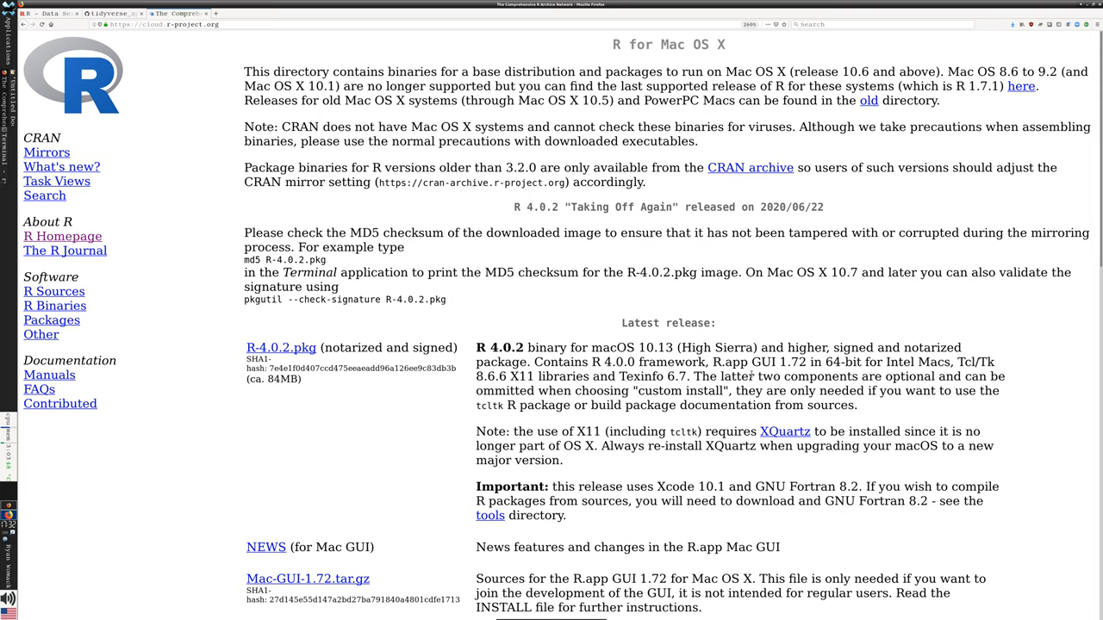
scroll("down", 3)
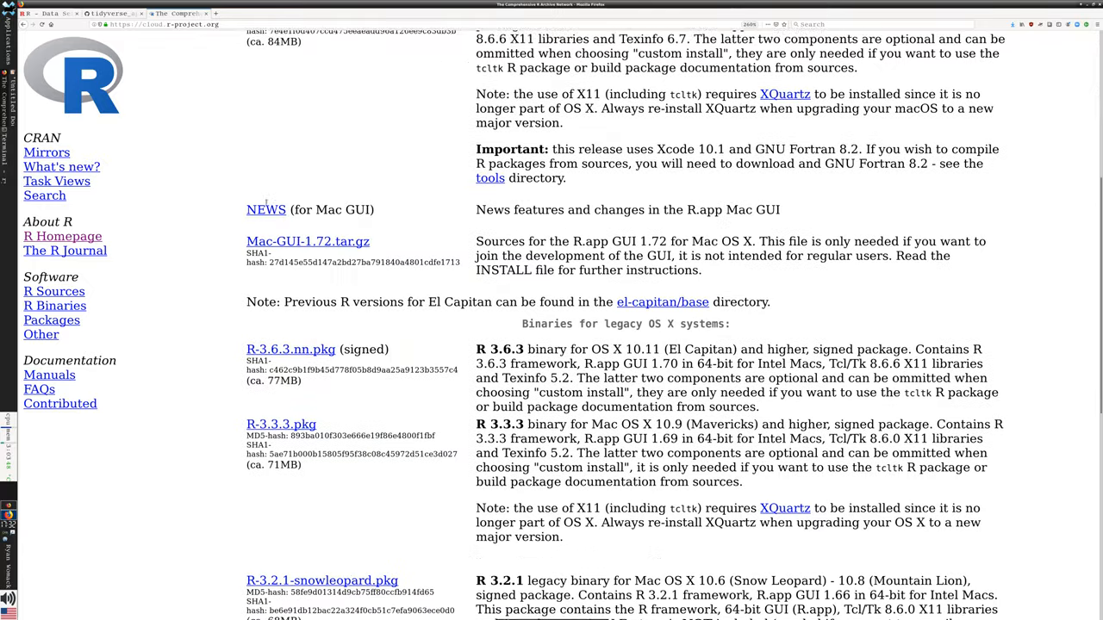
scroll("down", 3)
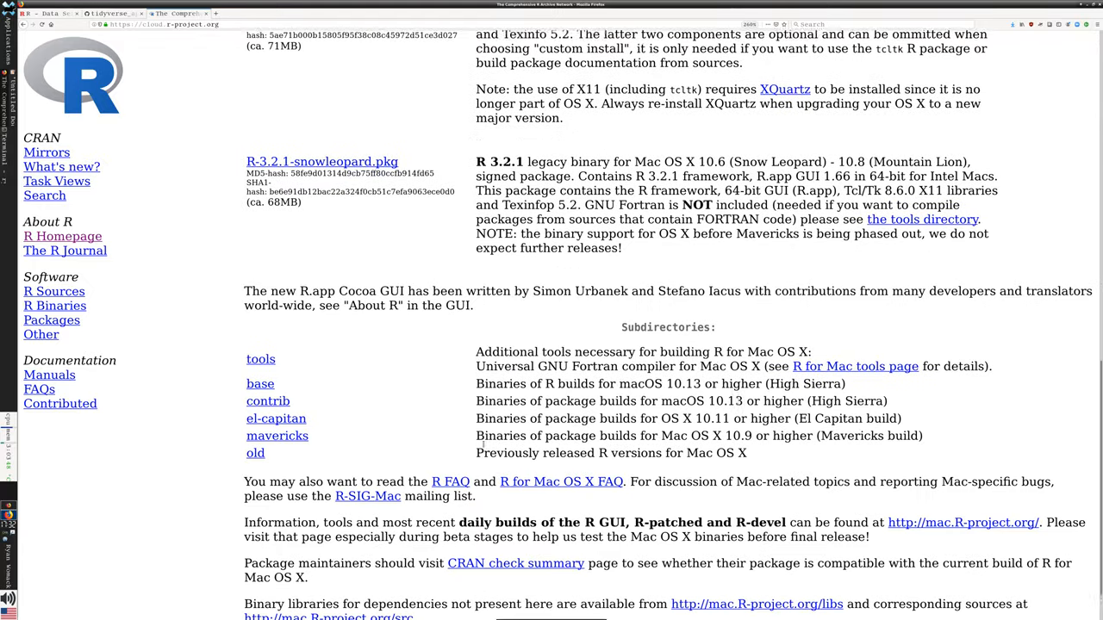
scroll("down", 3)
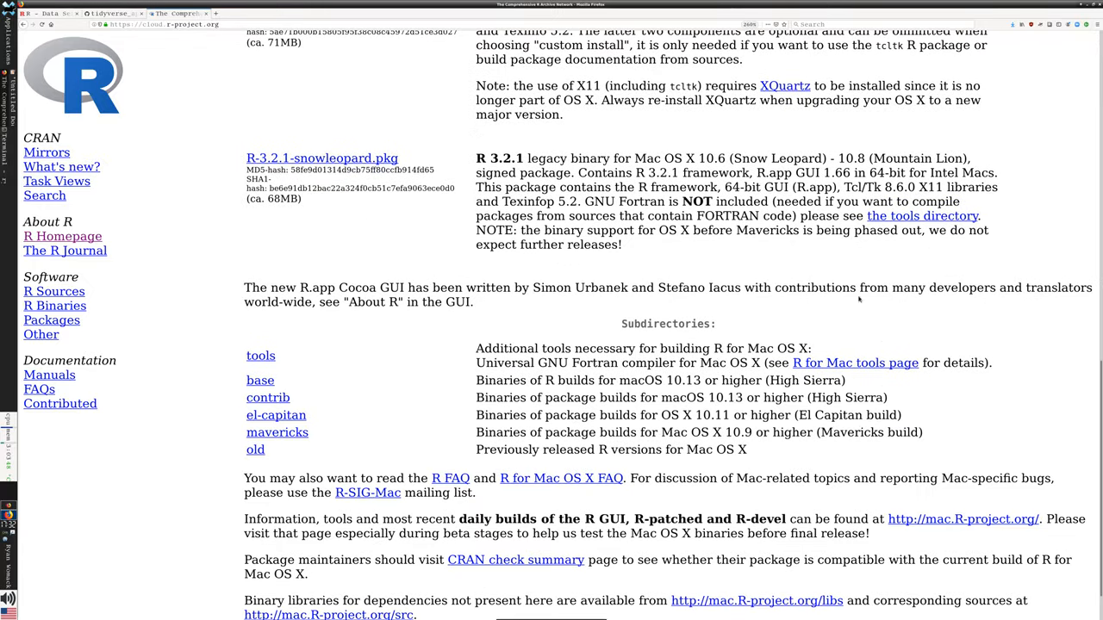
scroll("up", 3)
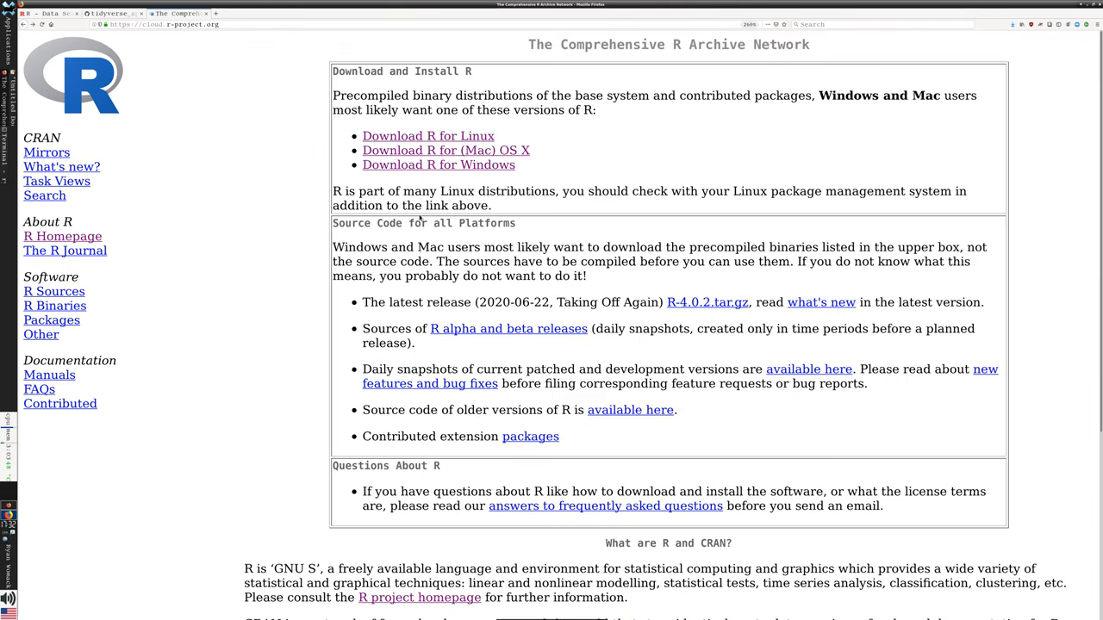
Follow 'Download R for Linux' to the Index of /bin/linux directory.
left_click(428, 136)
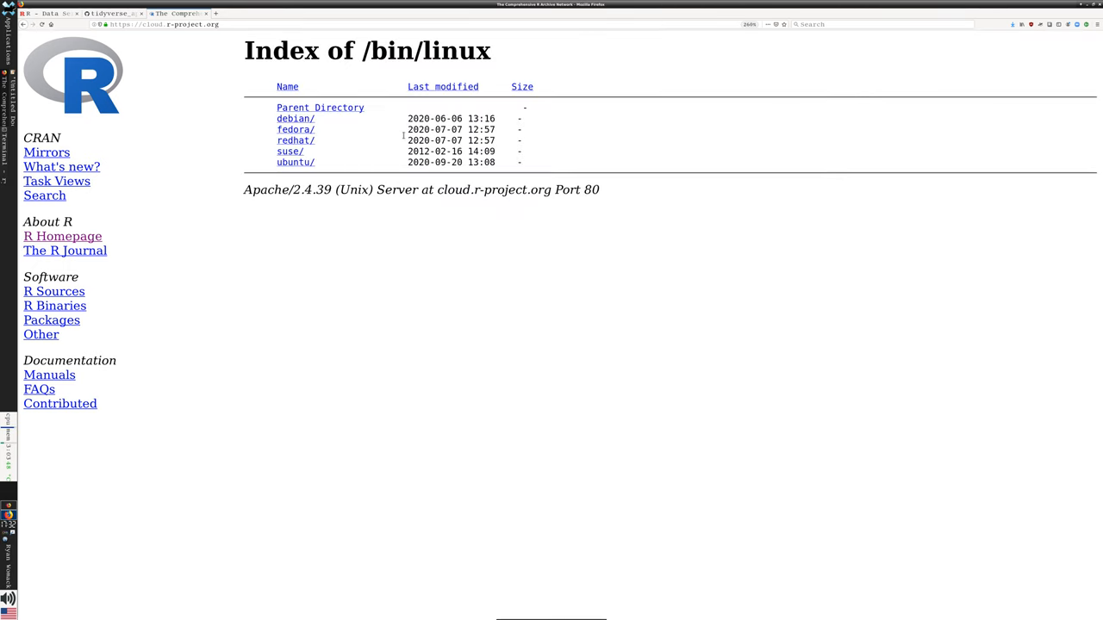
mouse_move(566, 357)
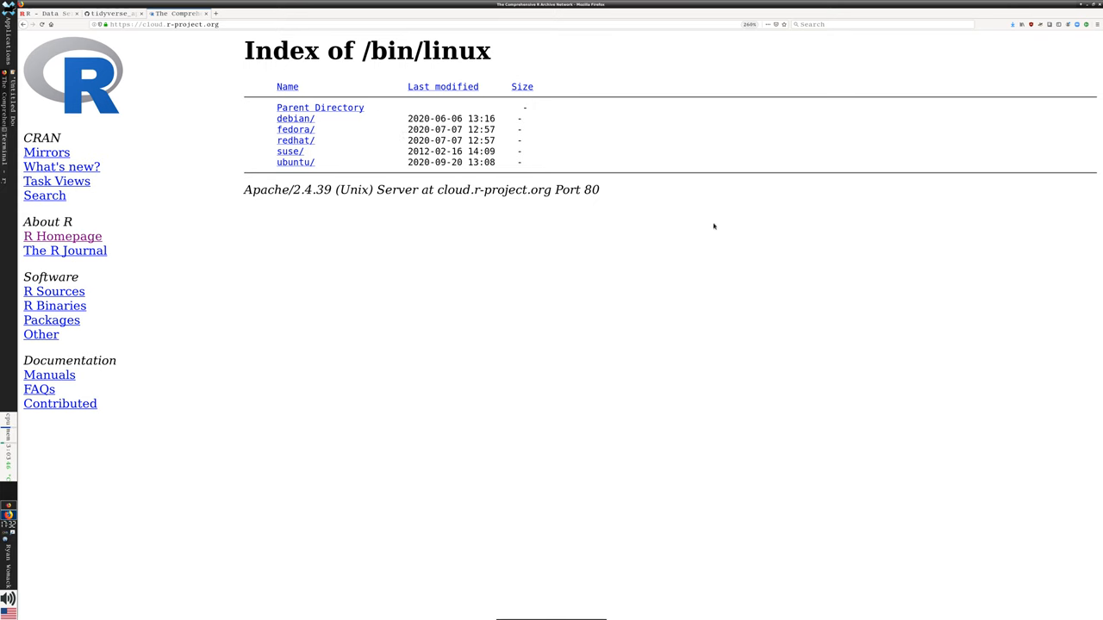
mouse_move(500, 274)
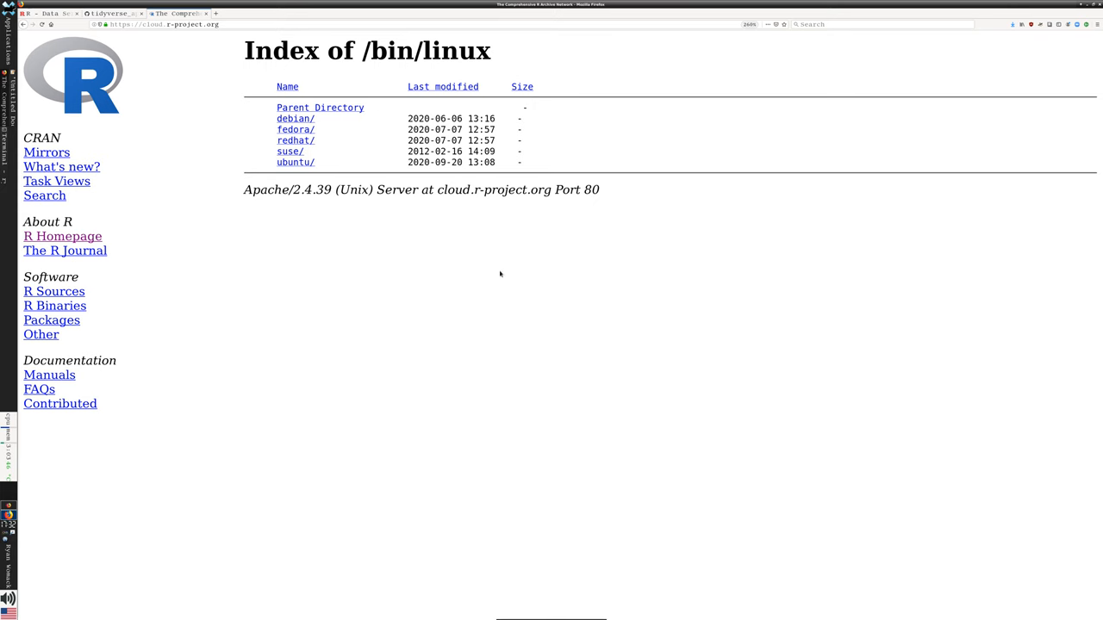
mouse_move(300, 158)
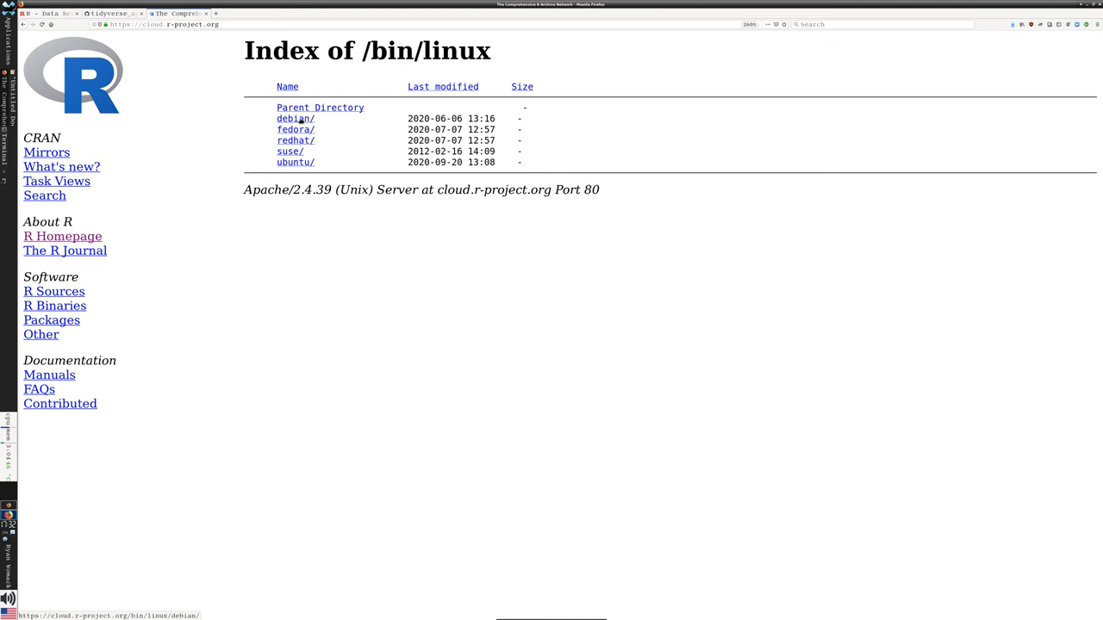
Open 'debian/' and scroll through the Debian Packages of R Software page.
left_click(294, 118)
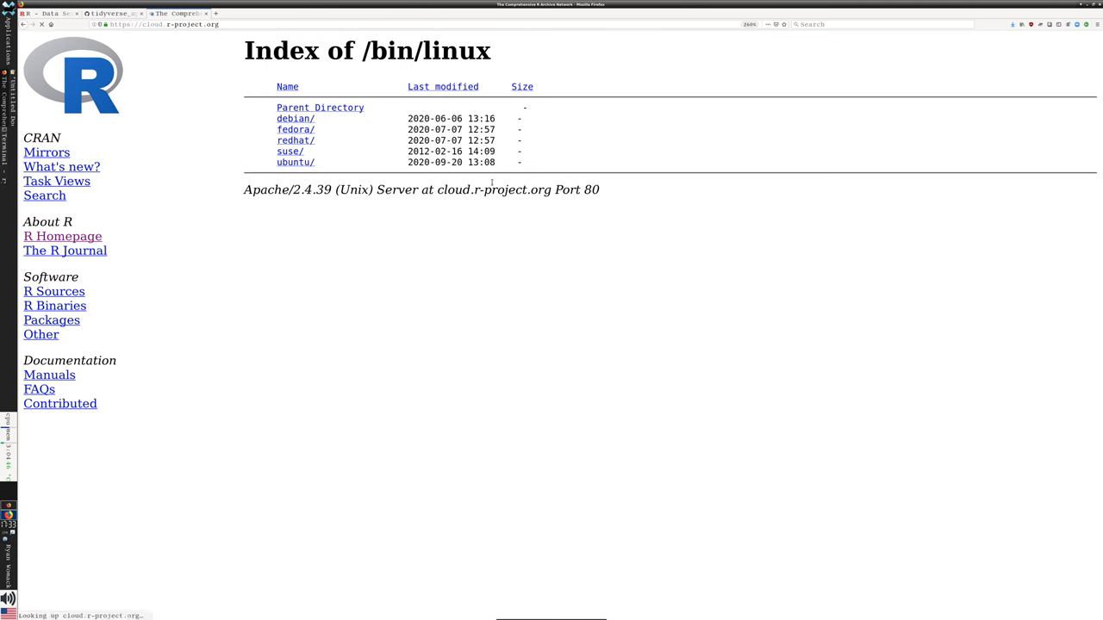
left_click(296, 118)
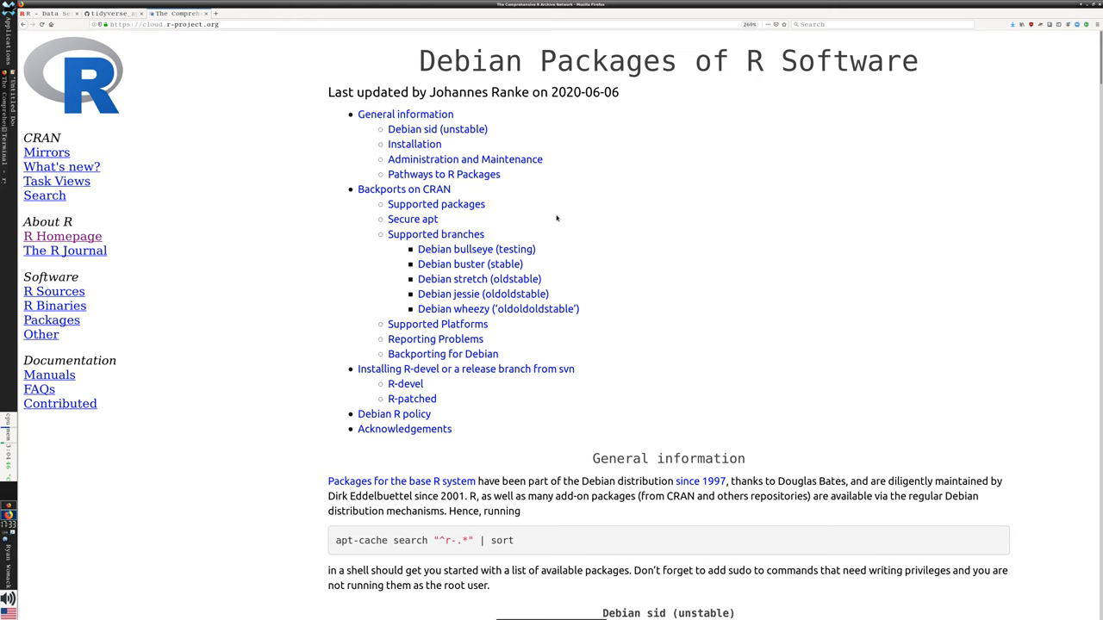
mouse_move(483, 293)
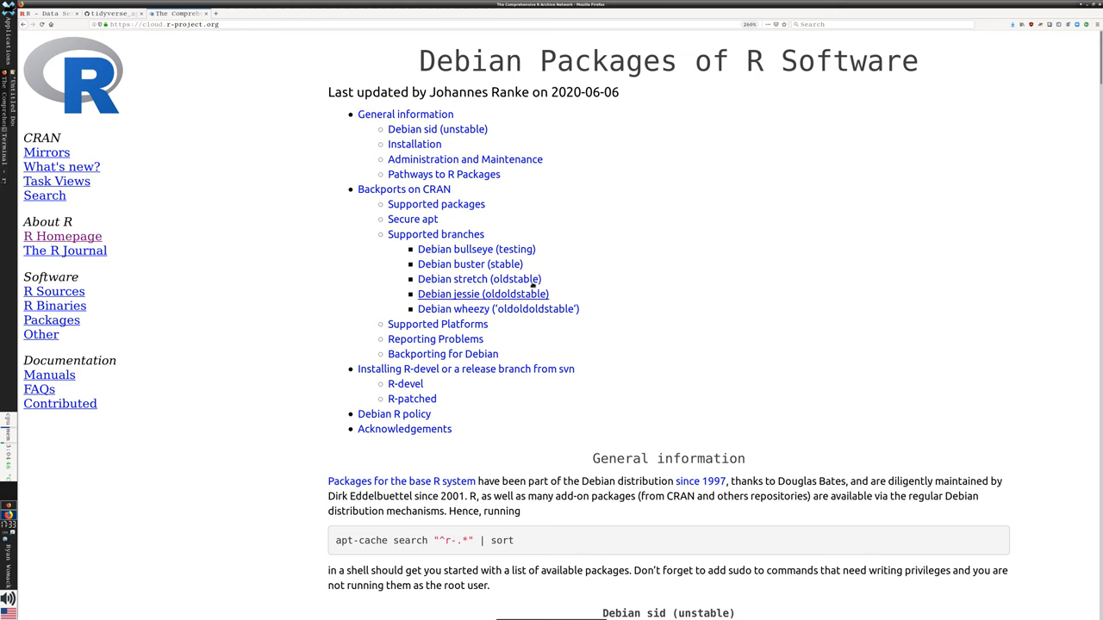
scroll("down", 3)
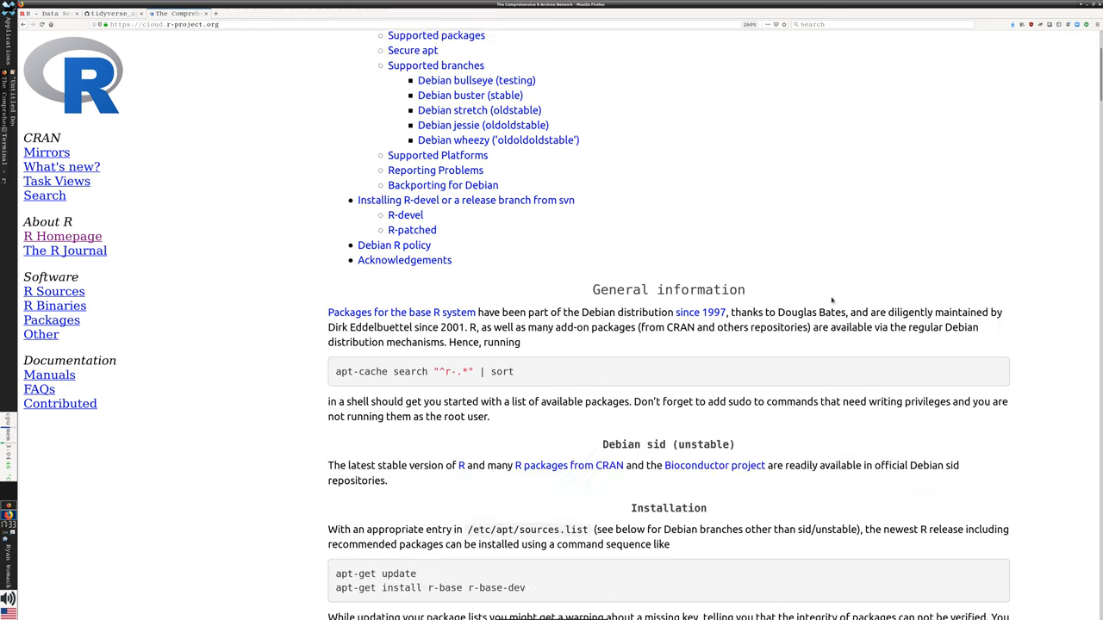
scroll("down", 3)
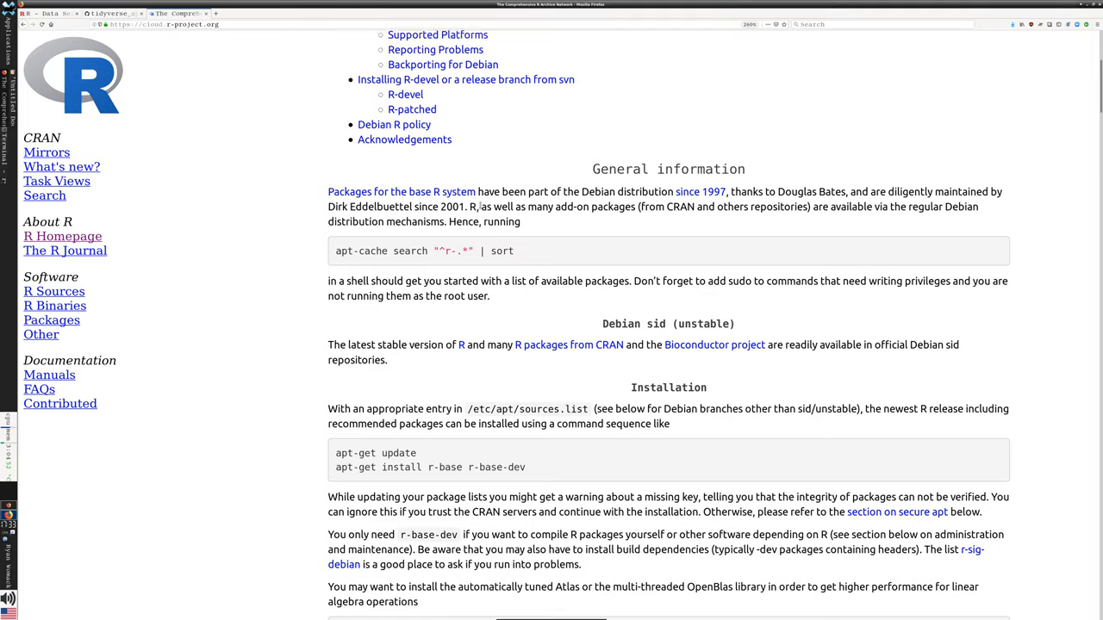
scroll("up", 3)
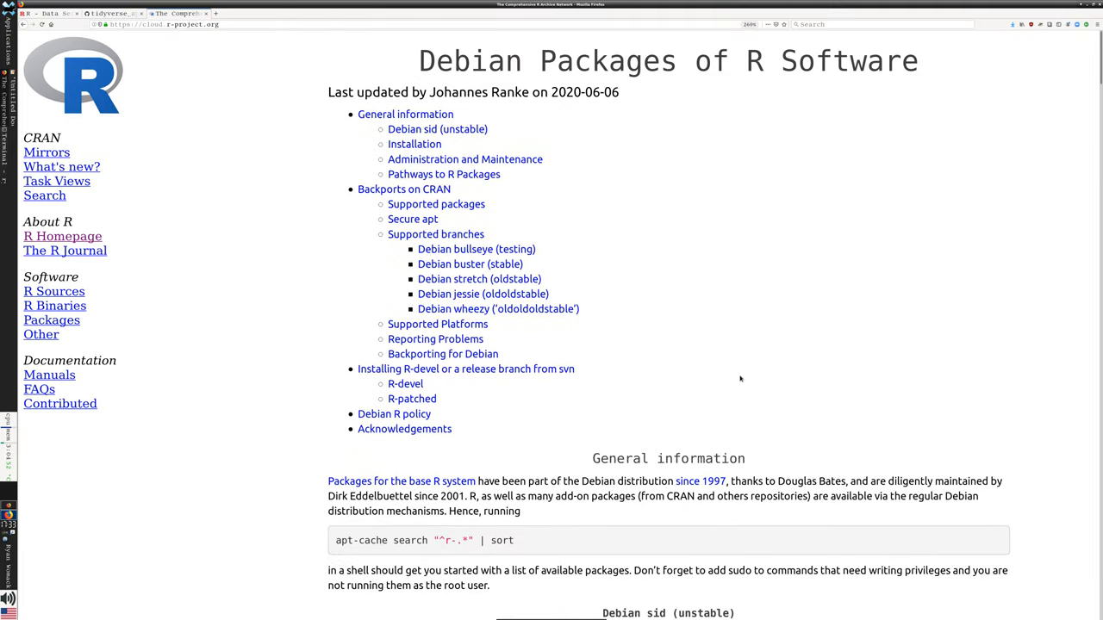
mouse_move(315, 173)
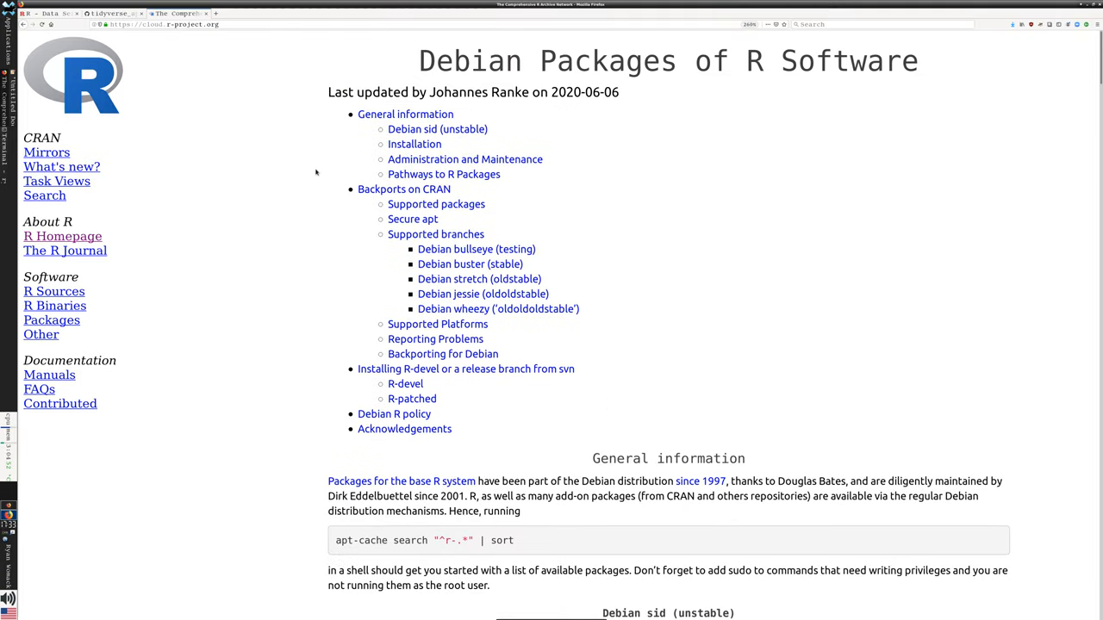
mouse_move(280, 241)
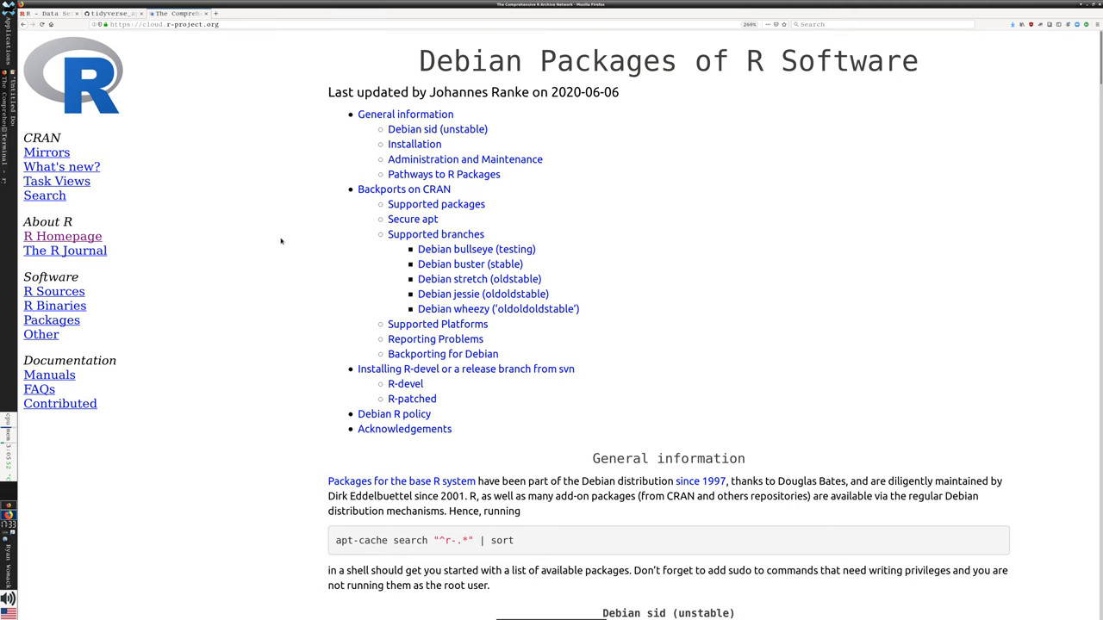
mouse_move(239, 91)
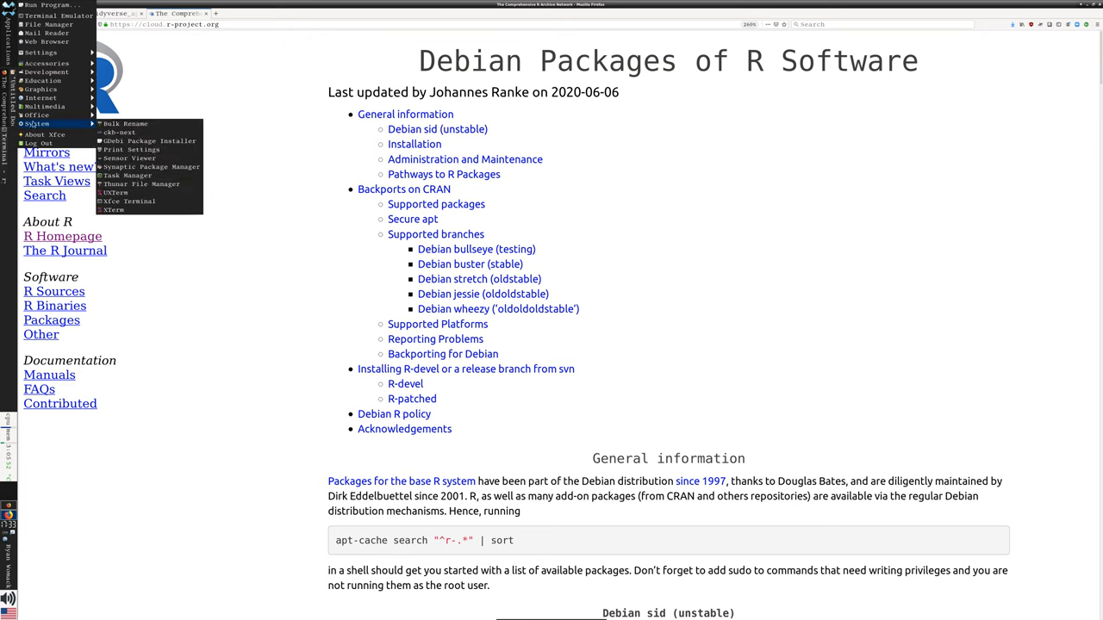
mouse_move(128, 175)
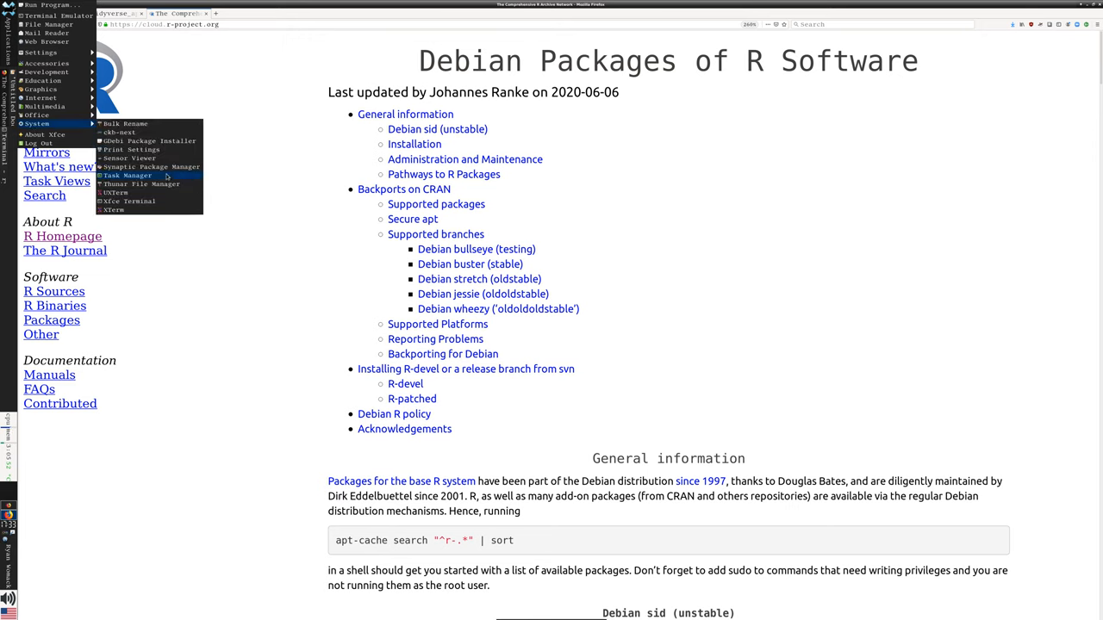
left_click(151, 166)
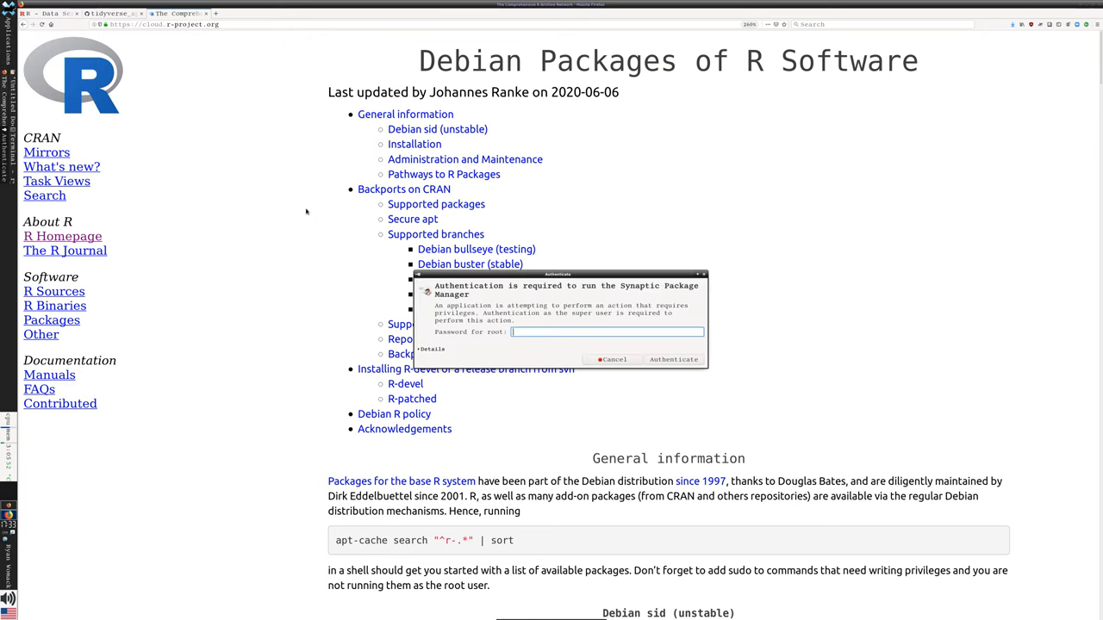
mouse_move(345, 196)
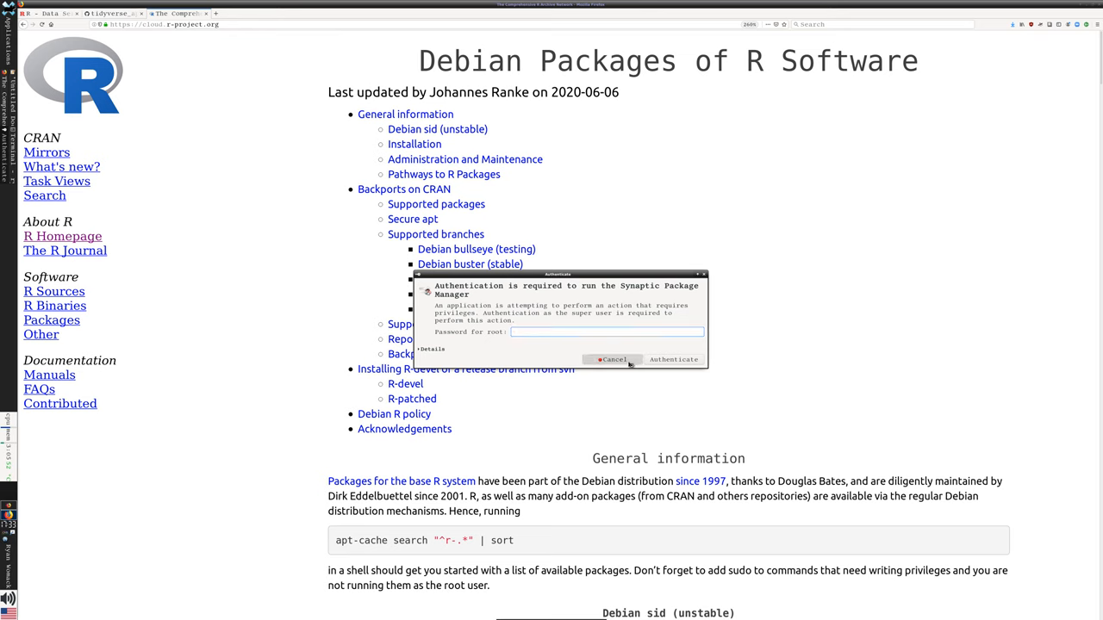
left_click(611, 359)
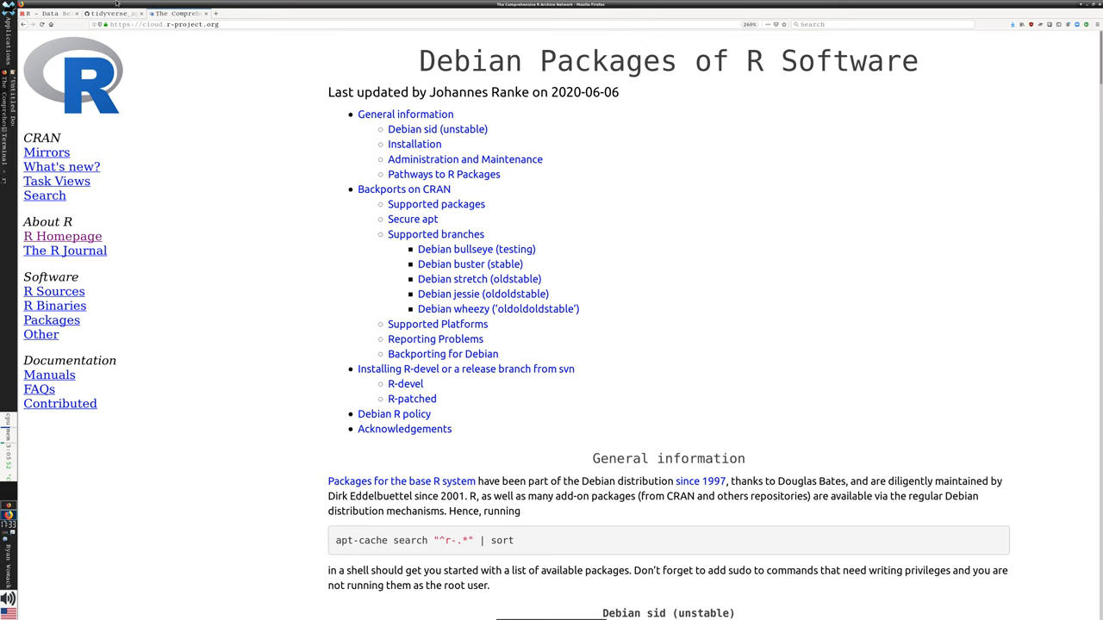
mouse_move(108, 14)
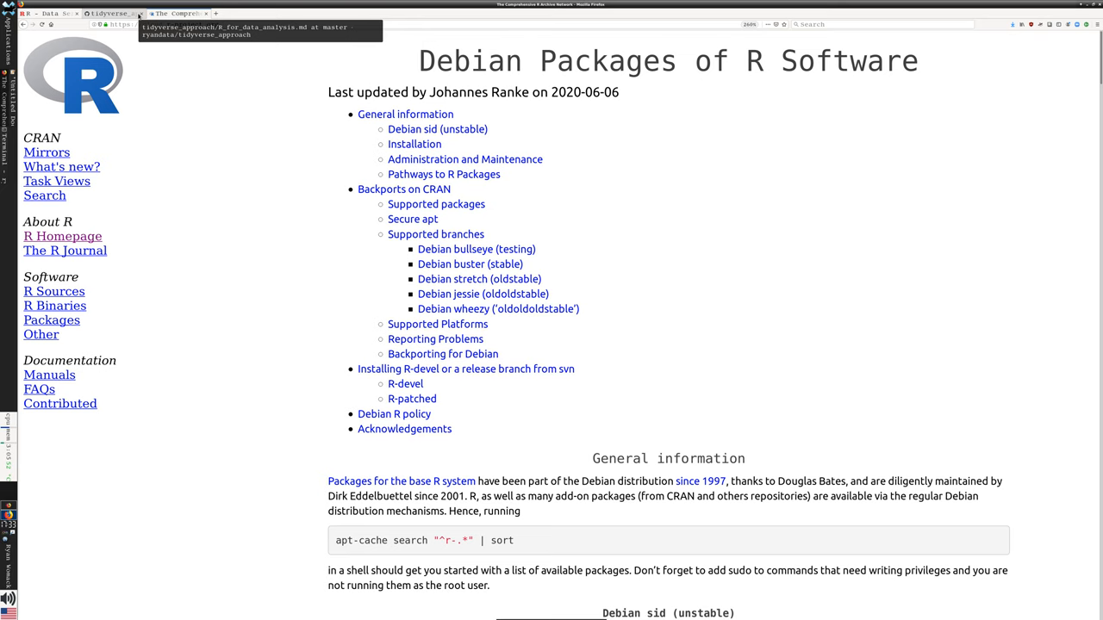
Raise the R terminal session and evaluate 2+2 at the R prompt.
left_click(178, 13)
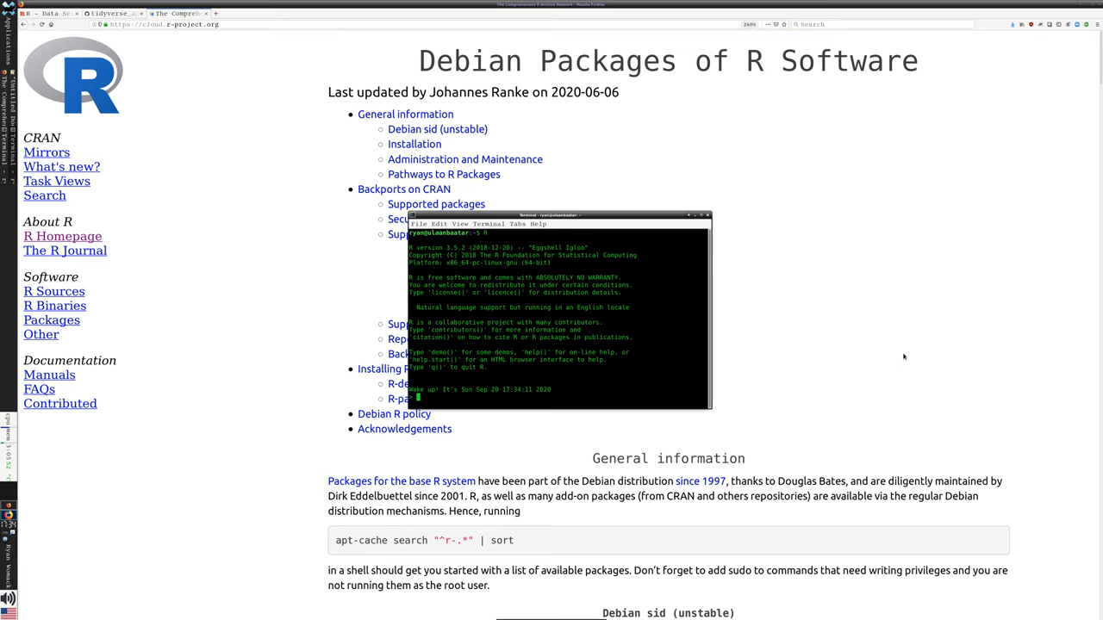
type("2+2")
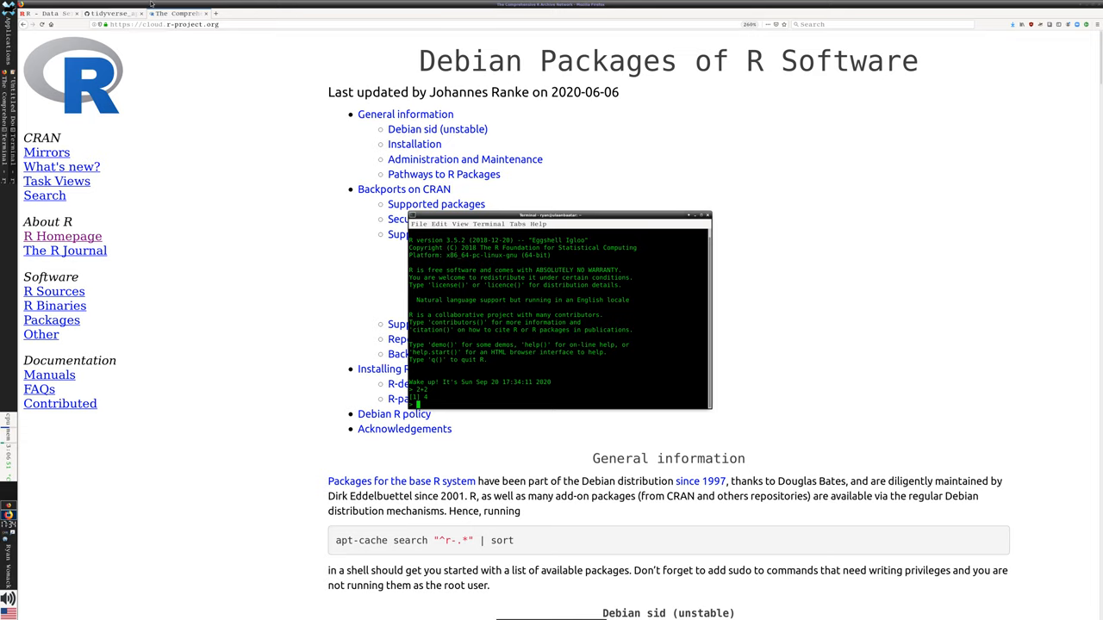
Switch to the R_for_data_analysis.md tab and scroll to the tidyverse sections.
left_click(112, 13)
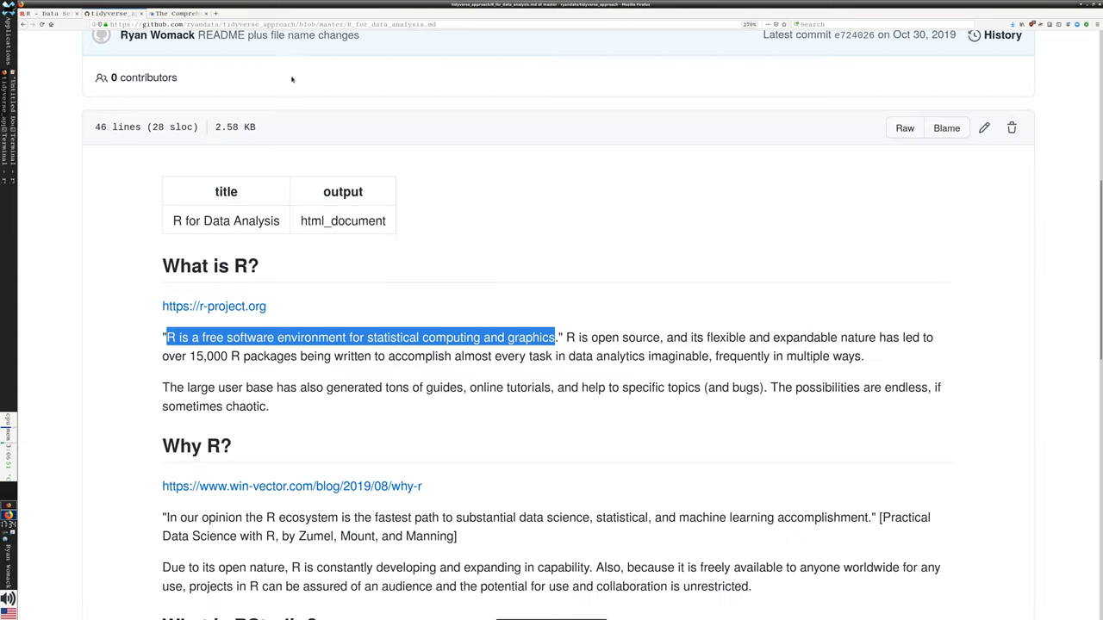
scroll("down", 3)
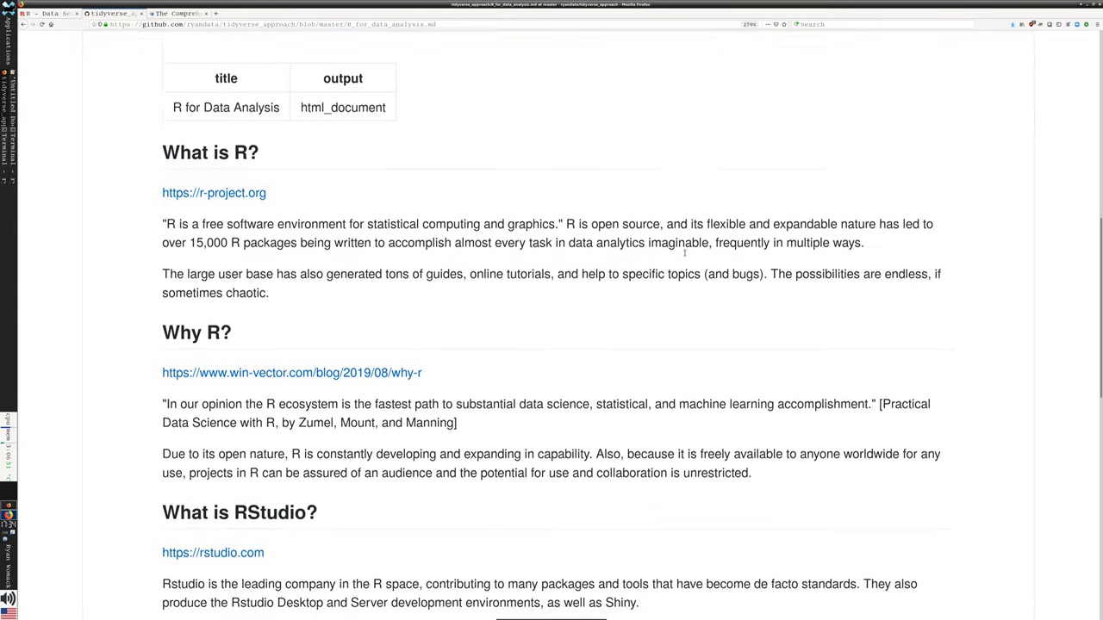
scroll("down", 3)
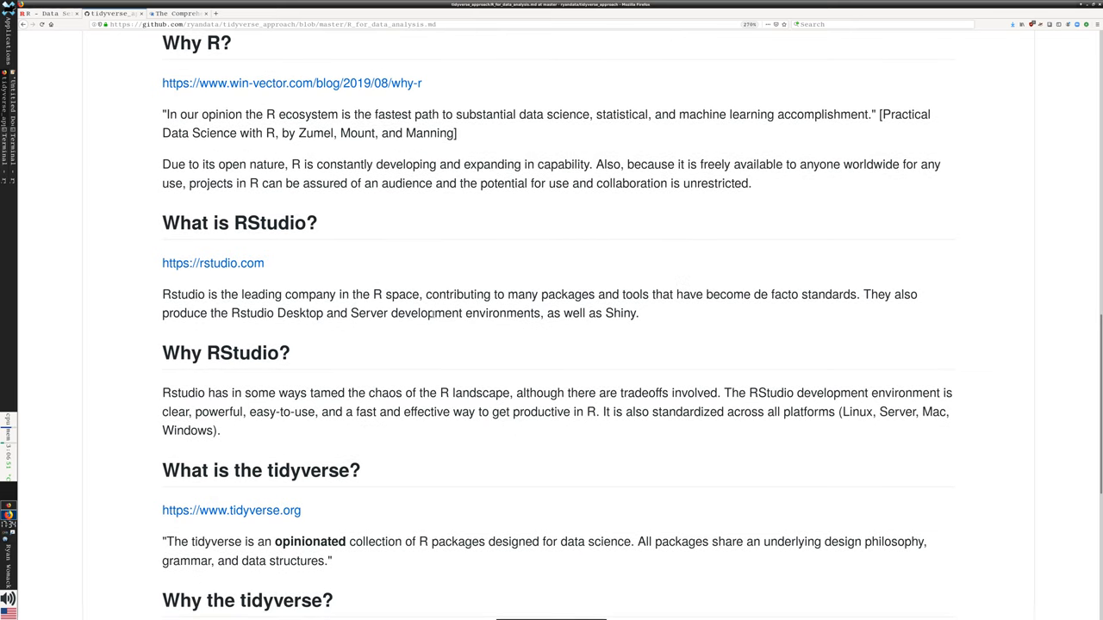
scroll("down", 3)
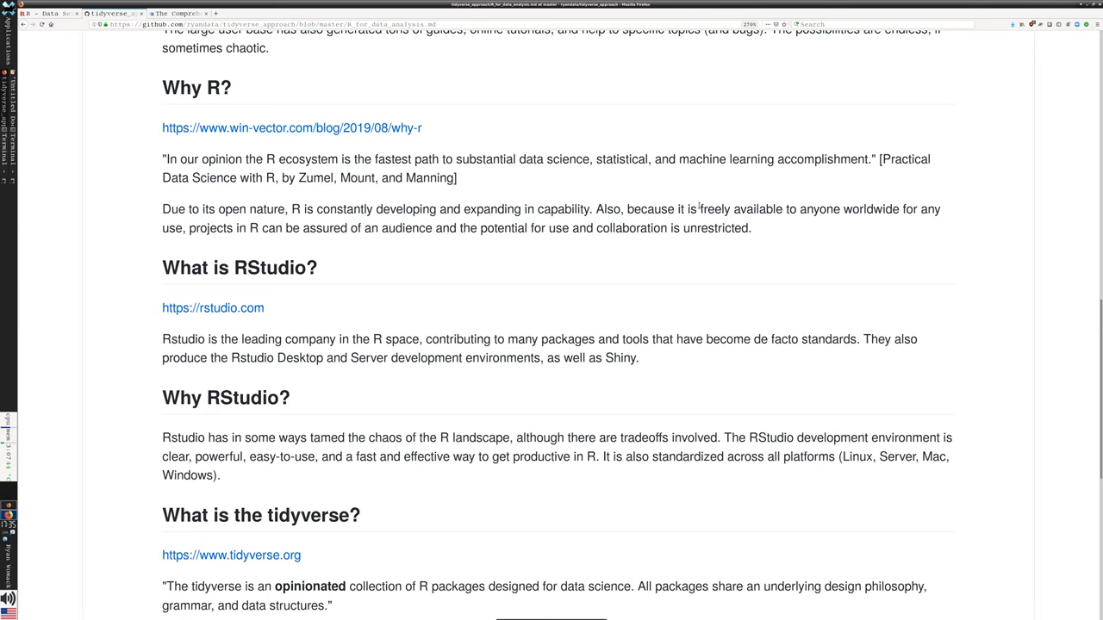
left_click_drag(701, 208, 750, 228)
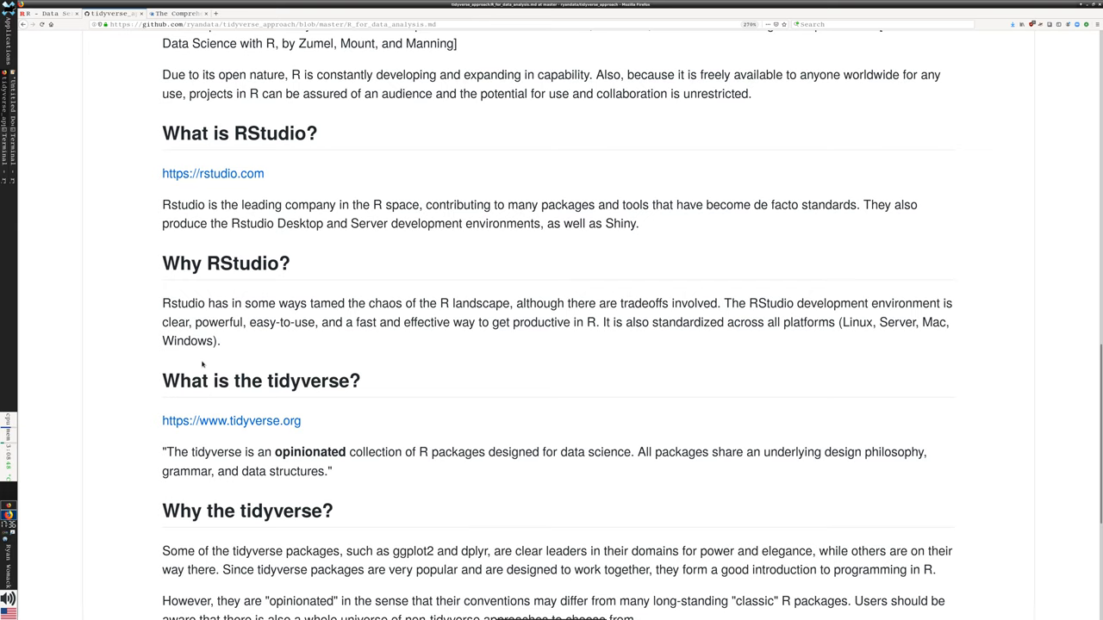
mouse_move(212, 174)
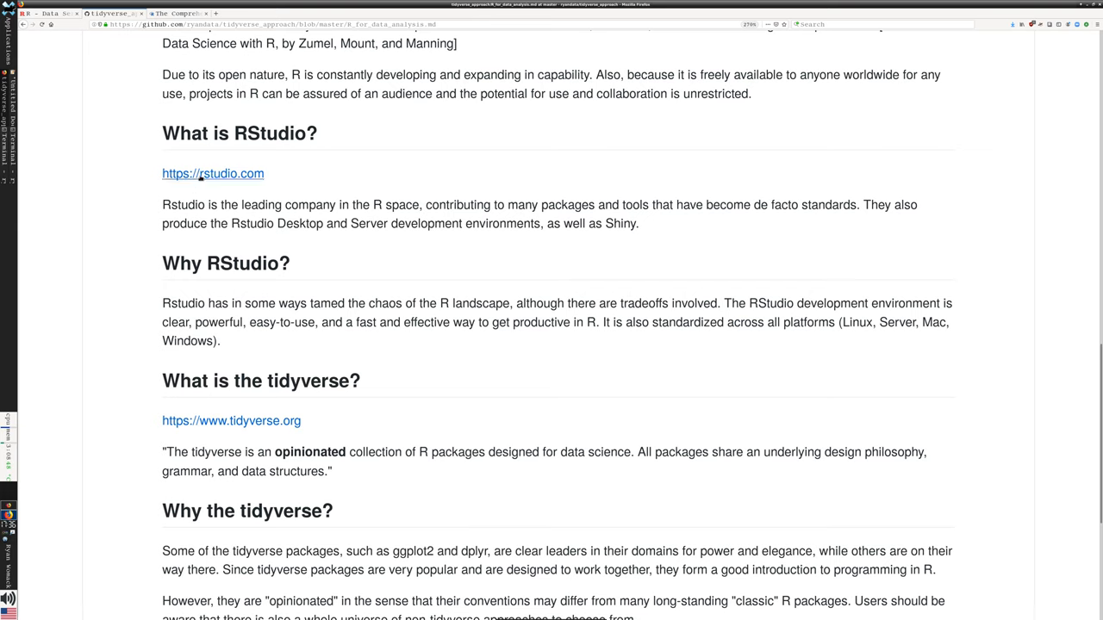
left_click(212, 173)
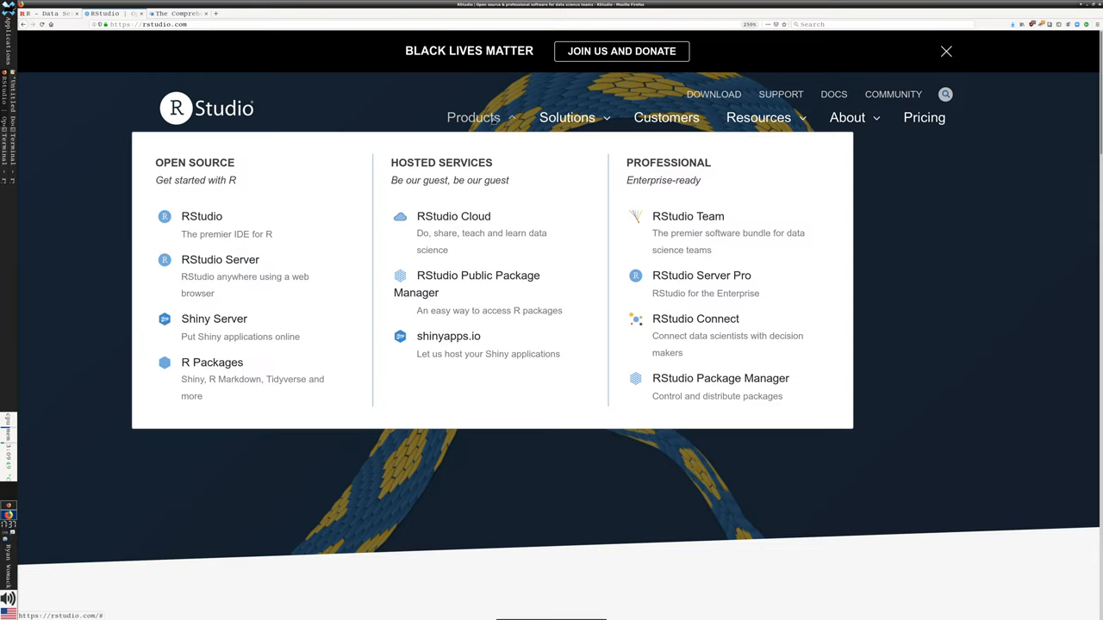
mouse_move(202, 217)
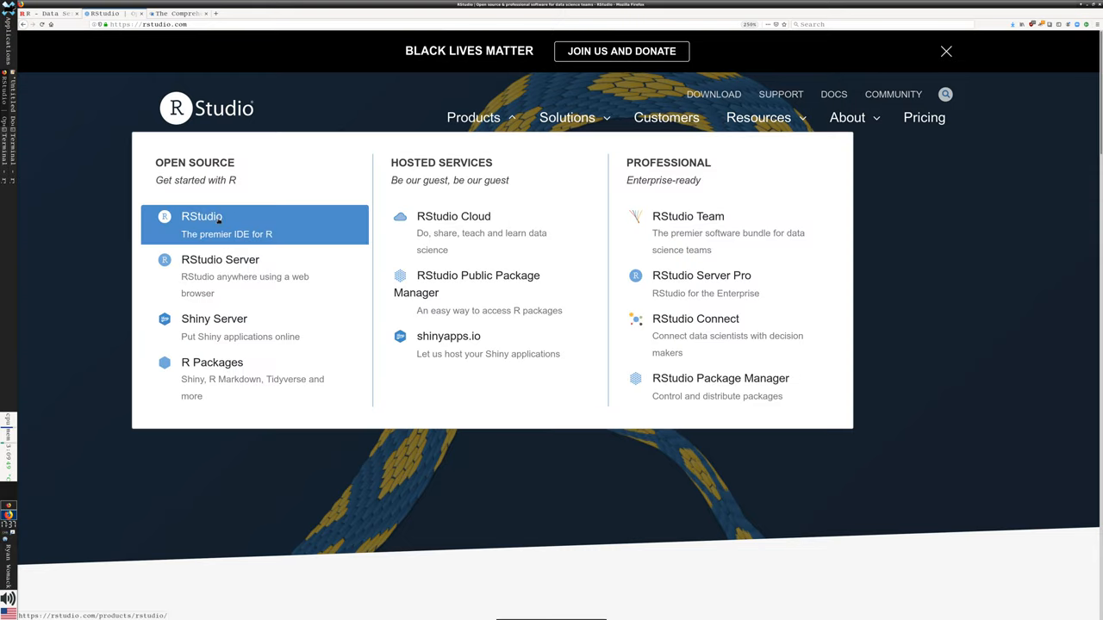
left_click(201, 216)
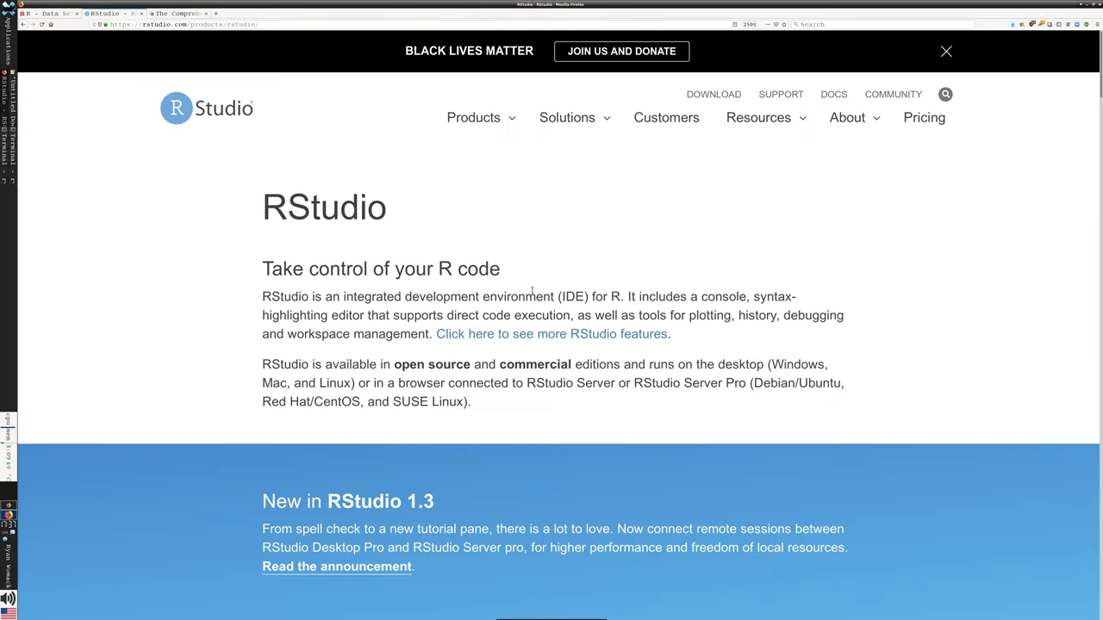
mouse_move(529, 291)
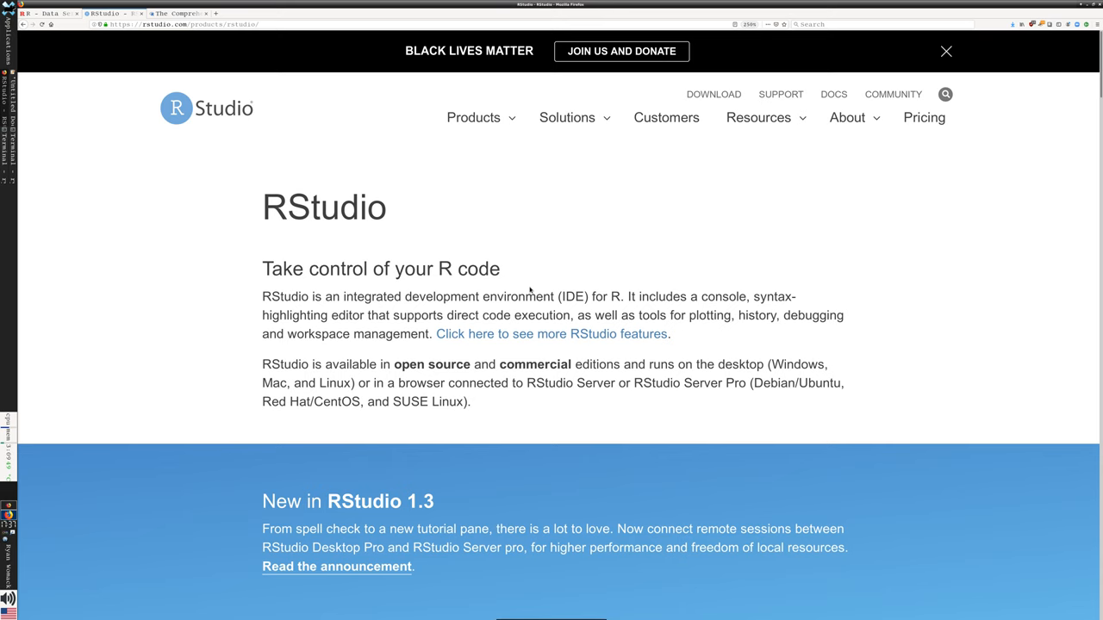
mouse_move(532, 295)
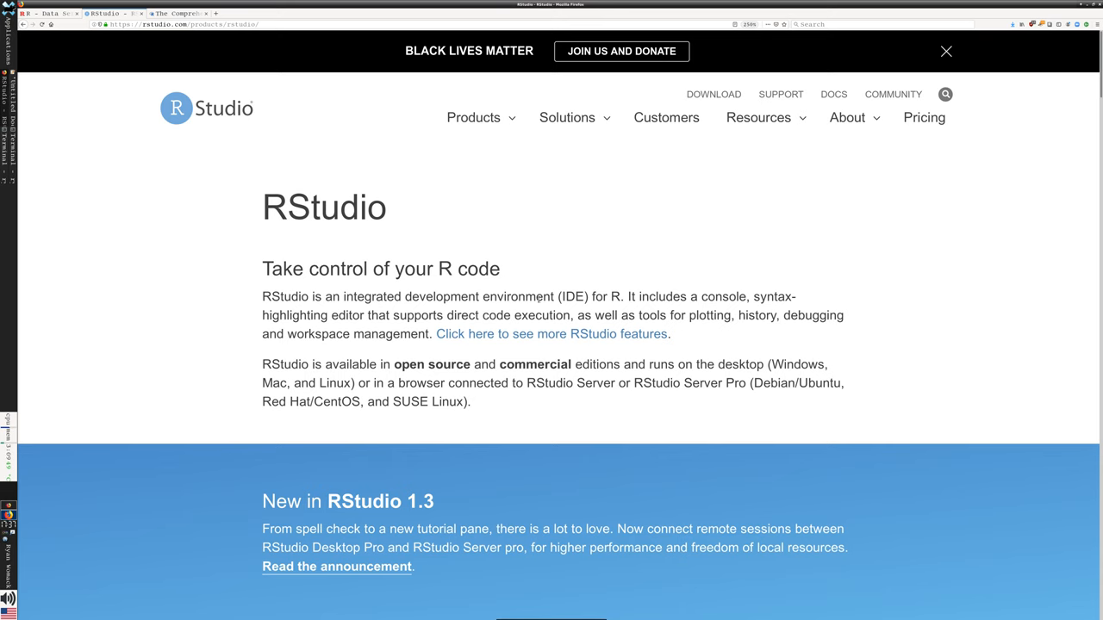
Open the RStudio Desktop card from Products to compare Open Source and Pro editions.
left_click(474, 117)
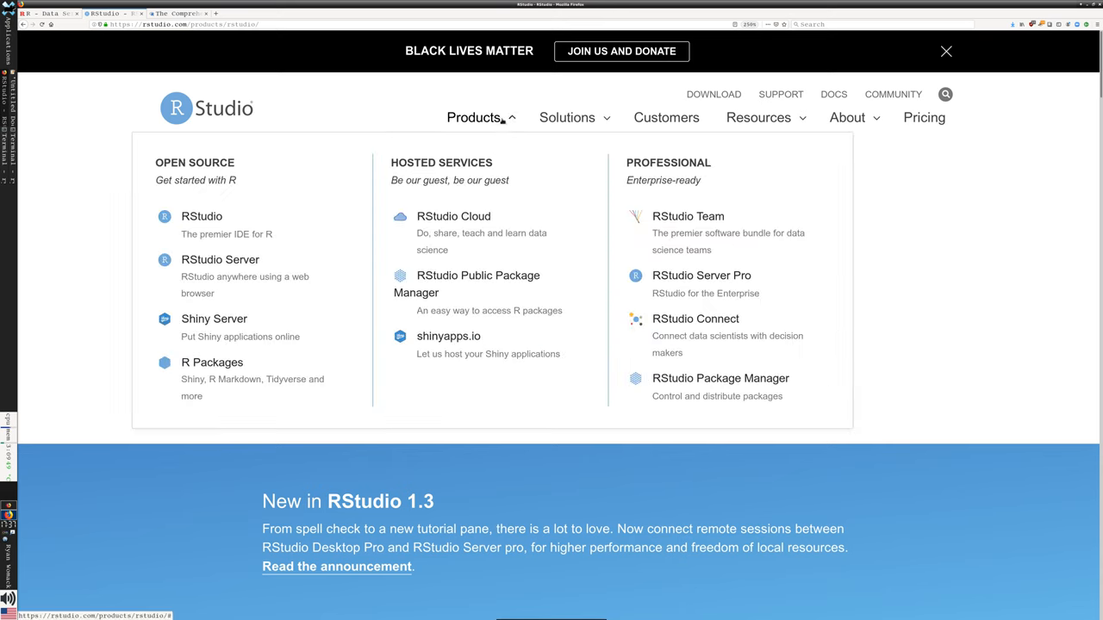
scroll("down", 3)
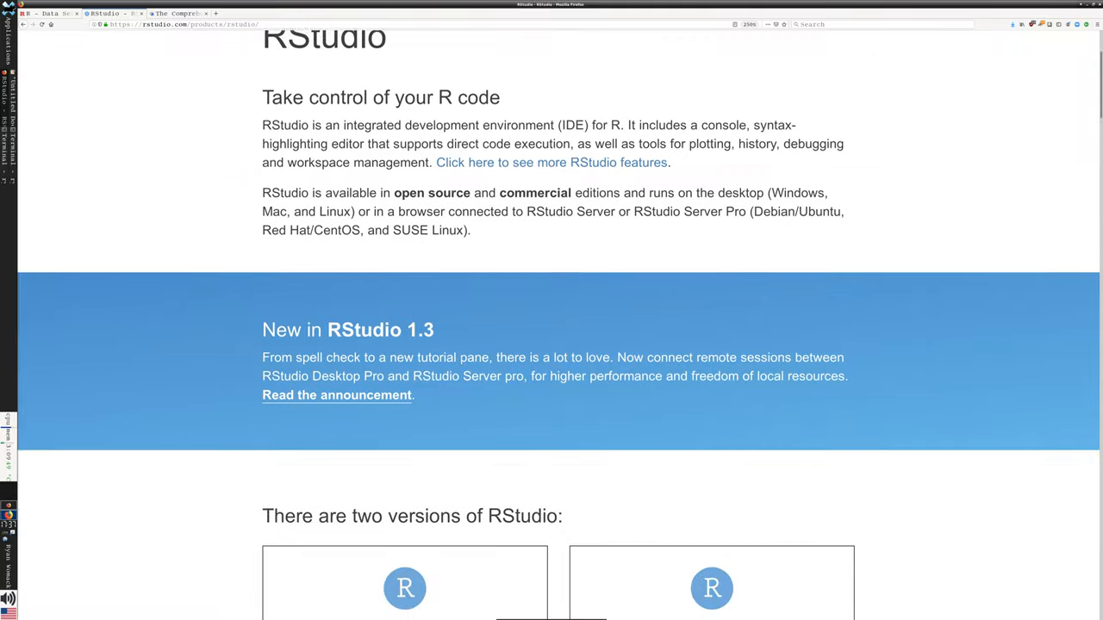
scroll("down", 3)
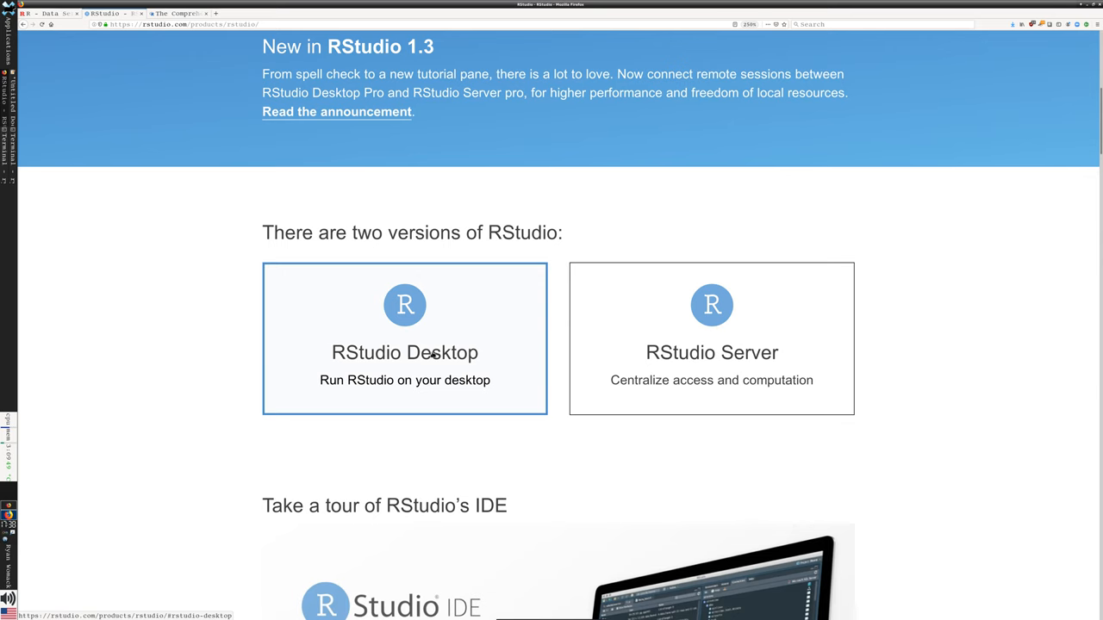
left_click(404, 352)
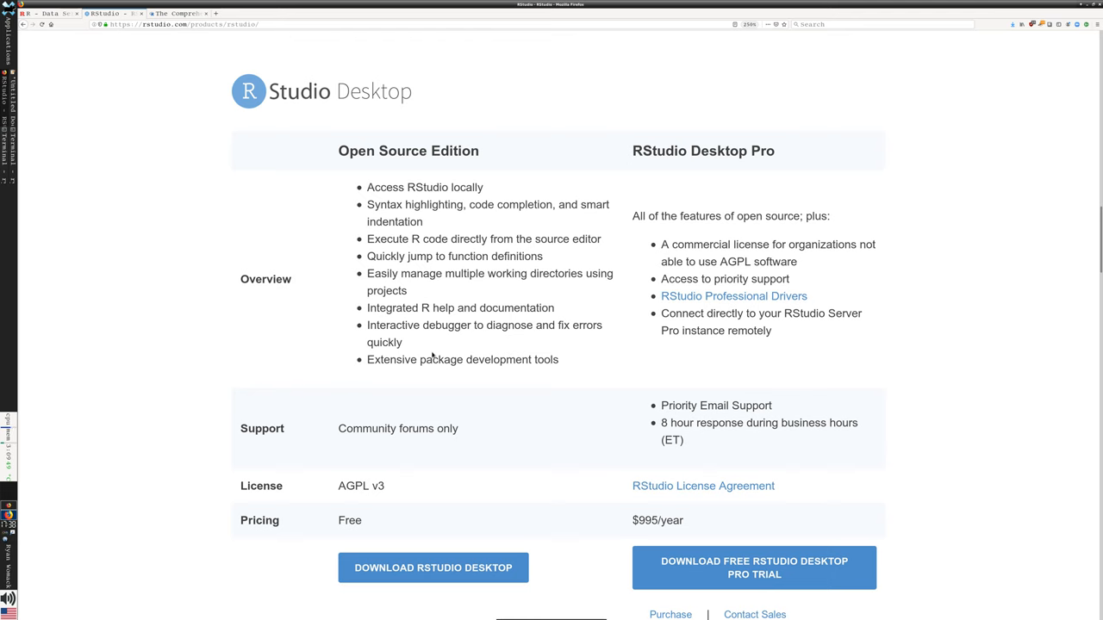
mouse_move(446, 547)
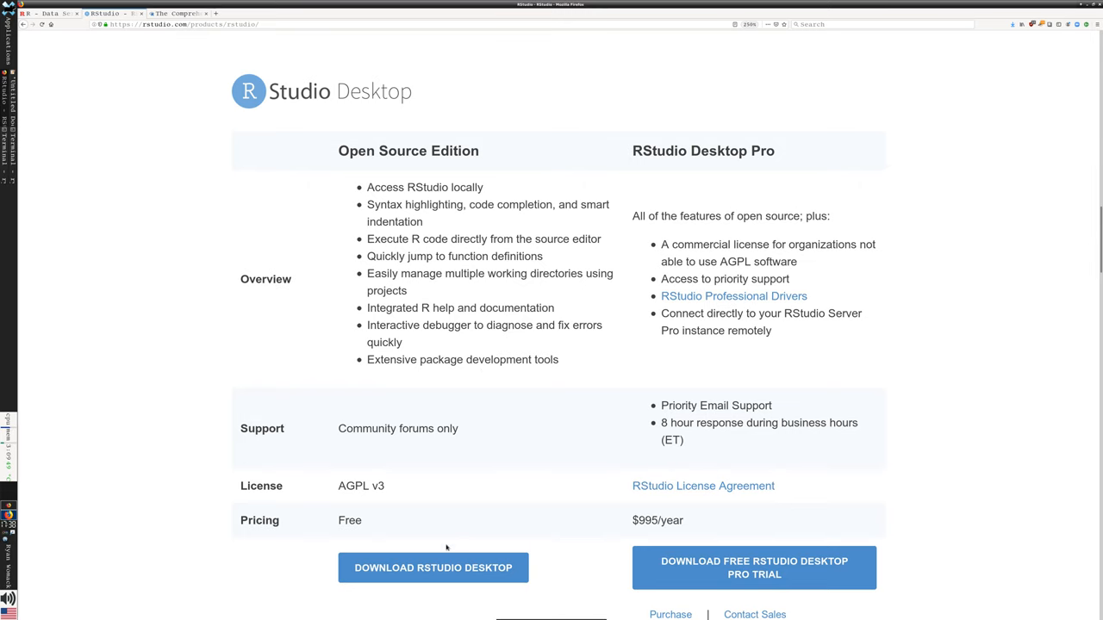
Jump to the All Installers table for RStudio 1.3.1093 on the download page.
left_click(432, 568)
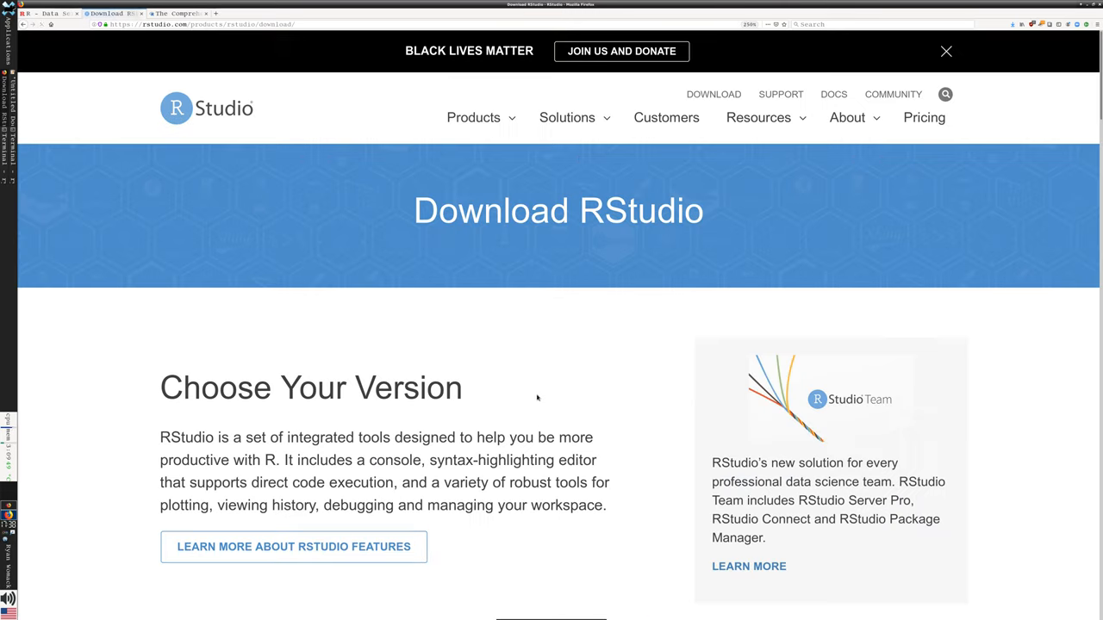
scroll("down", 3)
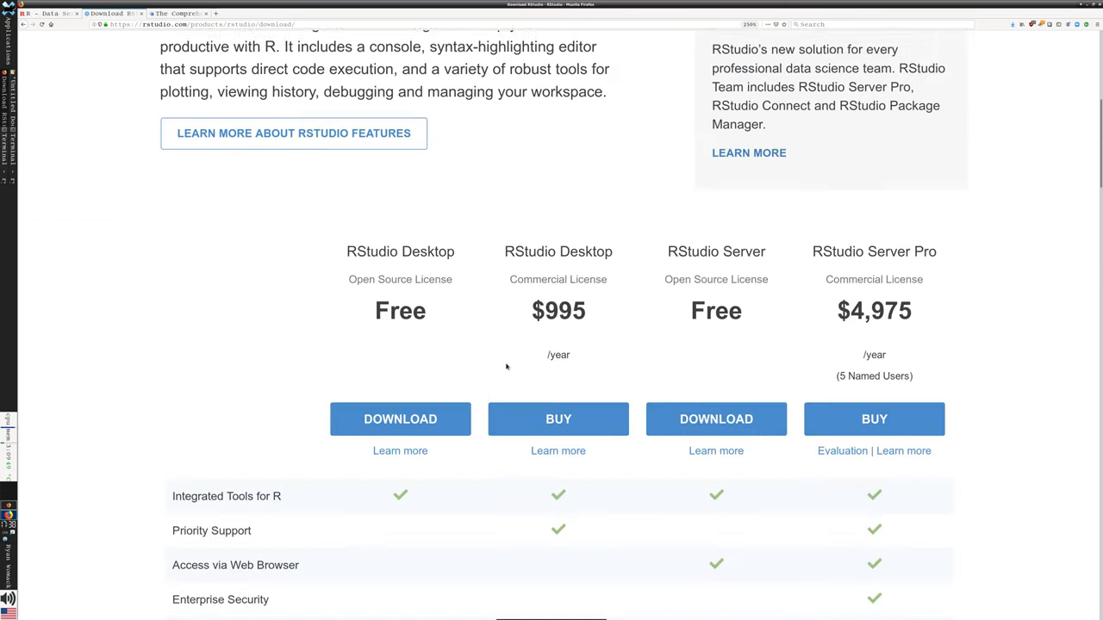
scroll("down", 3)
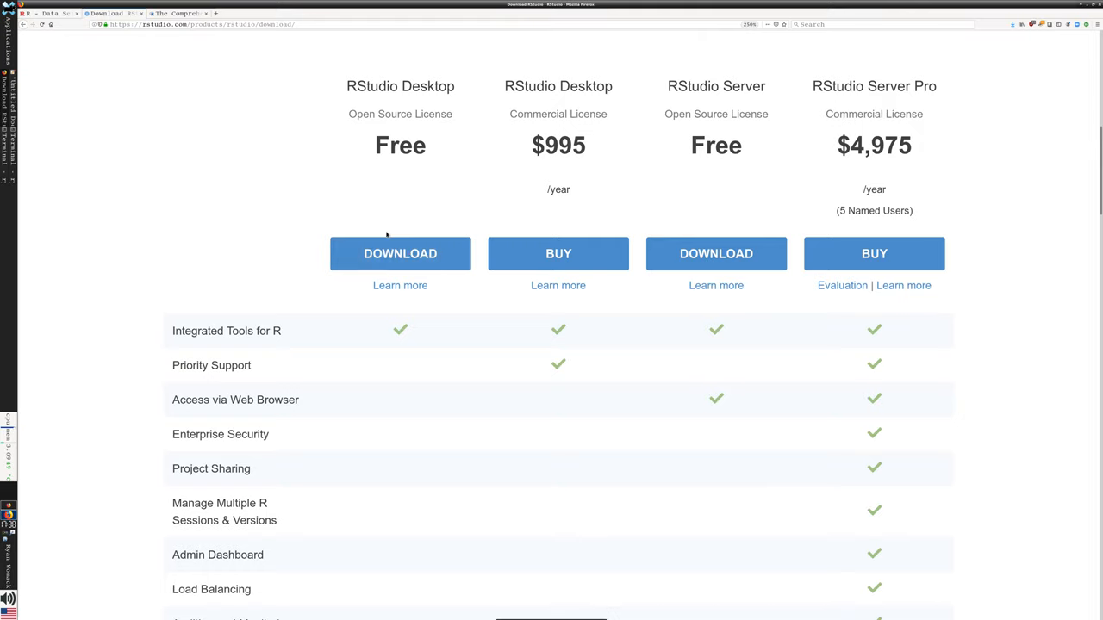
left_click(400, 253)
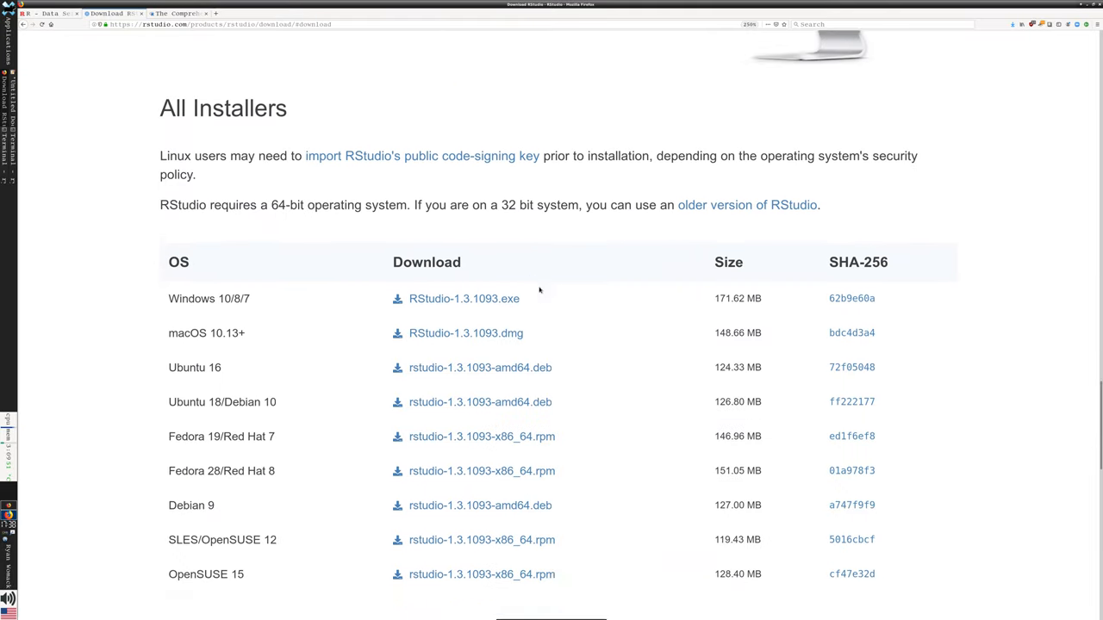
scroll("down", 3)
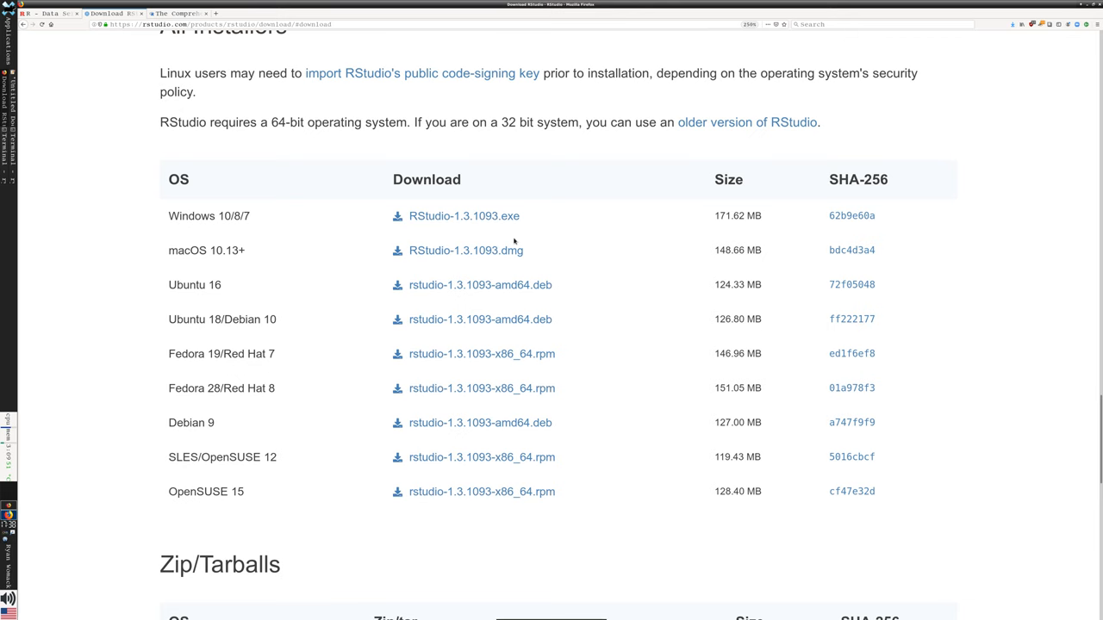
mouse_move(204, 316)
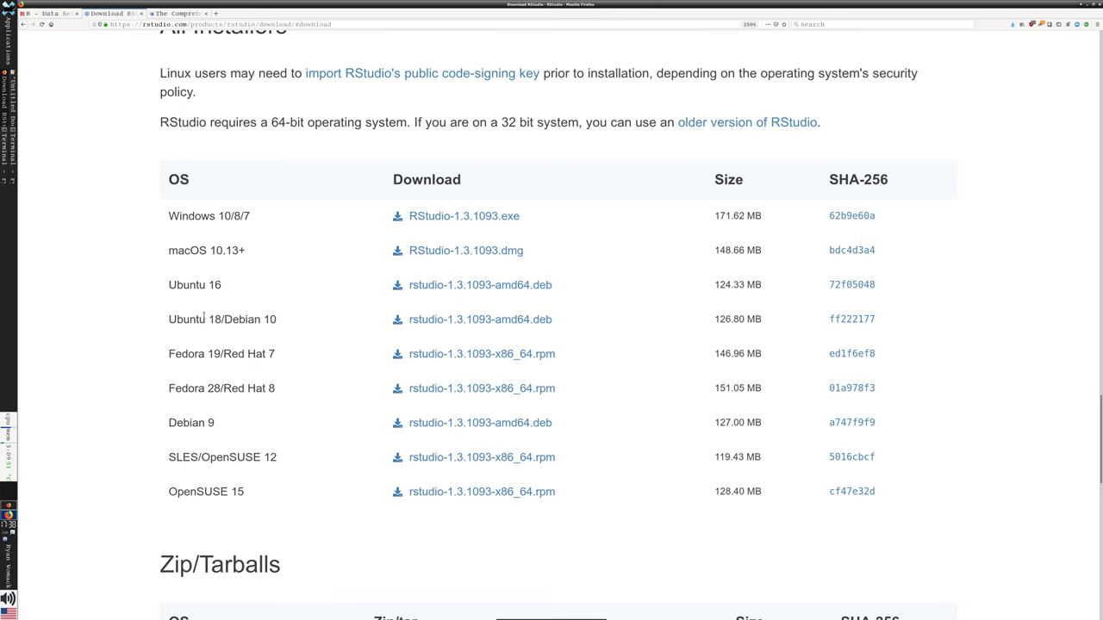
mouse_move(480, 284)
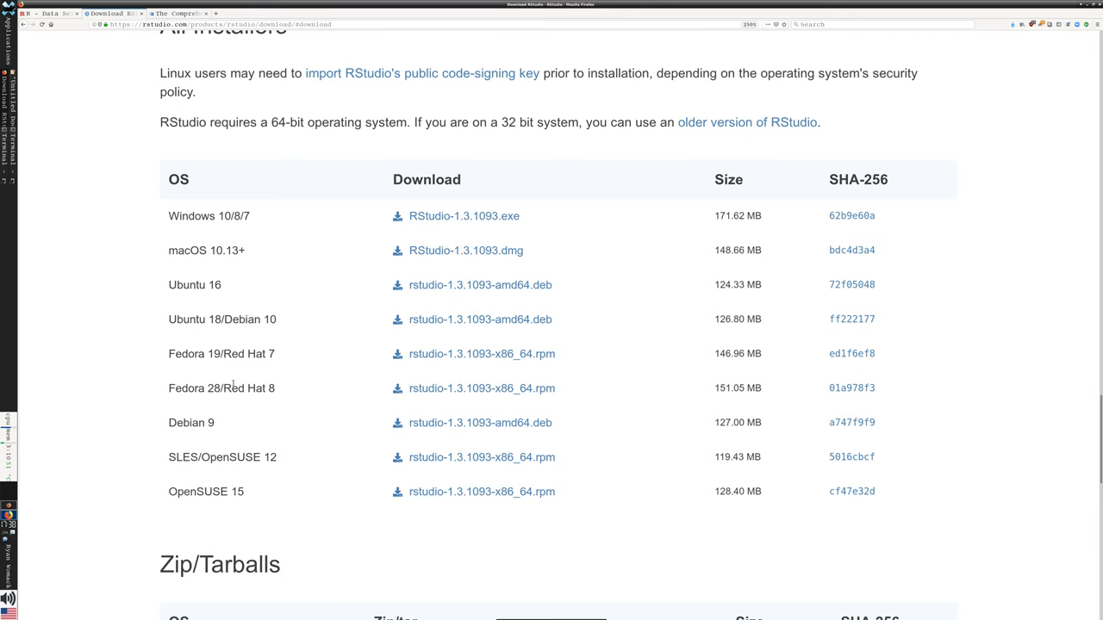
mouse_move(276, 357)
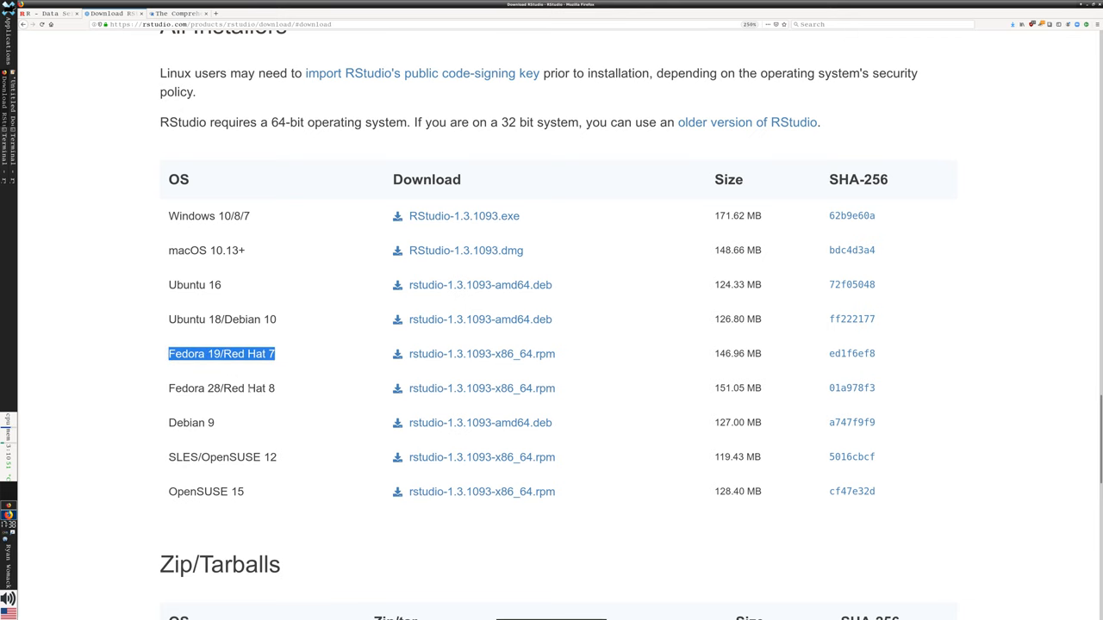
mouse_move(263, 385)
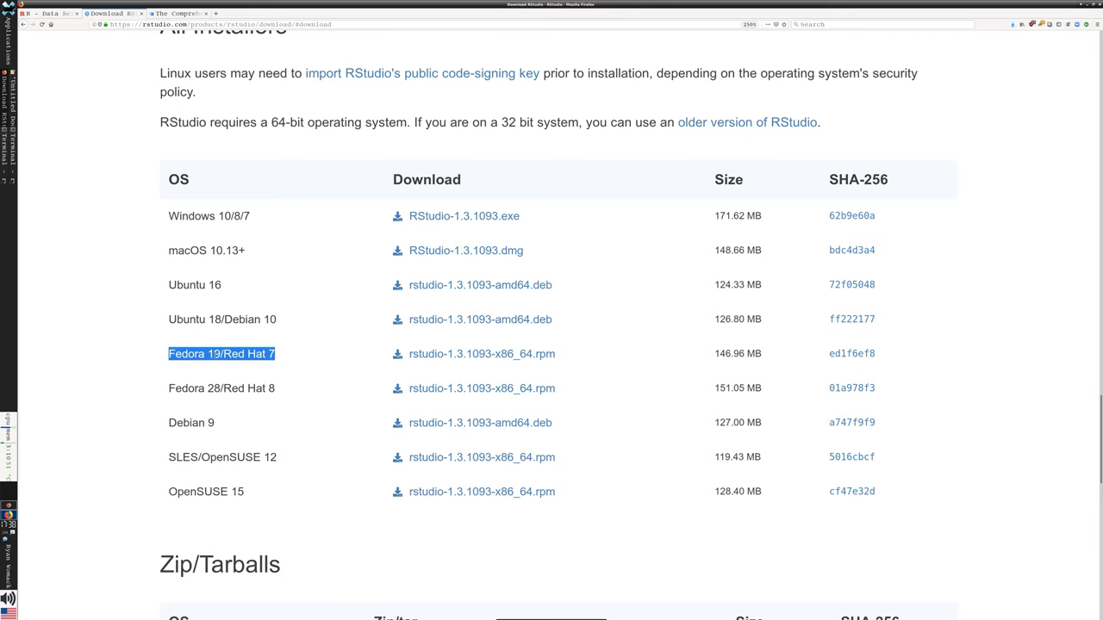
mouse_move(207, 399)
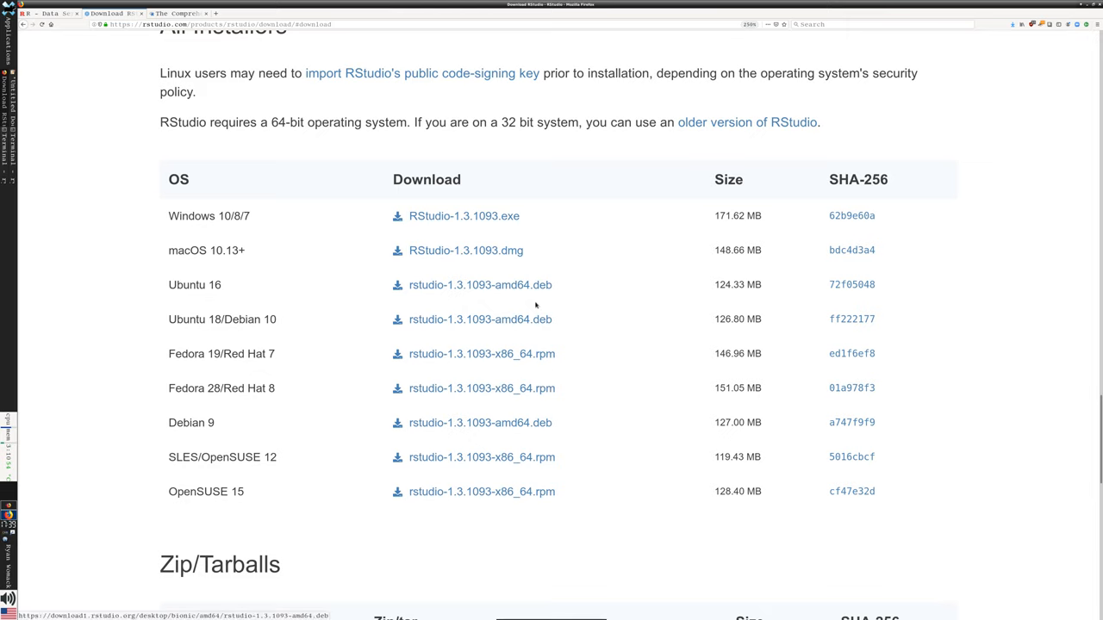
Scroll down the Download RStudio page to the four-edition feature comparison.
scroll("down", 3)
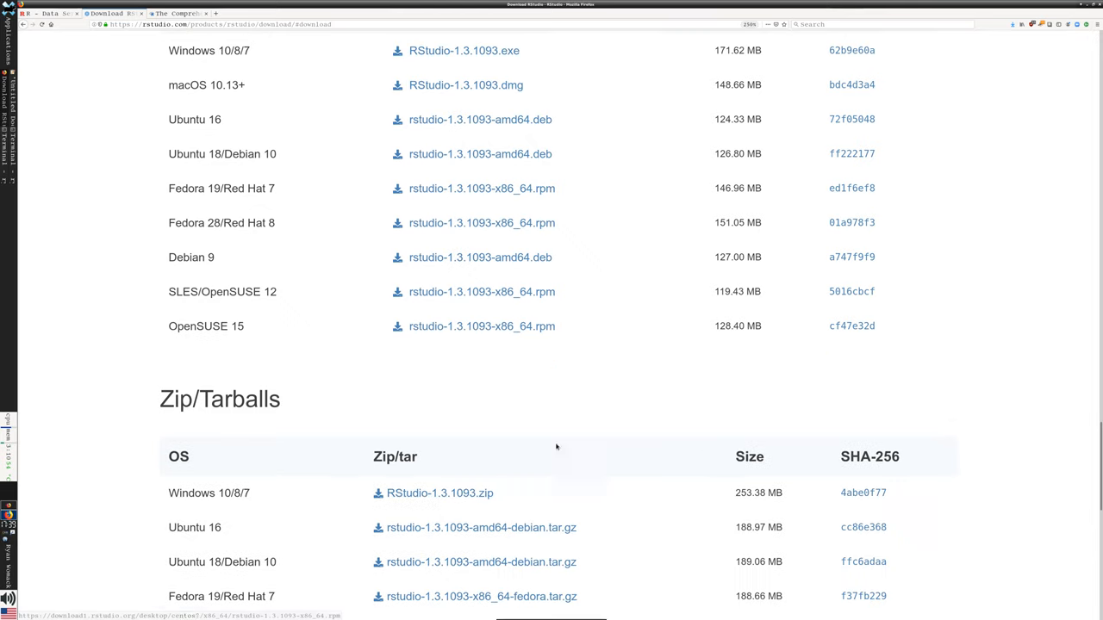
scroll("down", 3)
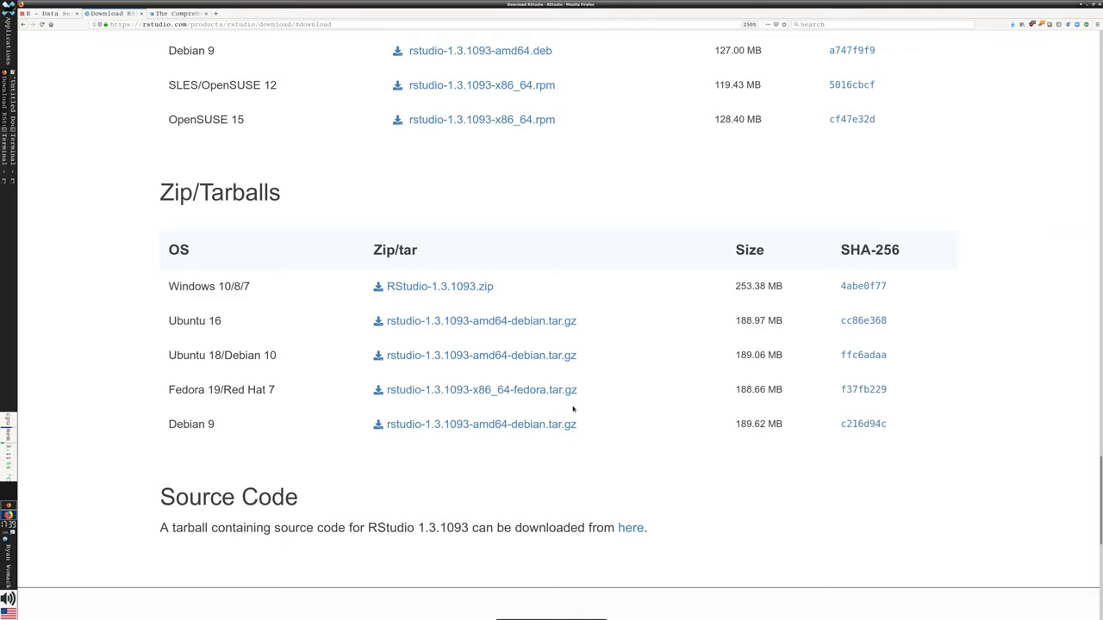
scroll("down", 3)
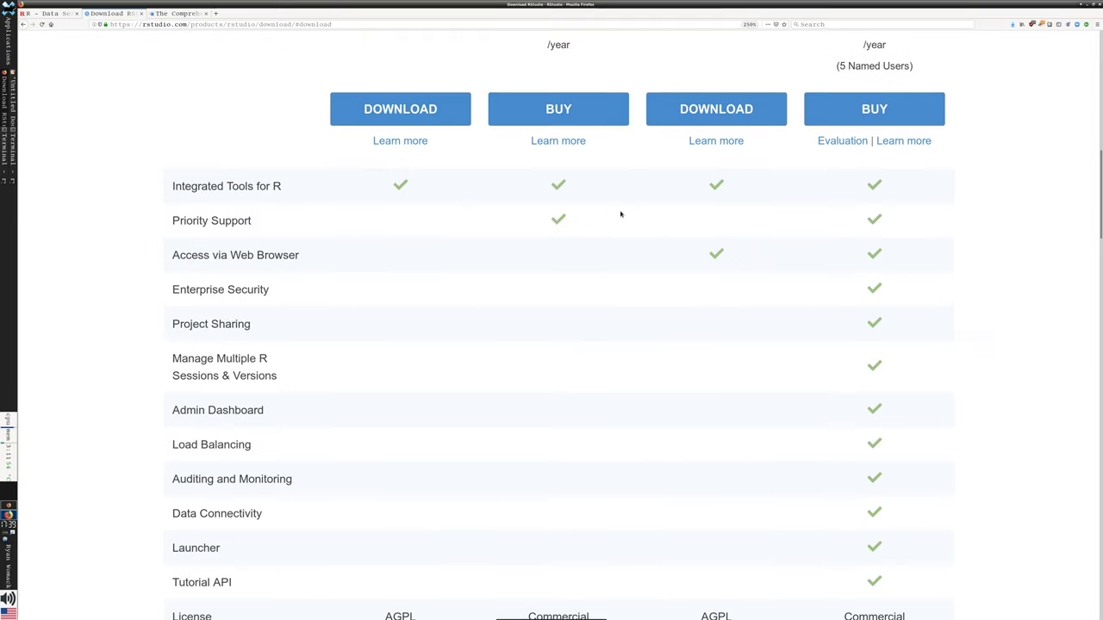
mouse_move(570, 257)
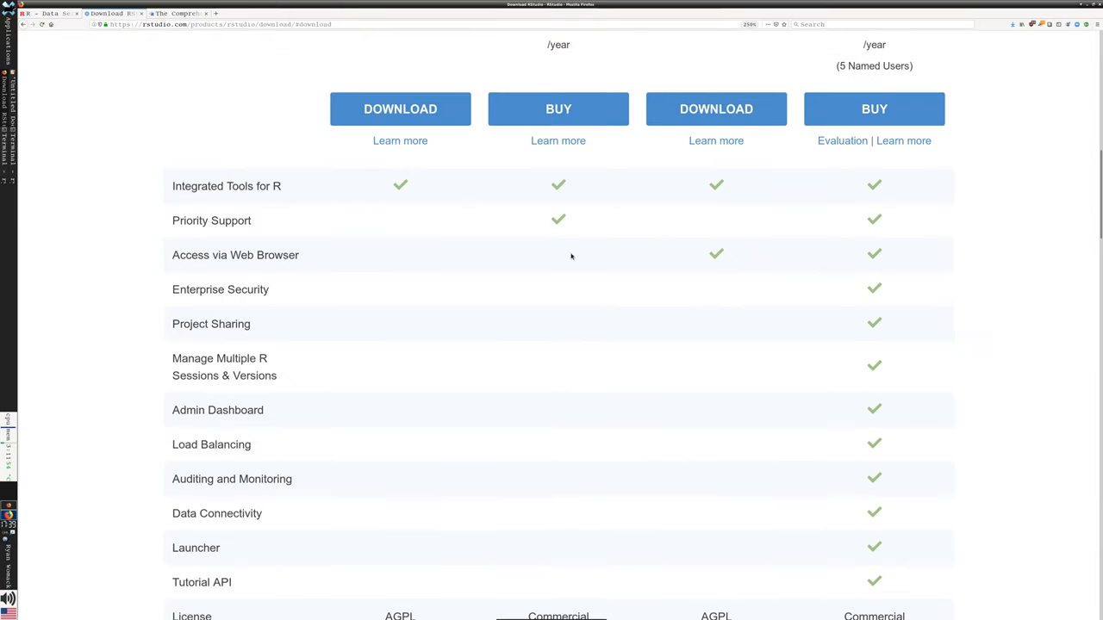
Scroll back up to Choose Your Version at the top of the page.
scroll("up", 3)
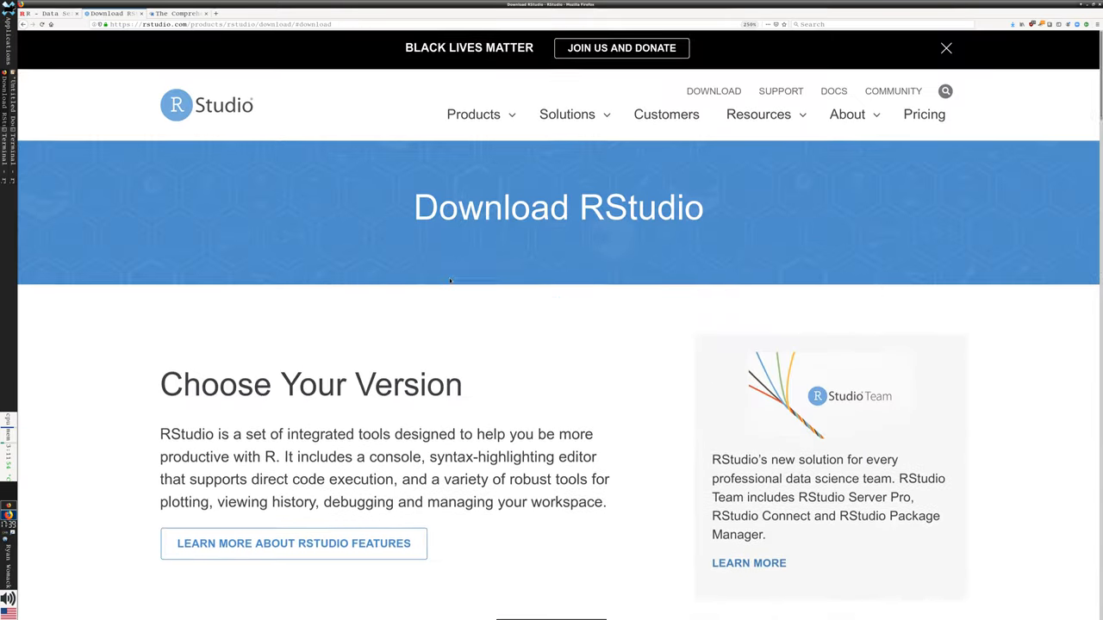
scroll("down", 3)
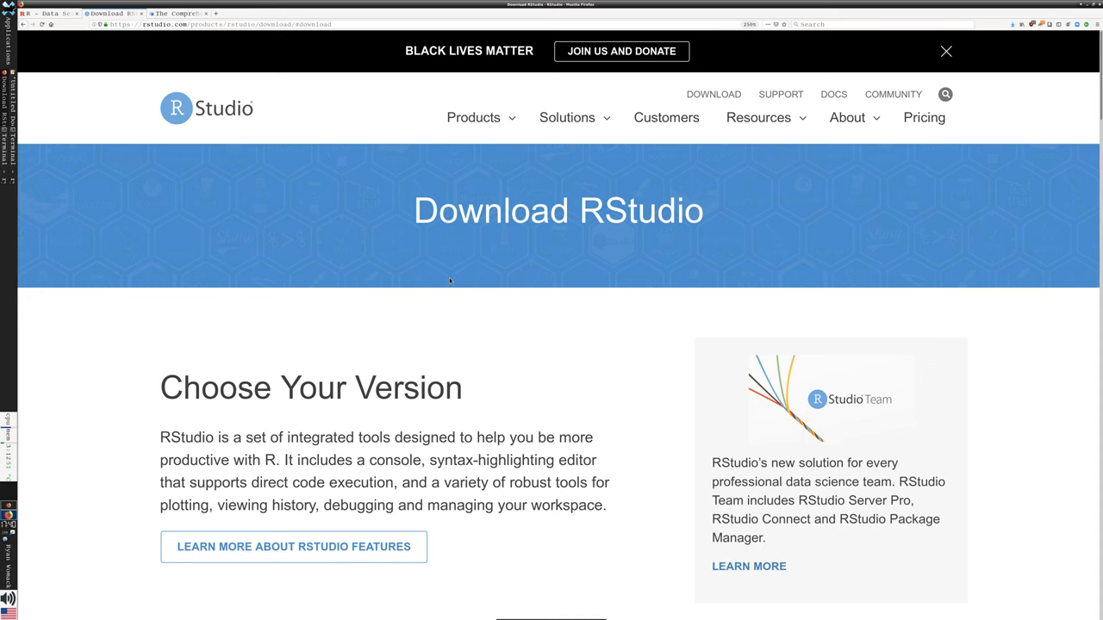
mouse_move(294, 16)
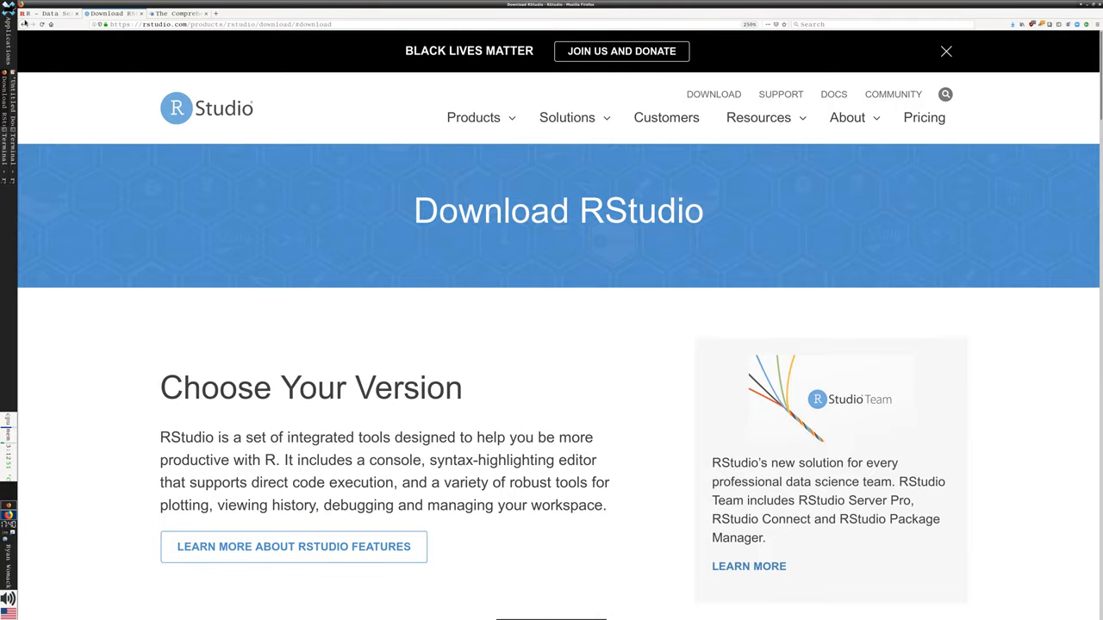
Go back to the R_for_data_analysis.md GitHub notes and scroll to the closing 'Enjoy R!' heading.
scroll("down", 3)
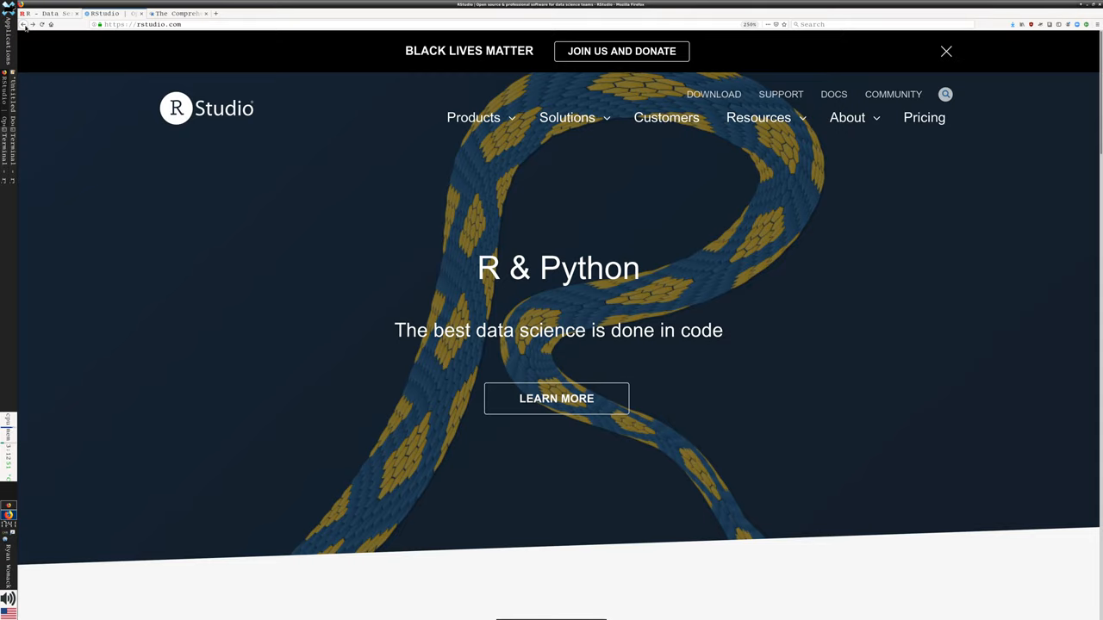
left_click(111, 12)
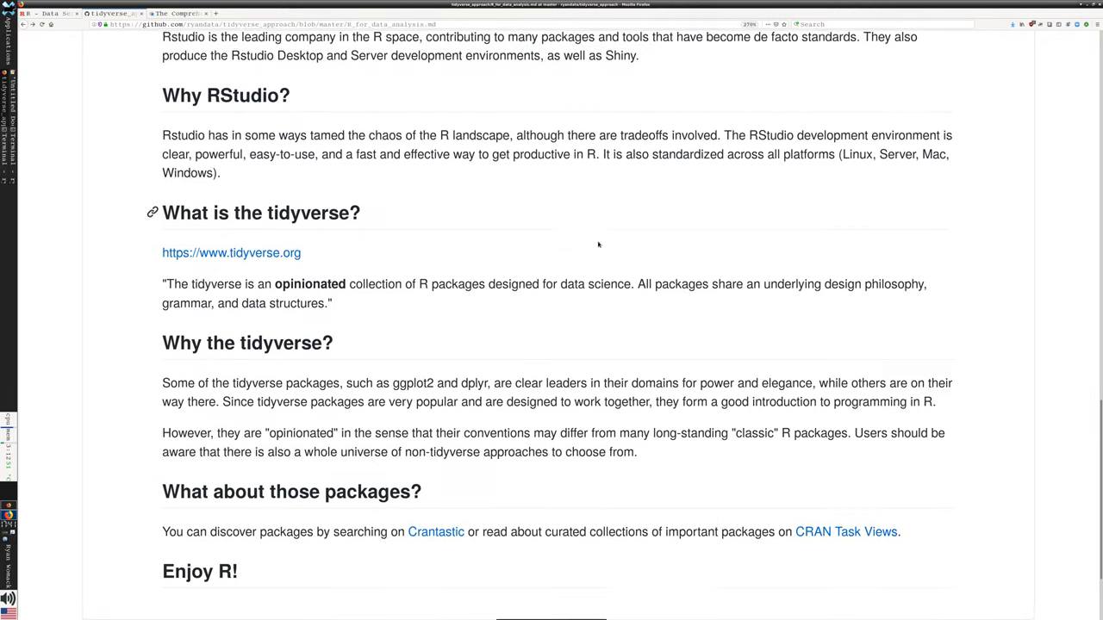
scroll("down", 3)
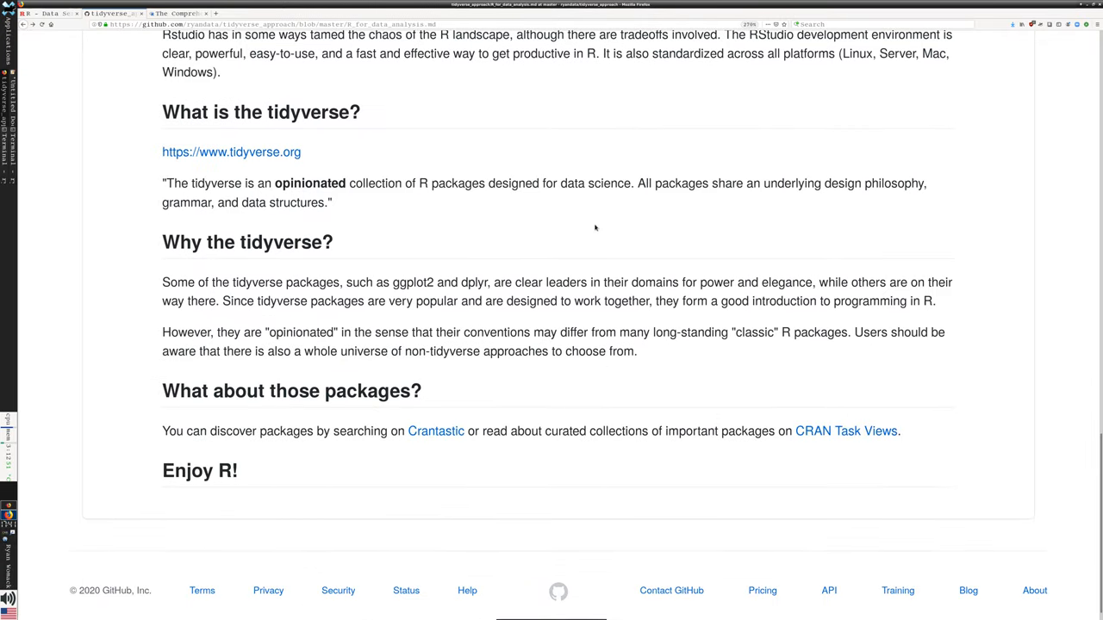